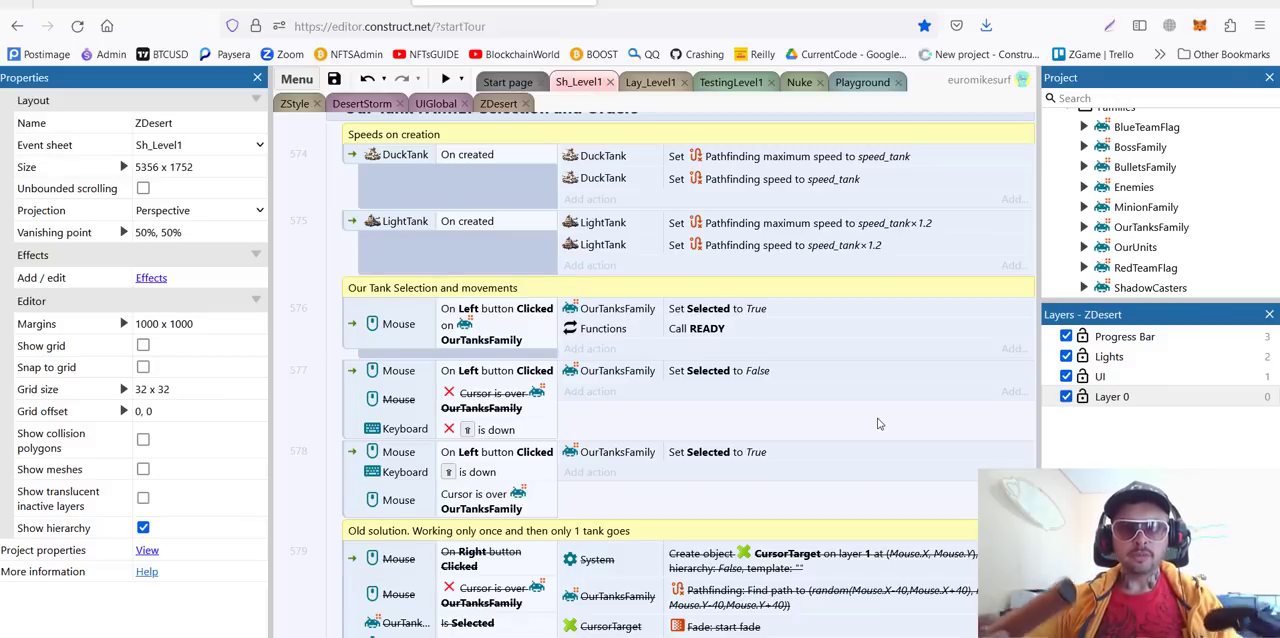
# Switch from the Sh_Level1 event sheet to the ZDesert layout tab.
pyautogui.click(498, 104)
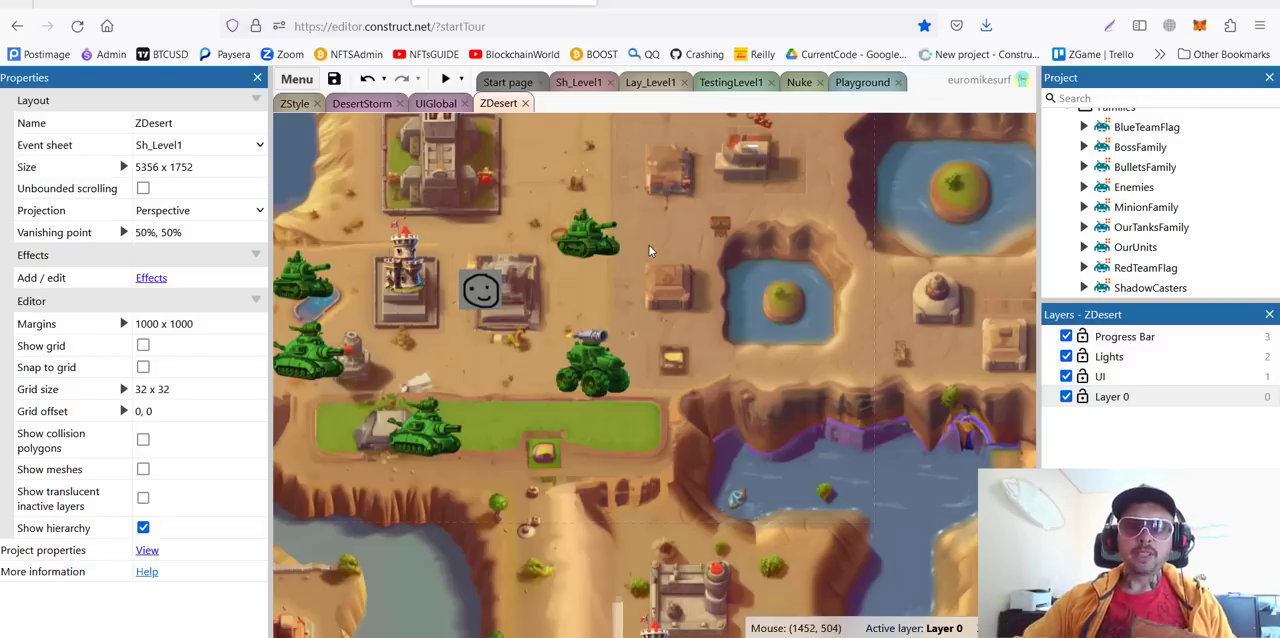
pyautogui.moveTo(590, 360)
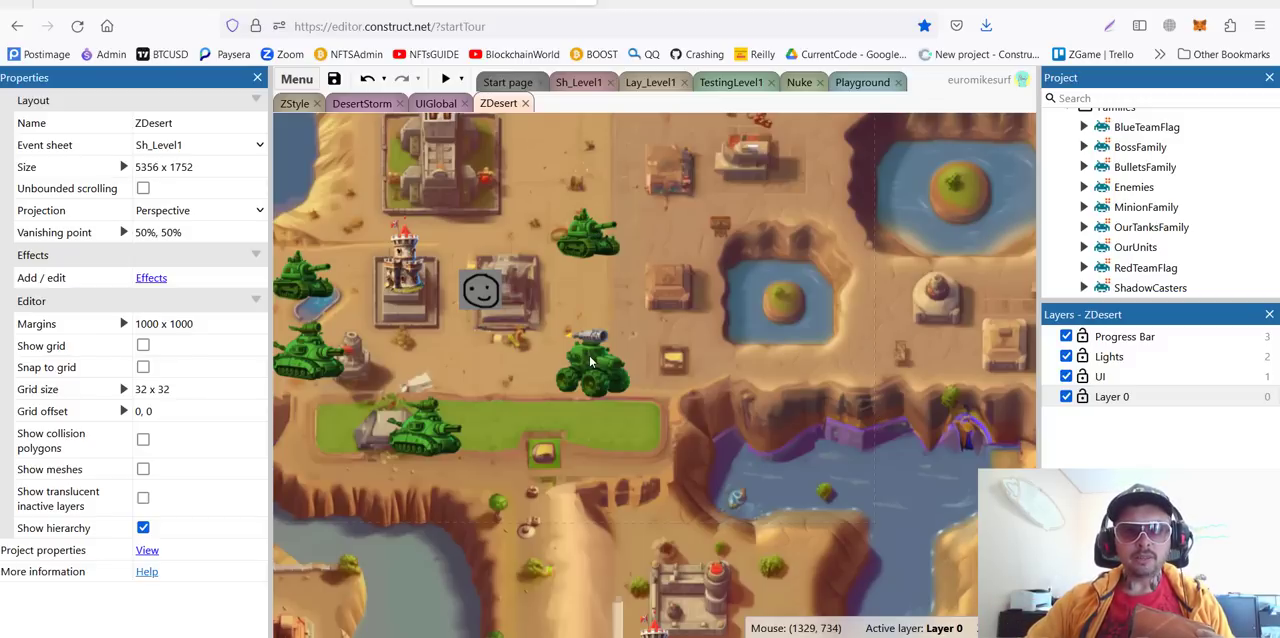
pyautogui.moveTo(620, 380)
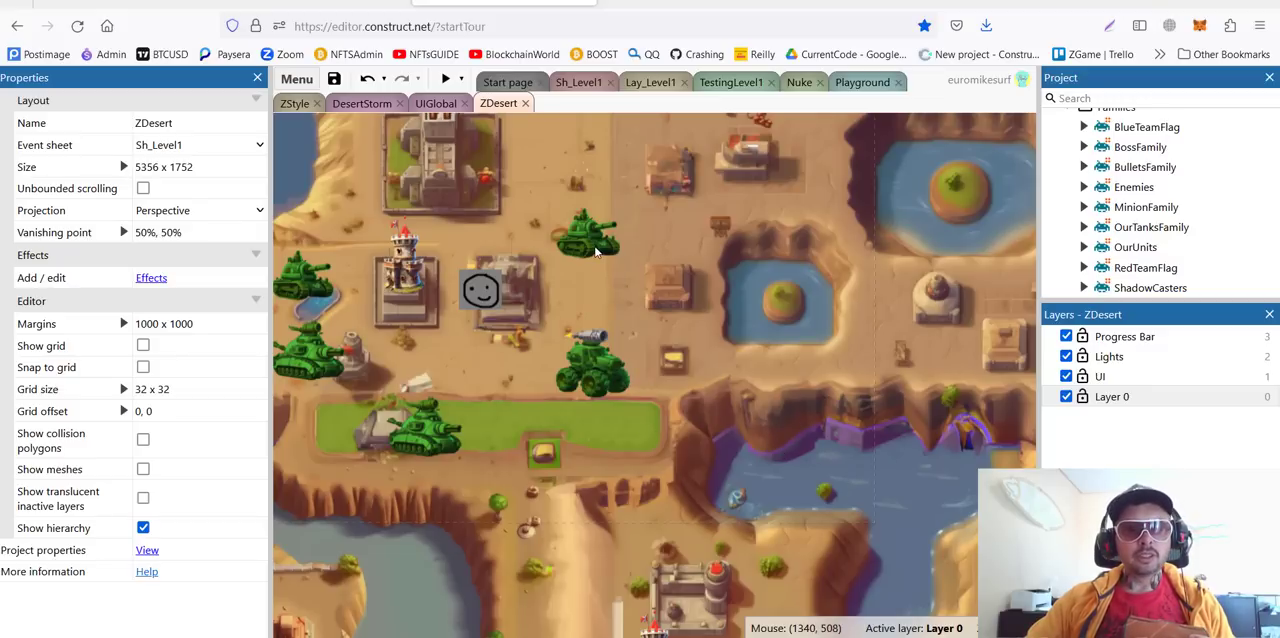
pyautogui.moveTo(584, 390)
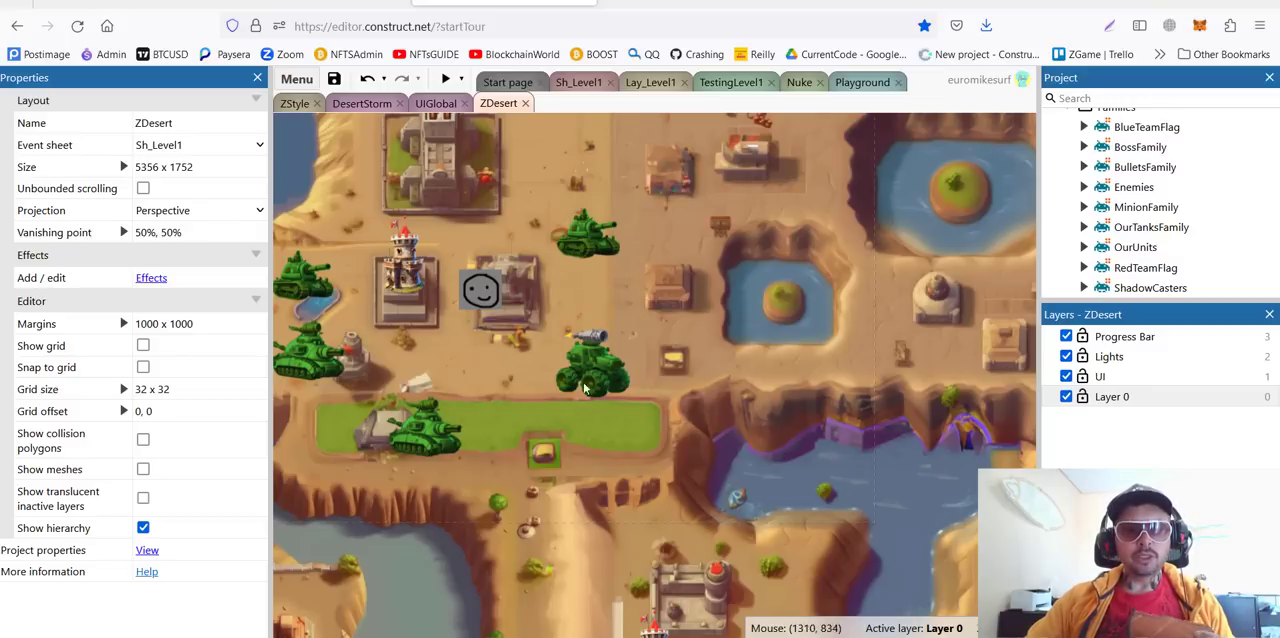
pyautogui.moveTo(684, 410)
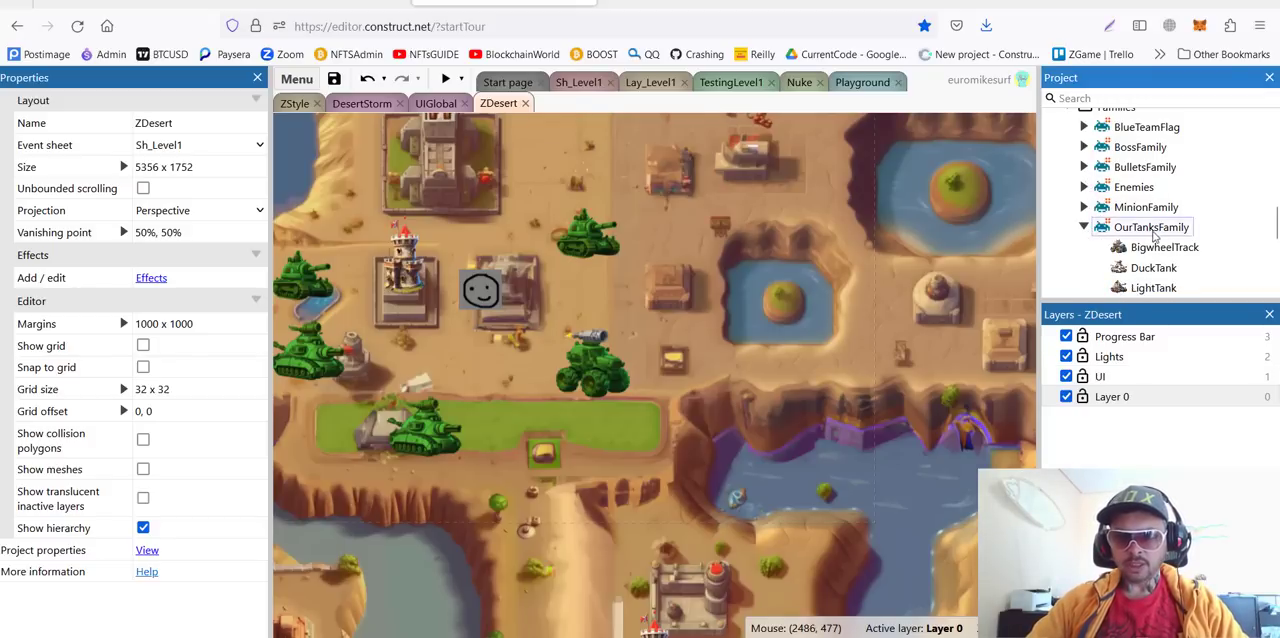
# Scroll the project tree to show the expanded OurTanksFamily members.
pyautogui.scroll(-3)
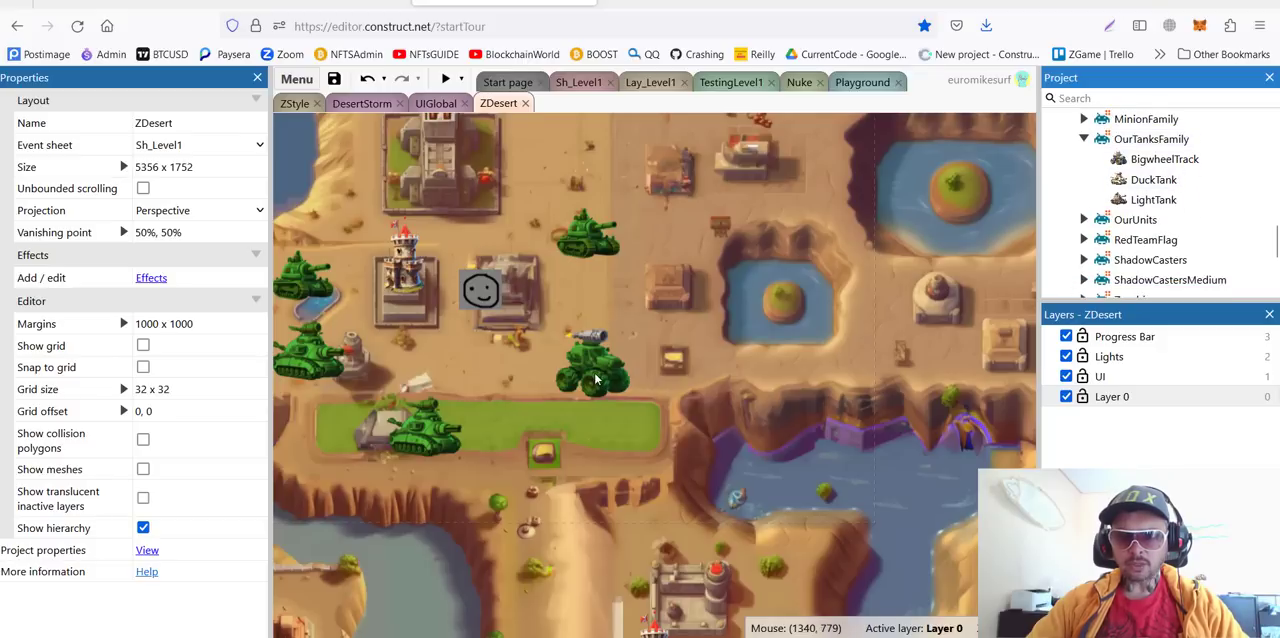
pyautogui.moveTo(470, 280)
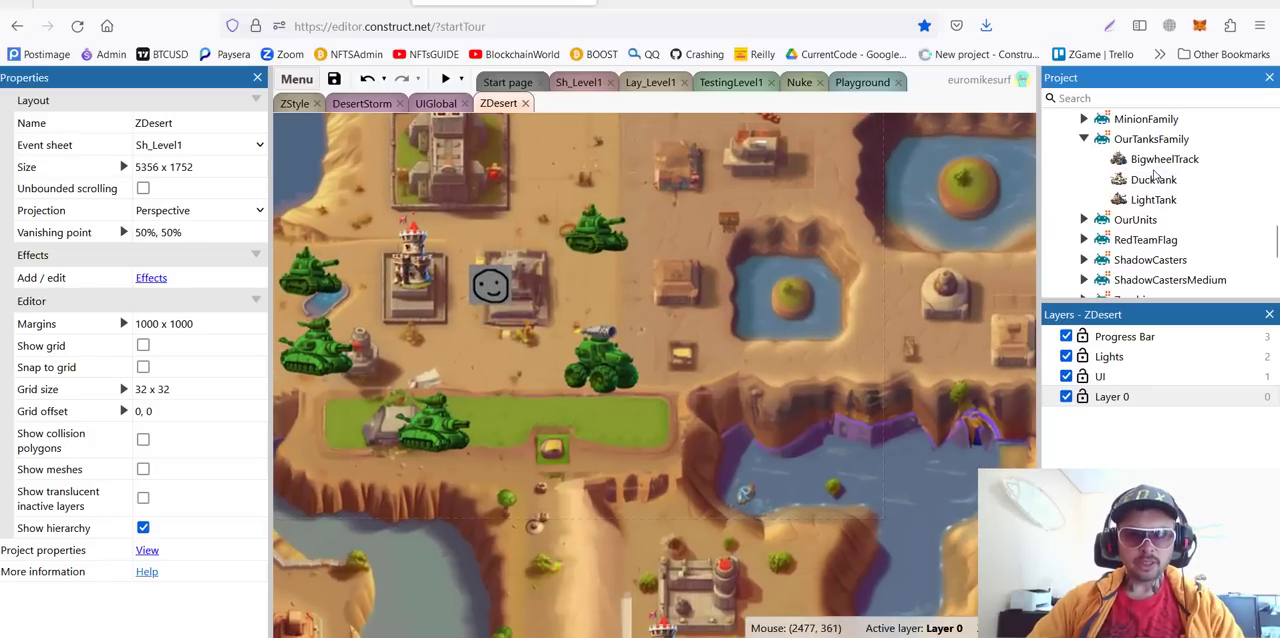
# Select OurTanksFamily and move its behaviors dialog aside to keep the tanks visible.
pyautogui.click(1150, 138)
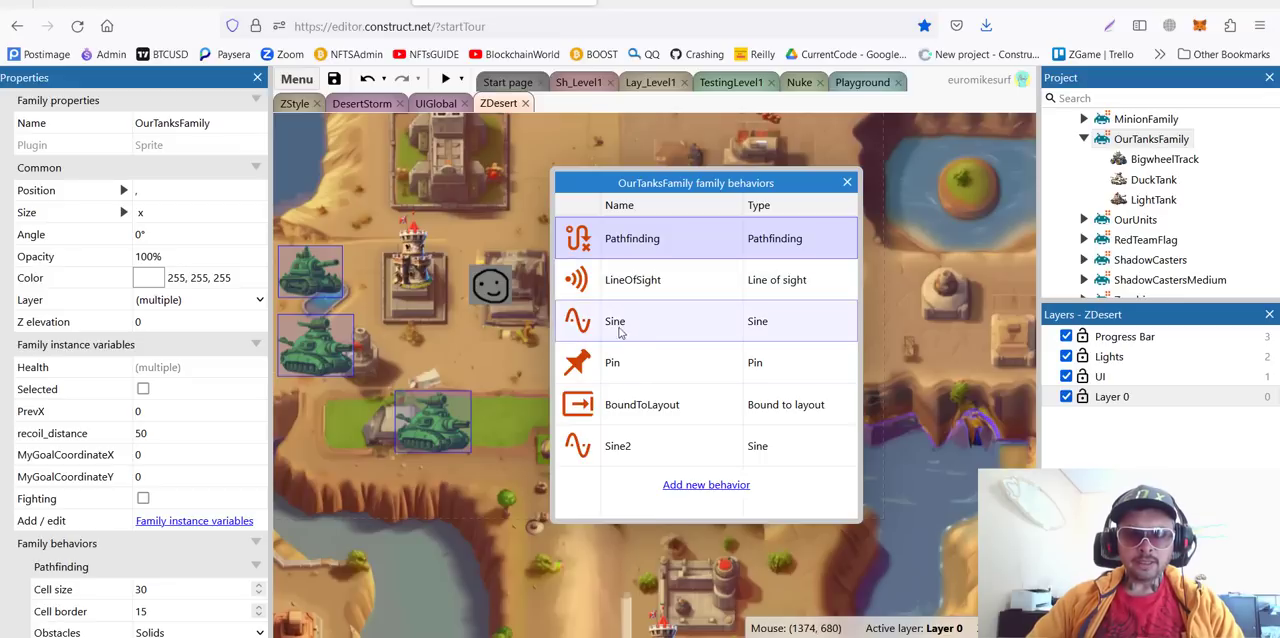
pyautogui.moveTo(592, 344)
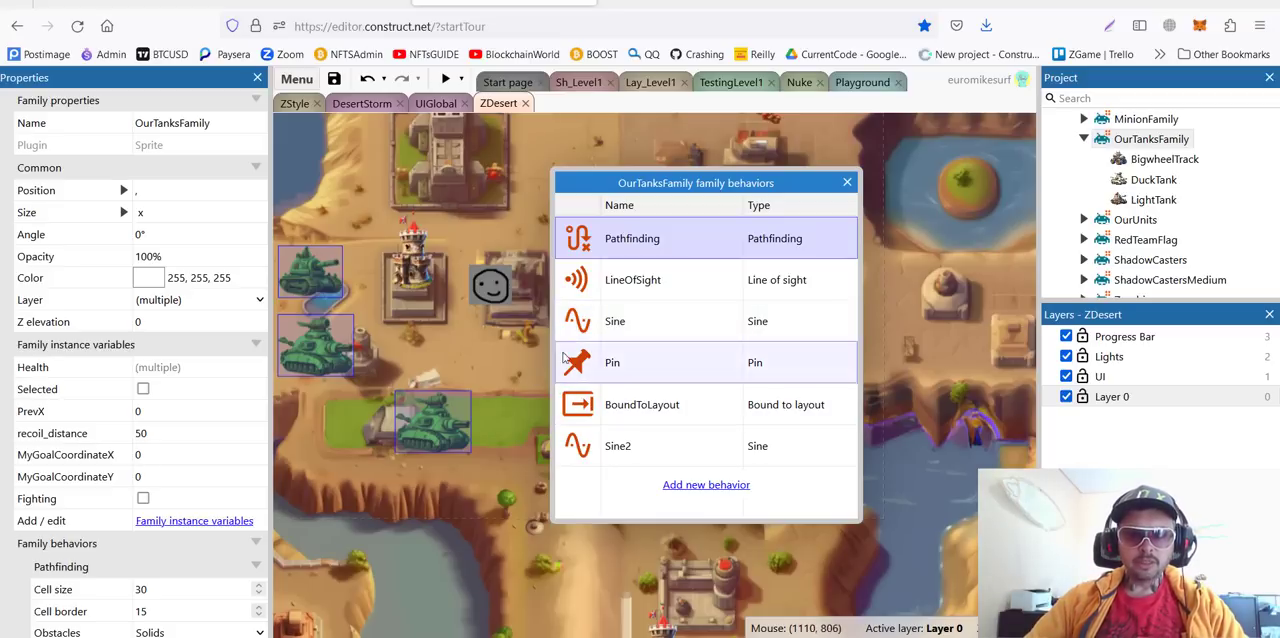
pyautogui.moveTo(696, 180); pyautogui.dragTo(868, 182)
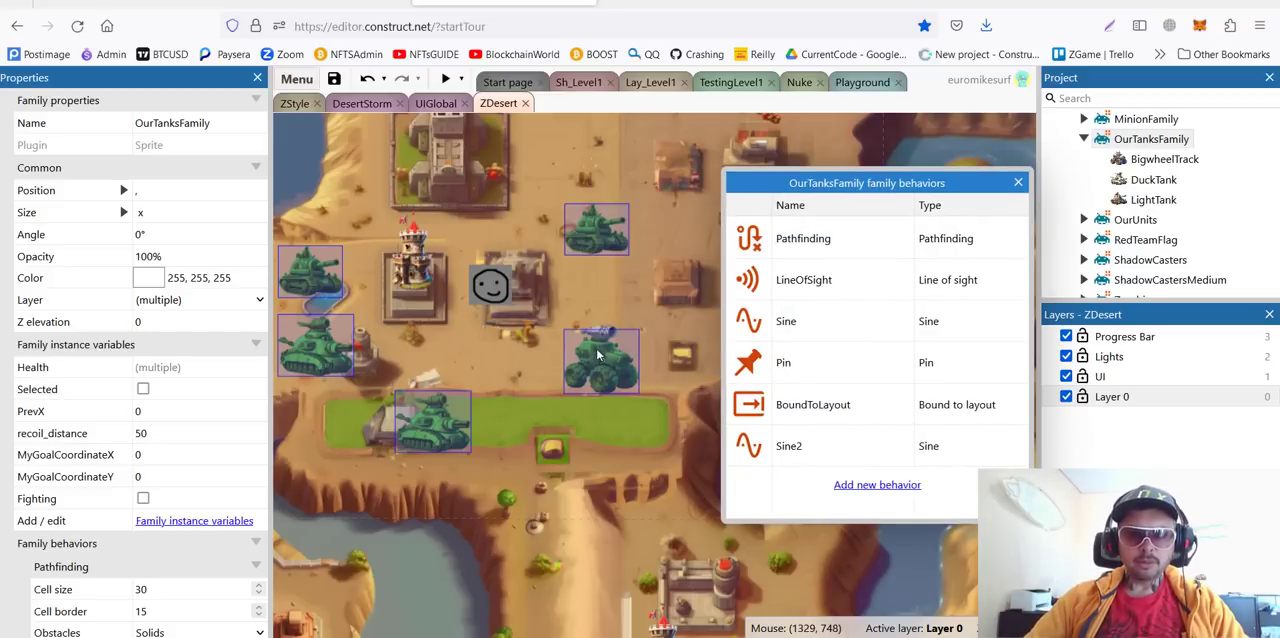
pyautogui.moveTo(588, 350)
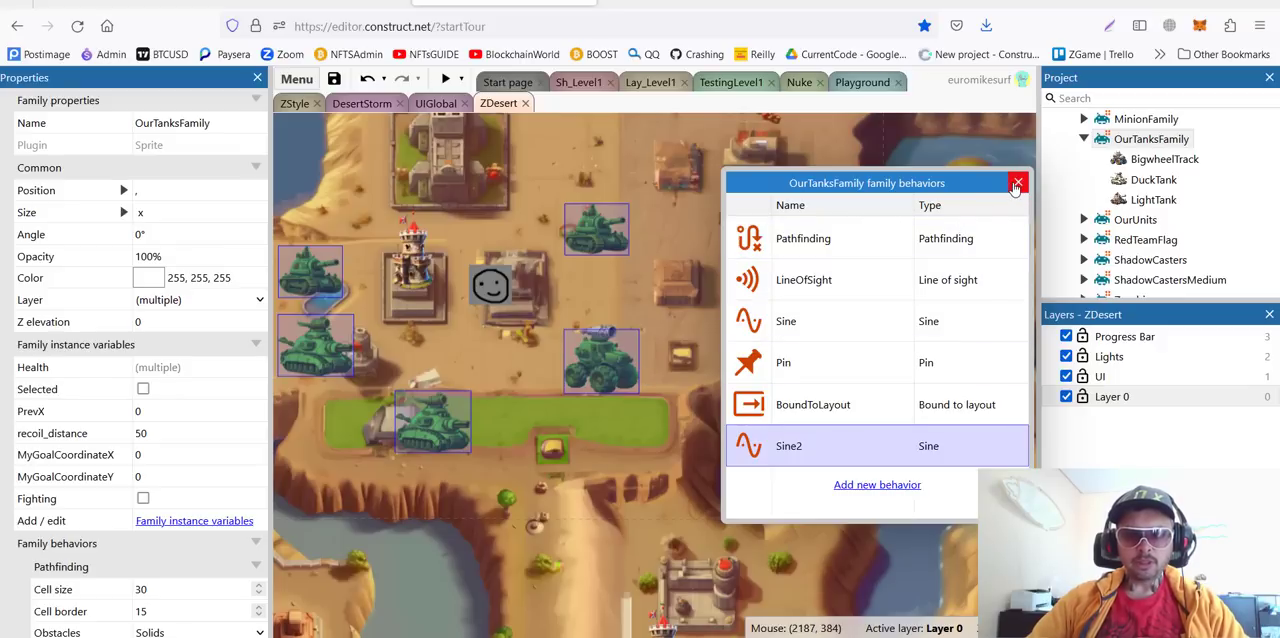
# Close the family behaviors list, check LightTank's own behaviors list is empty, and close it.
pyautogui.click(1152, 200)
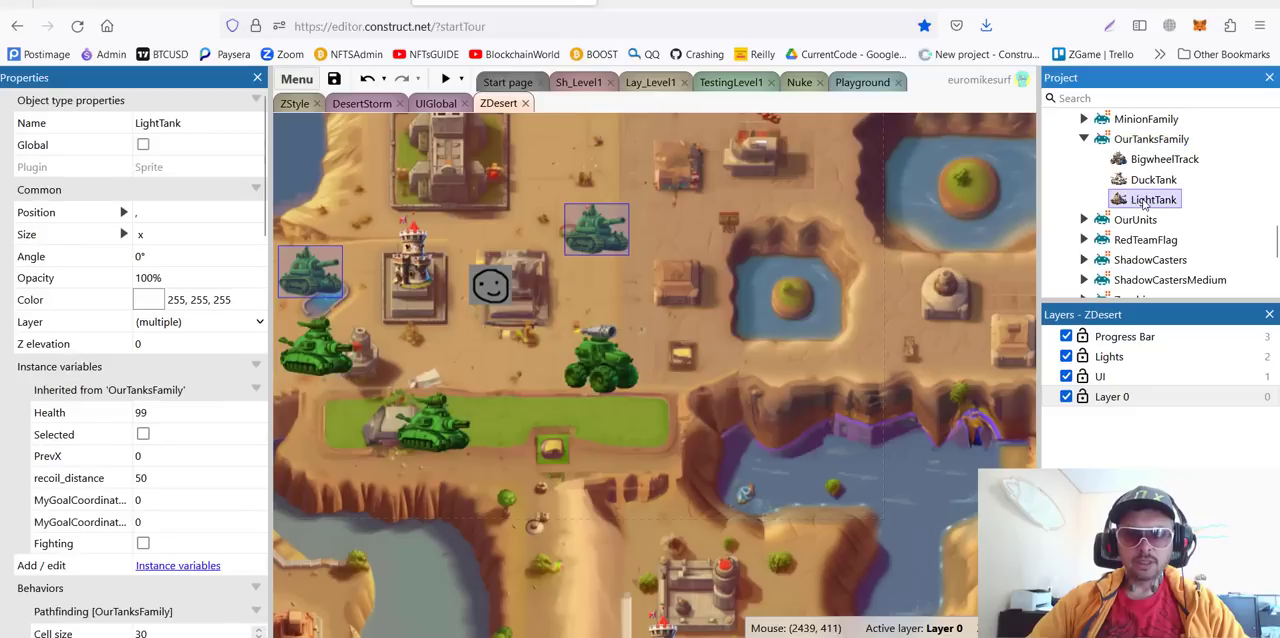
pyautogui.rightClick(1150, 200)
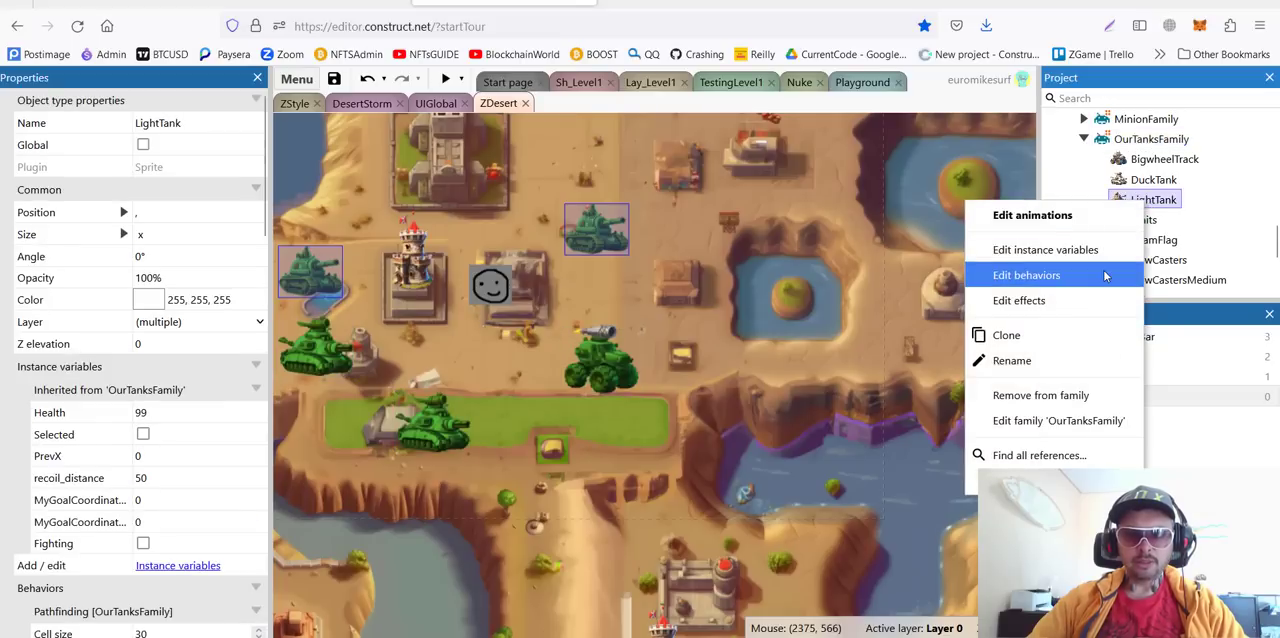
pyautogui.click(1026, 276)
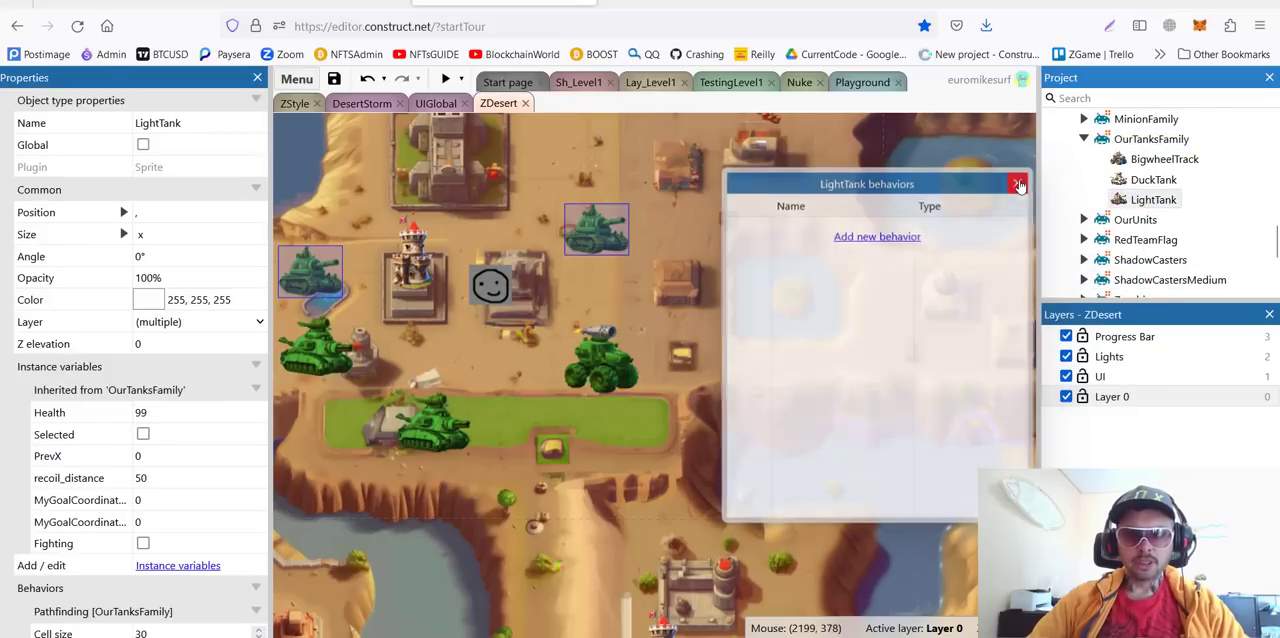
pyautogui.click(1020, 184)
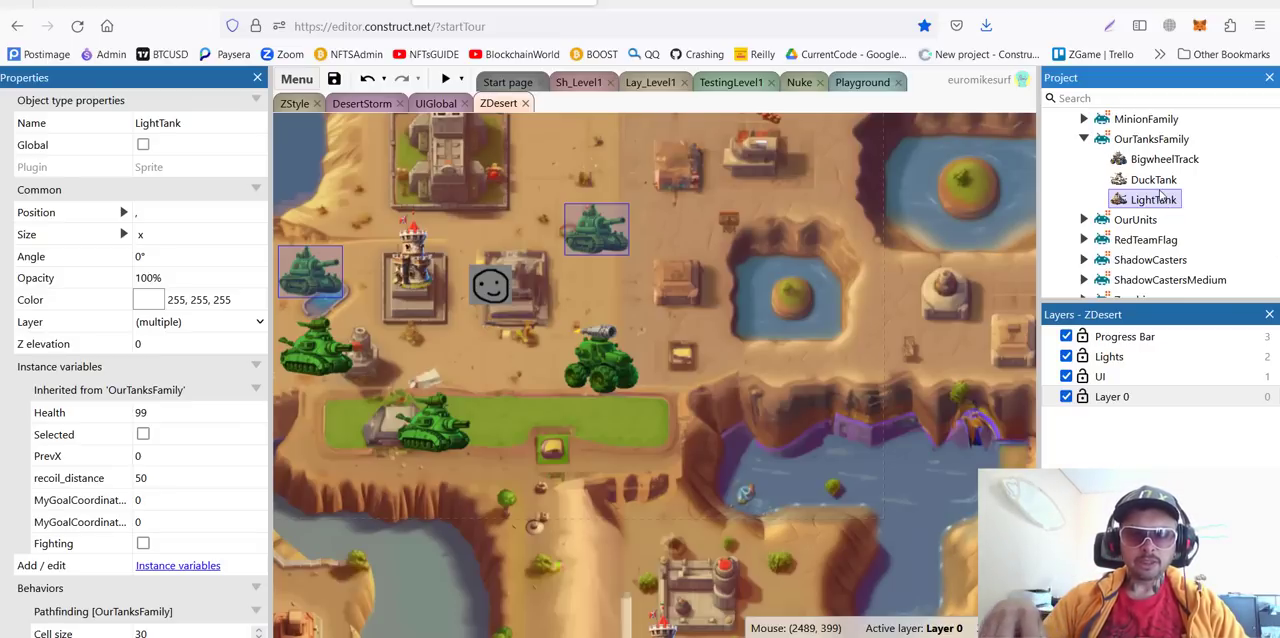
pyautogui.moveTo(280, 432)
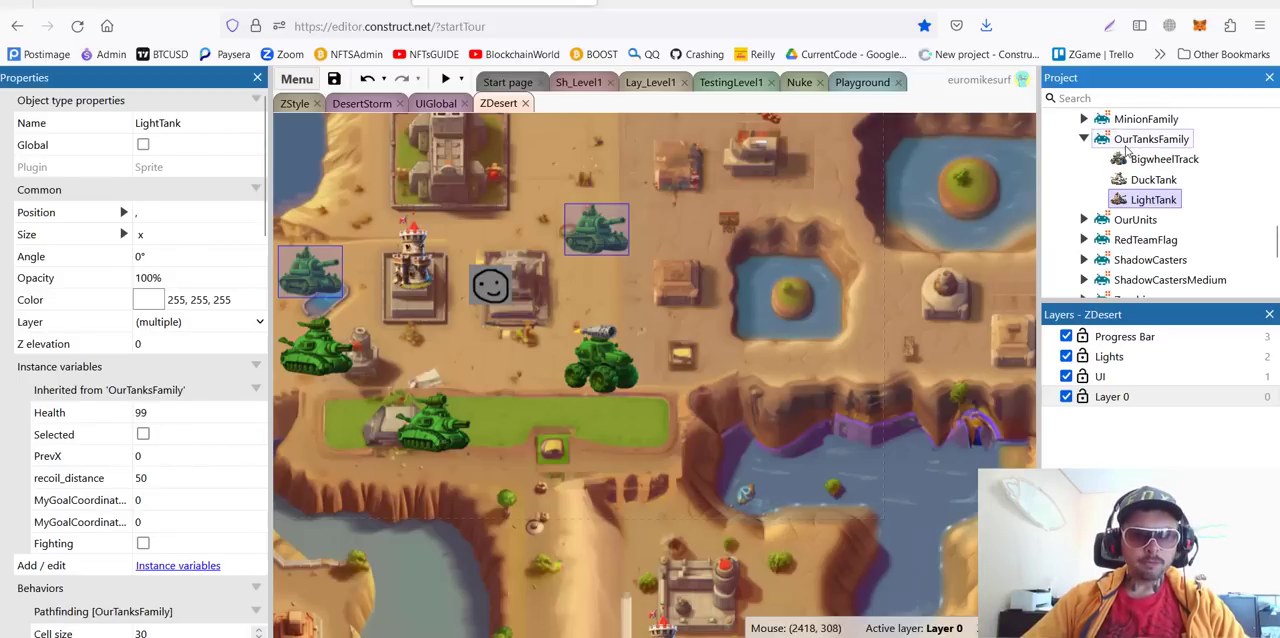
# Show OurTanksFamily's instance variables list via its Project bar context menu.
pyautogui.rightClick(1152, 138)
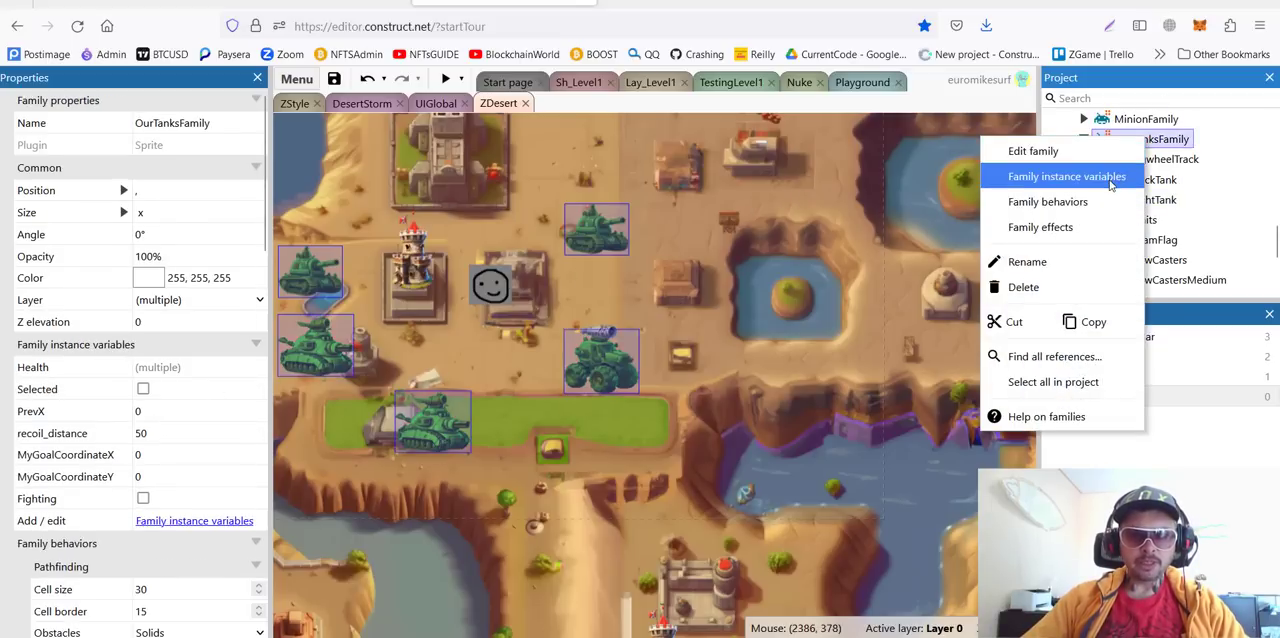
pyautogui.click(1066, 176)
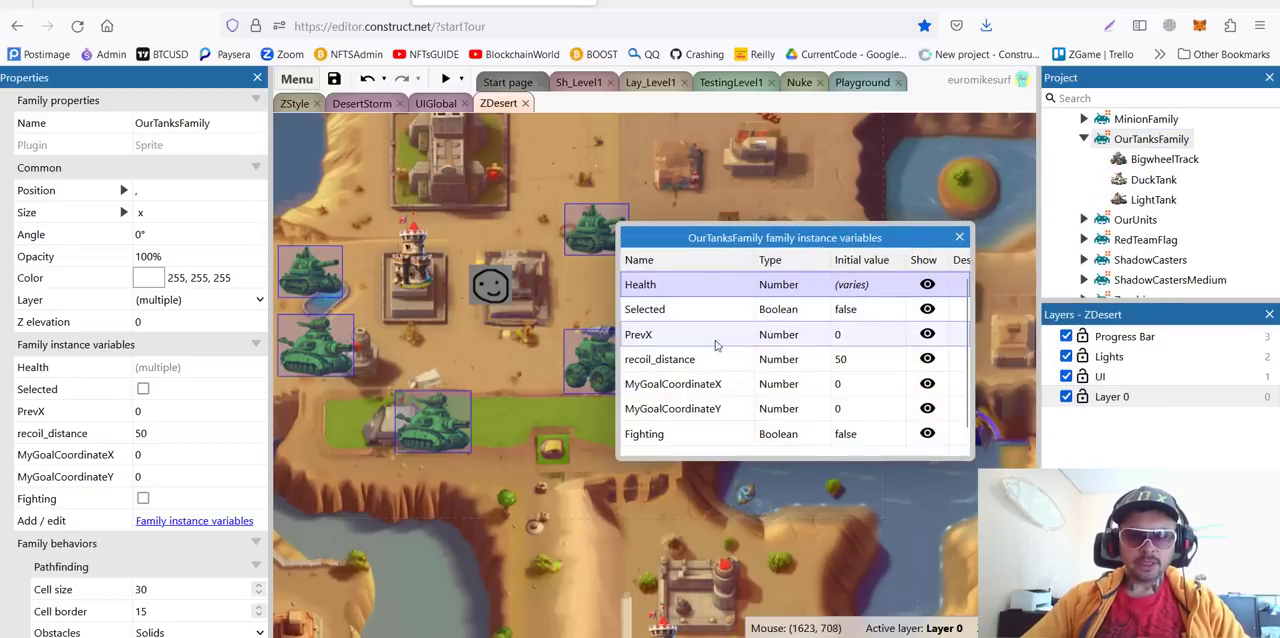
pyautogui.moveTo(650, 344)
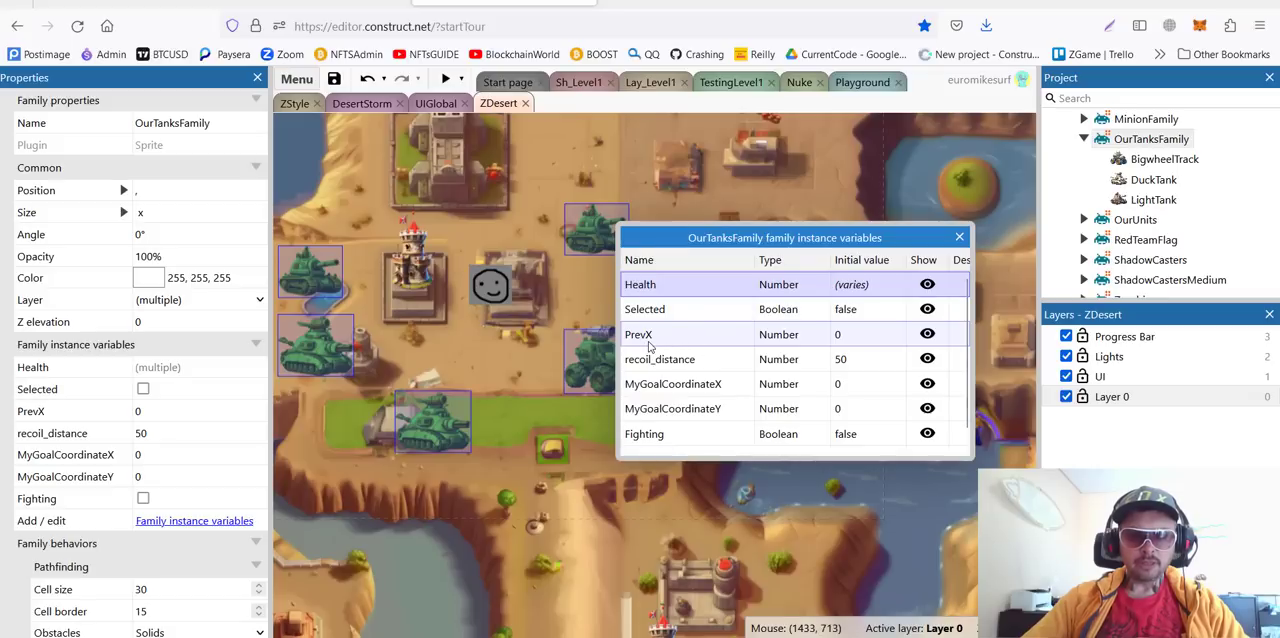
pyautogui.moveTo(708, 338)
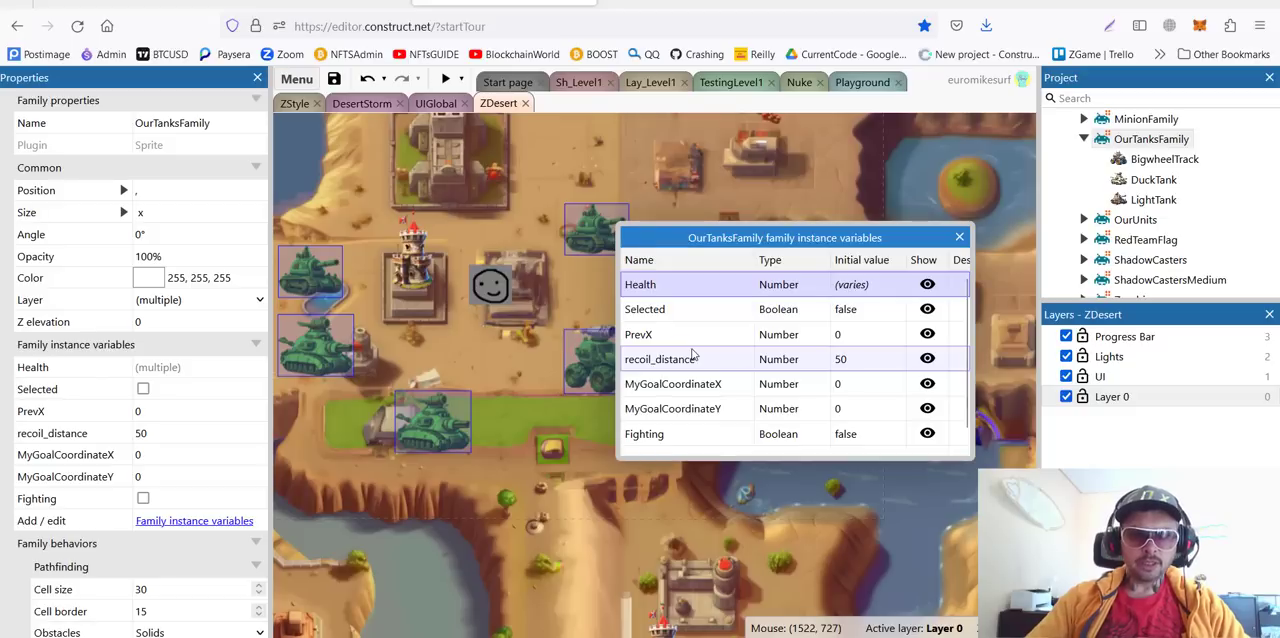
pyautogui.moveTo(692, 390)
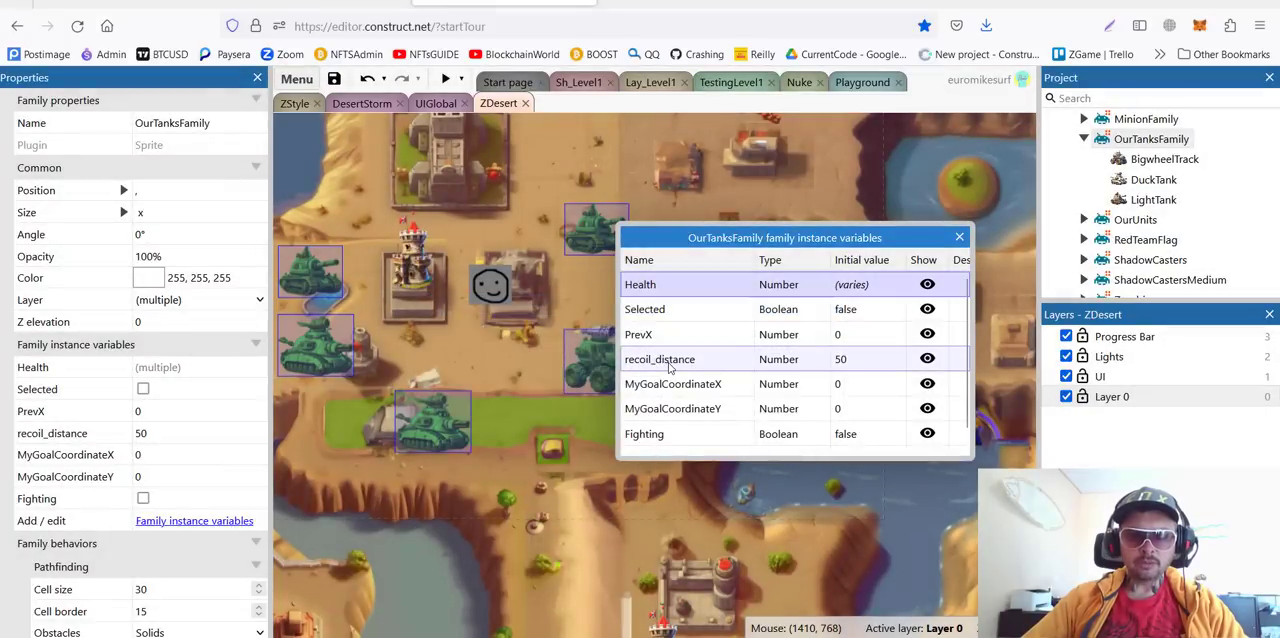
pyautogui.moveTo(684, 376)
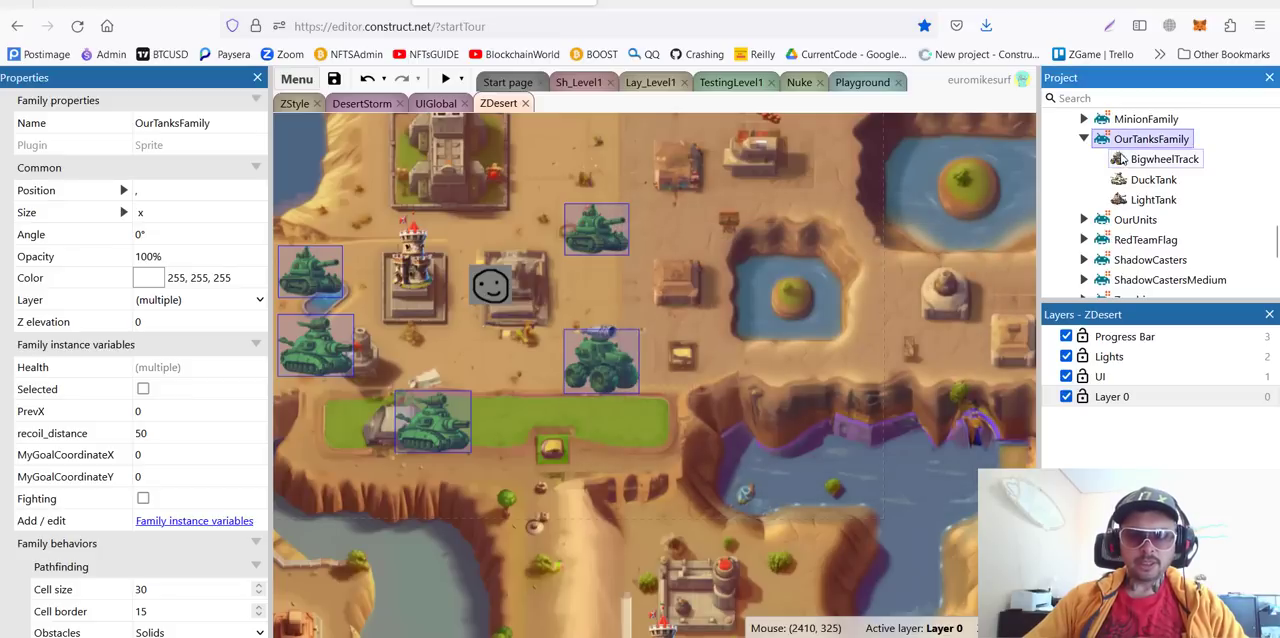
pyautogui.moveTo(1160, 164)
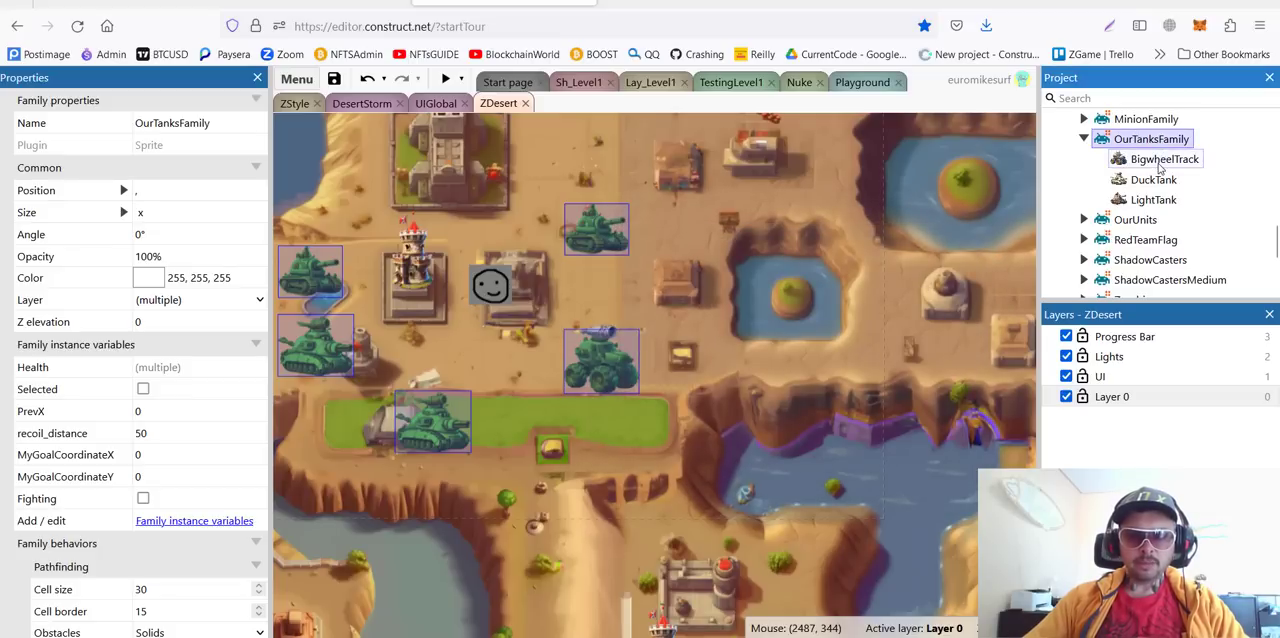
pyautogui.moveTo(1160, 168)
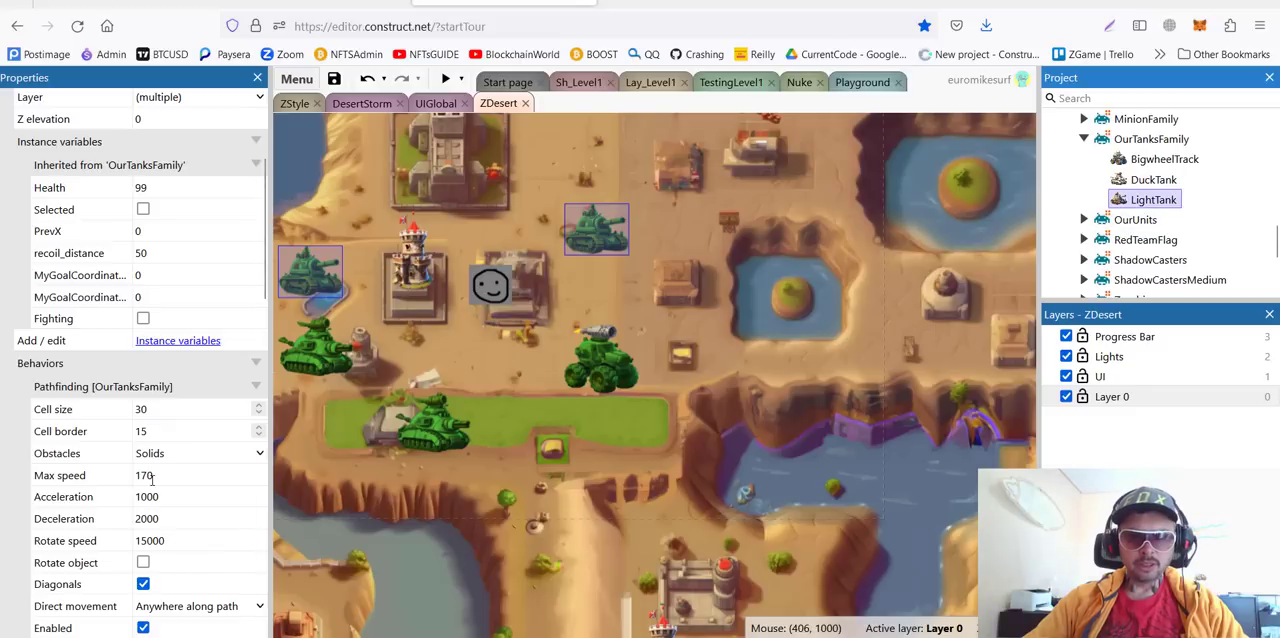
# Select the light tank near the map centre, then return to the level's event sheet.
pyautogui.click(600, 362)
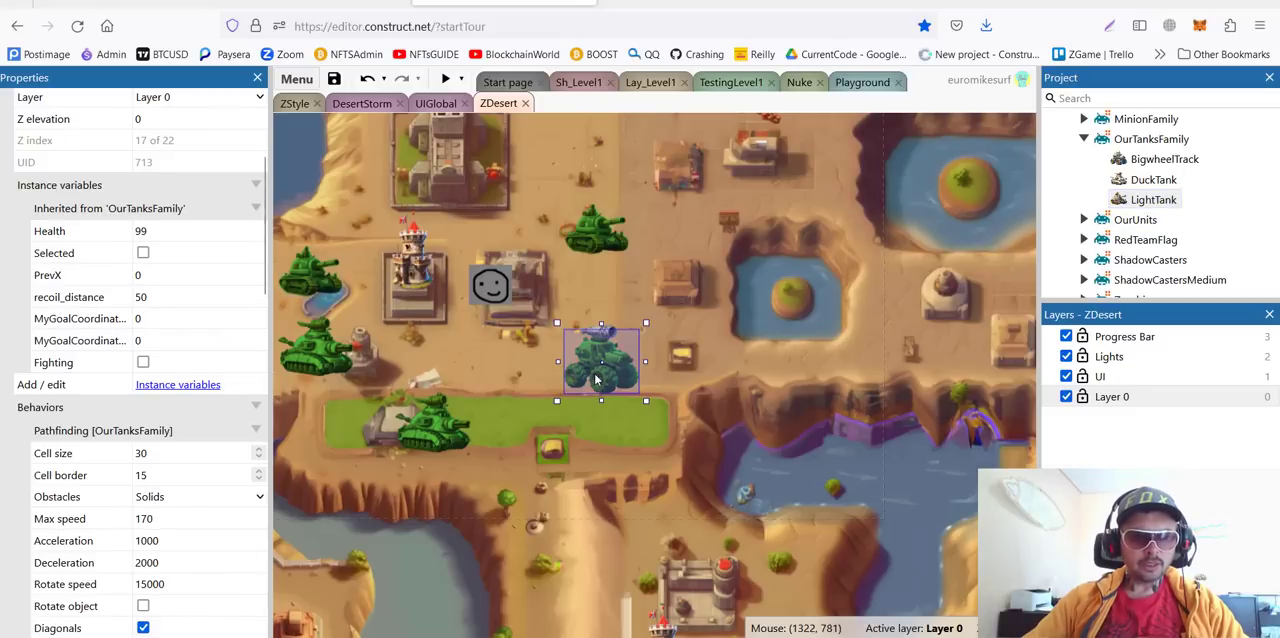
pyautogui.moveTo(614, 372)
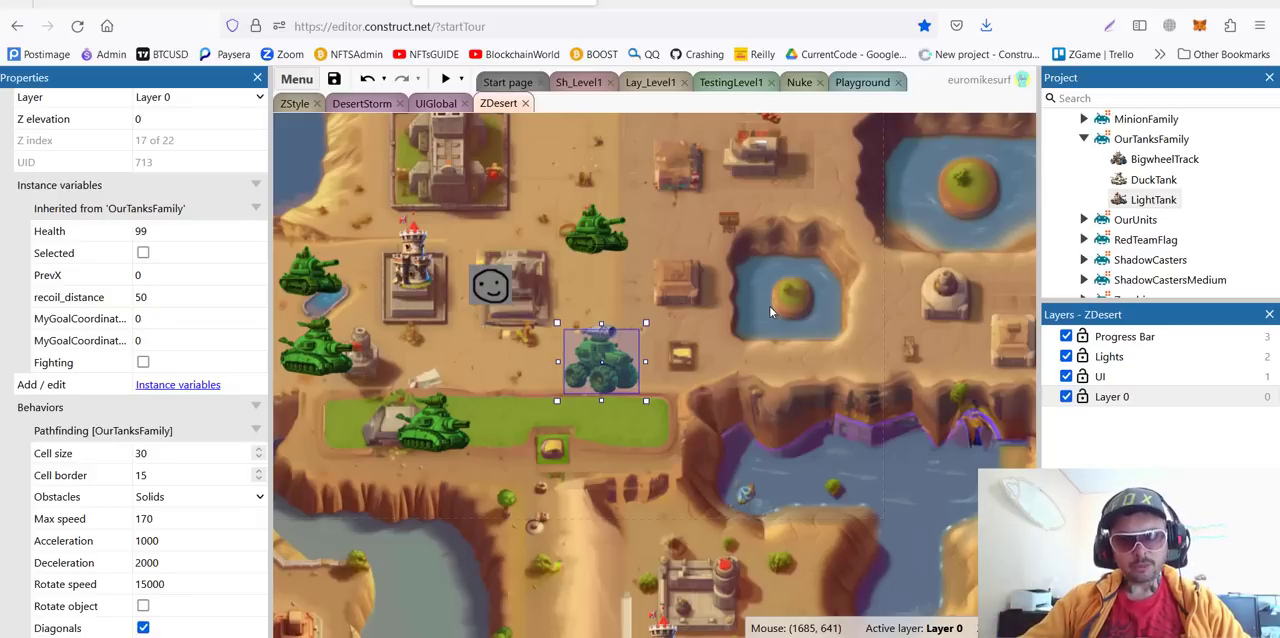
pyautogui.click(578, 82)
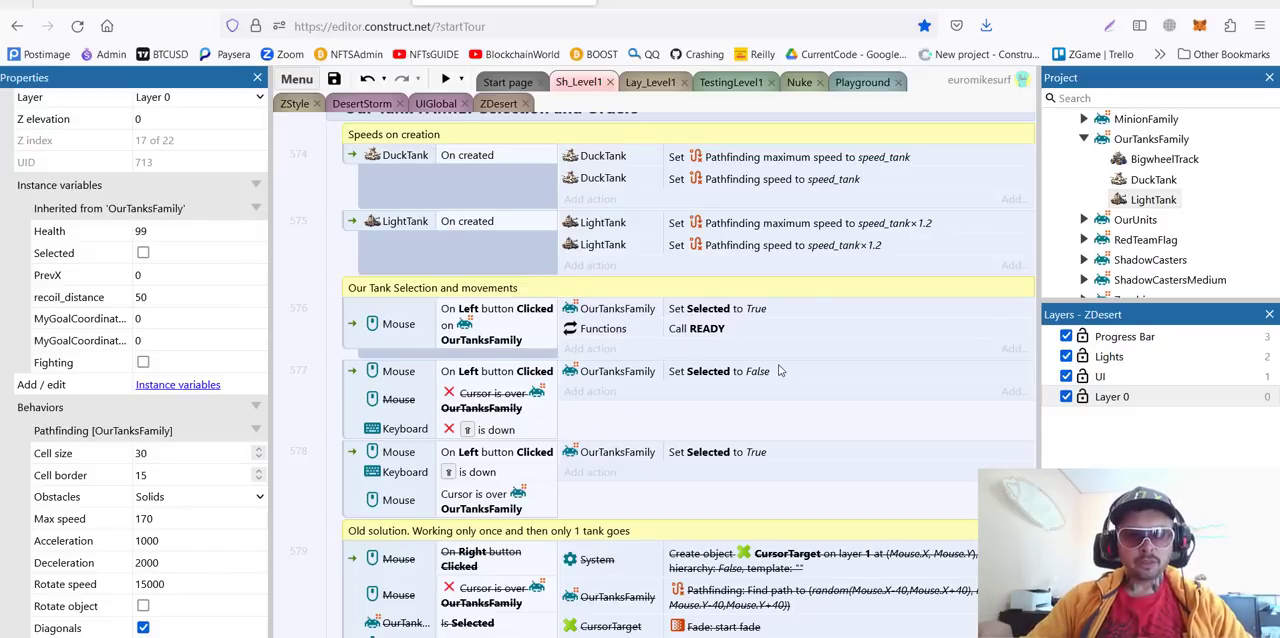
pyautogui.moveTo(456, 394)
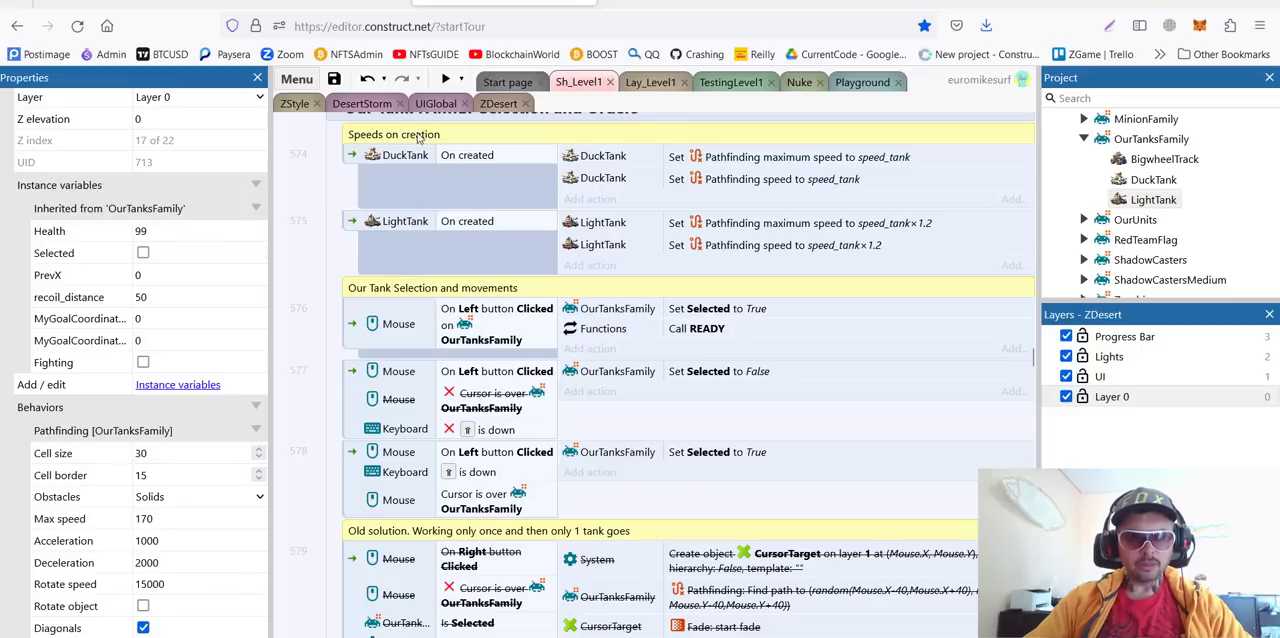
pyautogui.moveTo(516, 164)
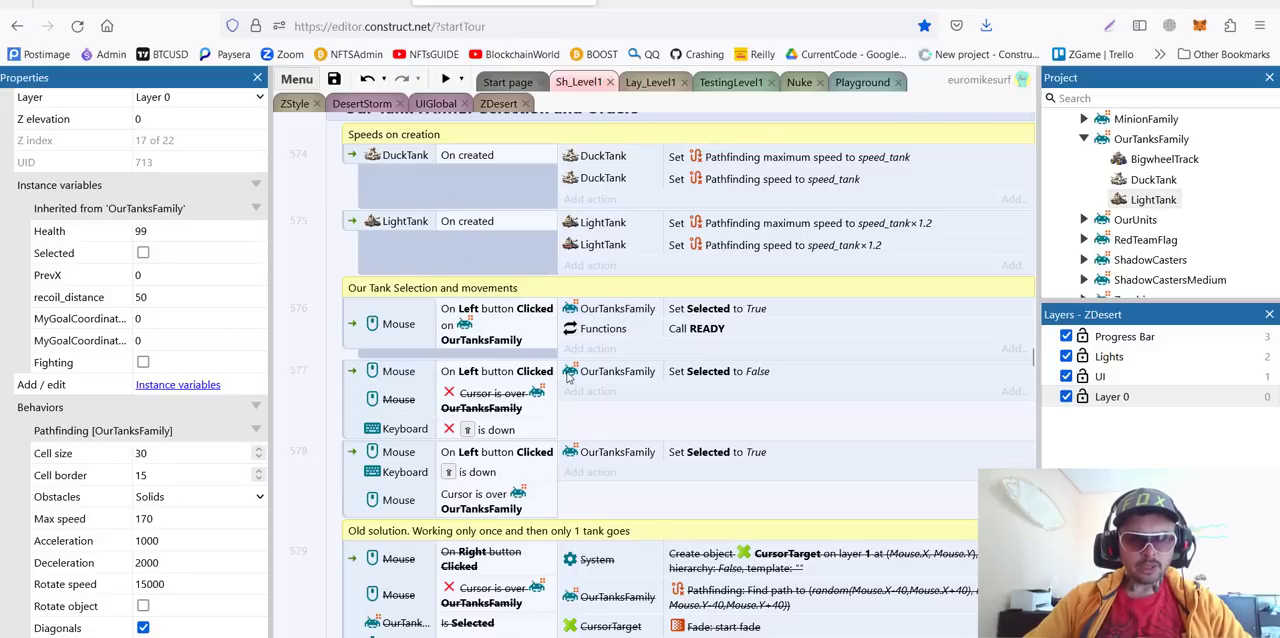
pyautogui.moveTo(370, 186)
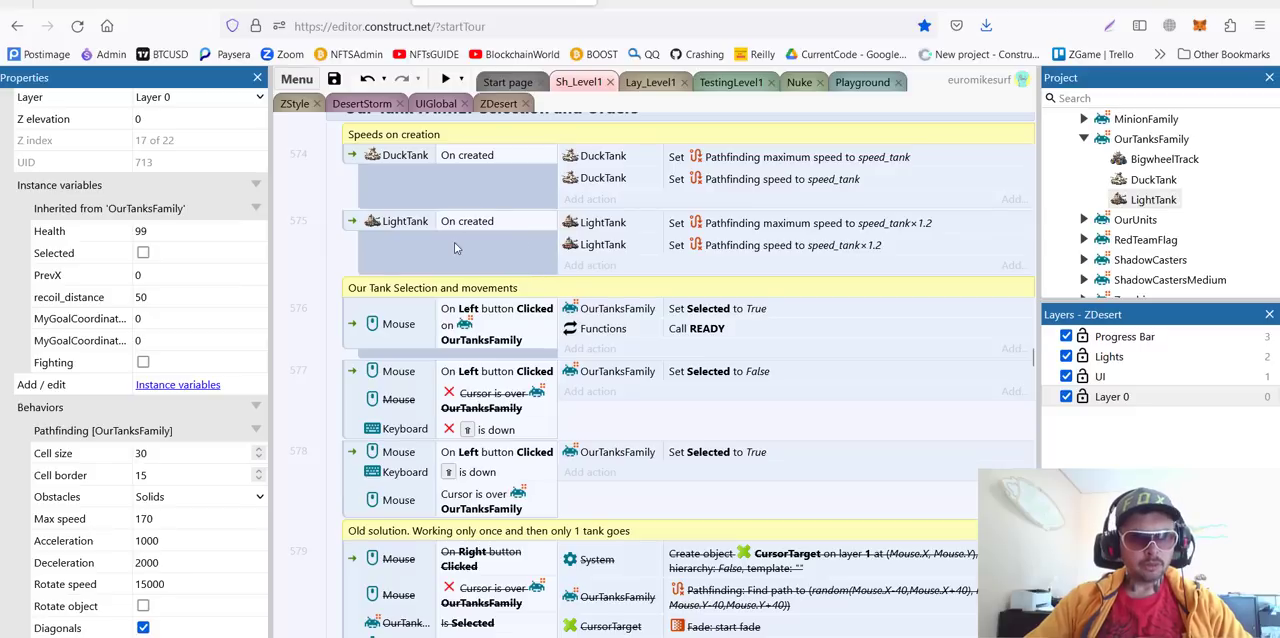
pyautogui.moveTo(458, 174)
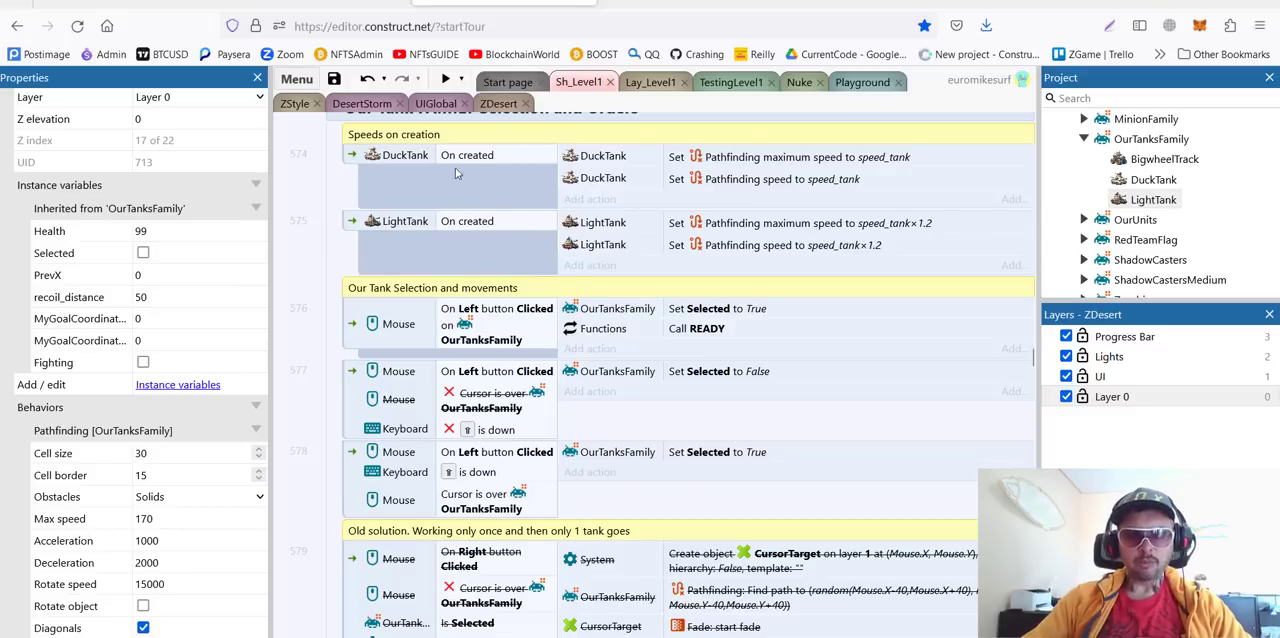
pyautogui.moveTo(504, 364)
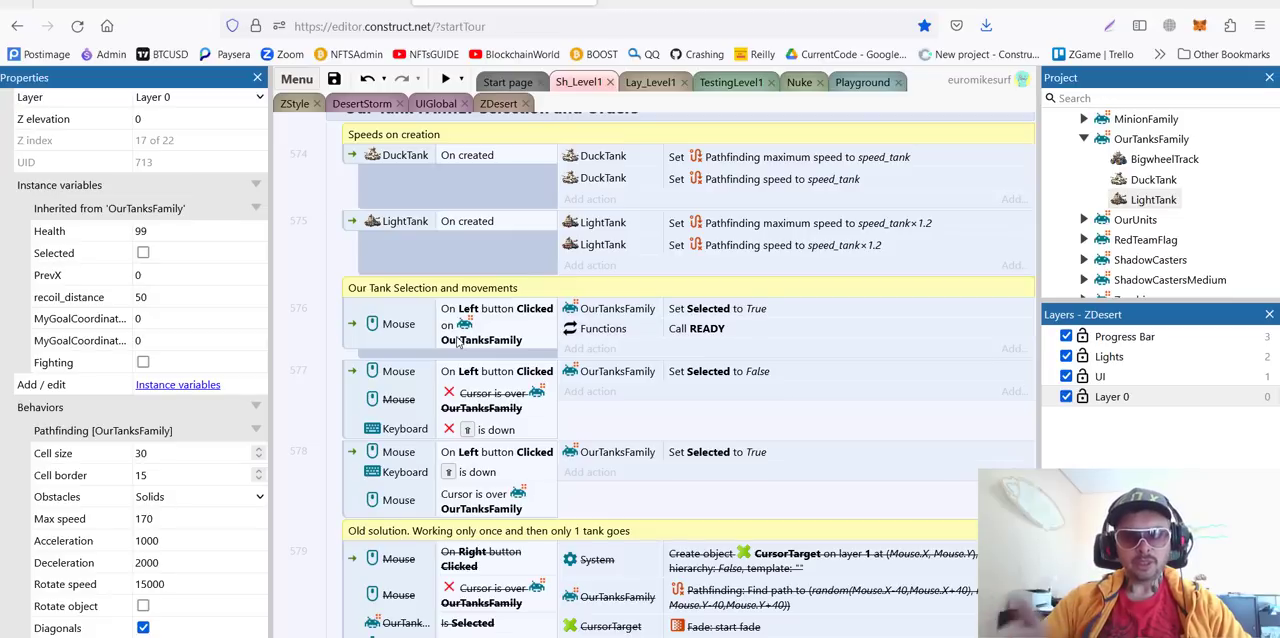
pyautogui.moveTo(404, 228)
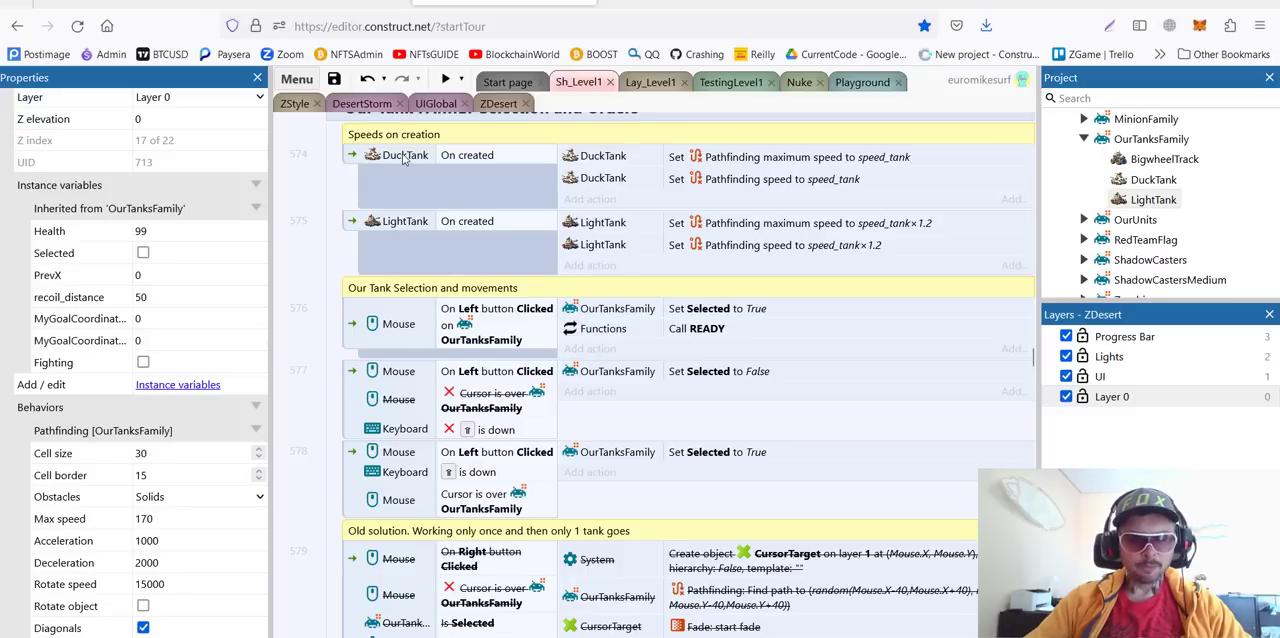
pyautogui.moveTo(408, 228)
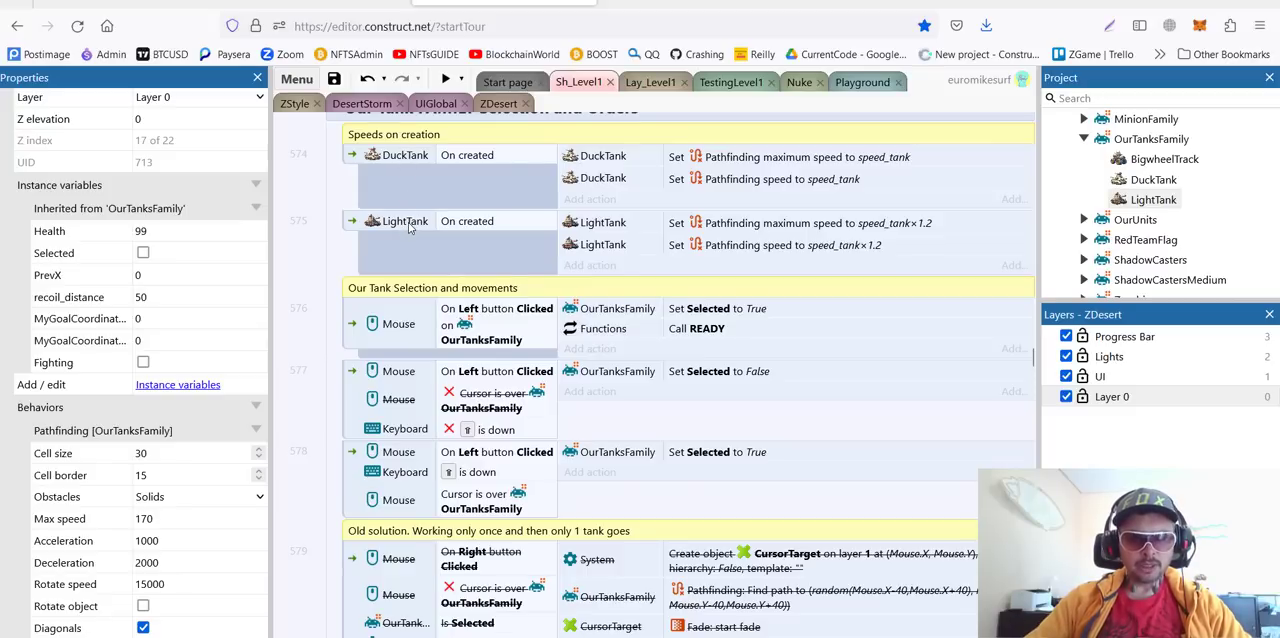
pyautogui.moveTo(404, 226)
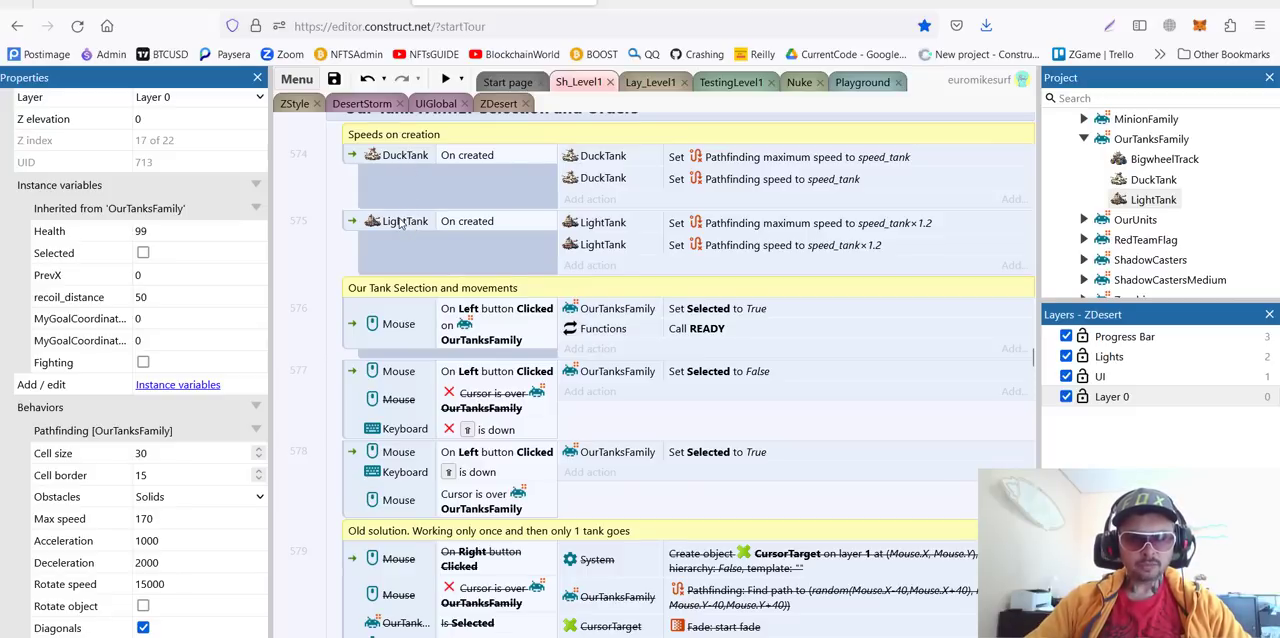
# Duplicate the LightTank On created event and replace its object with BigwheelTrack.
pyautogui.click(404, 220)
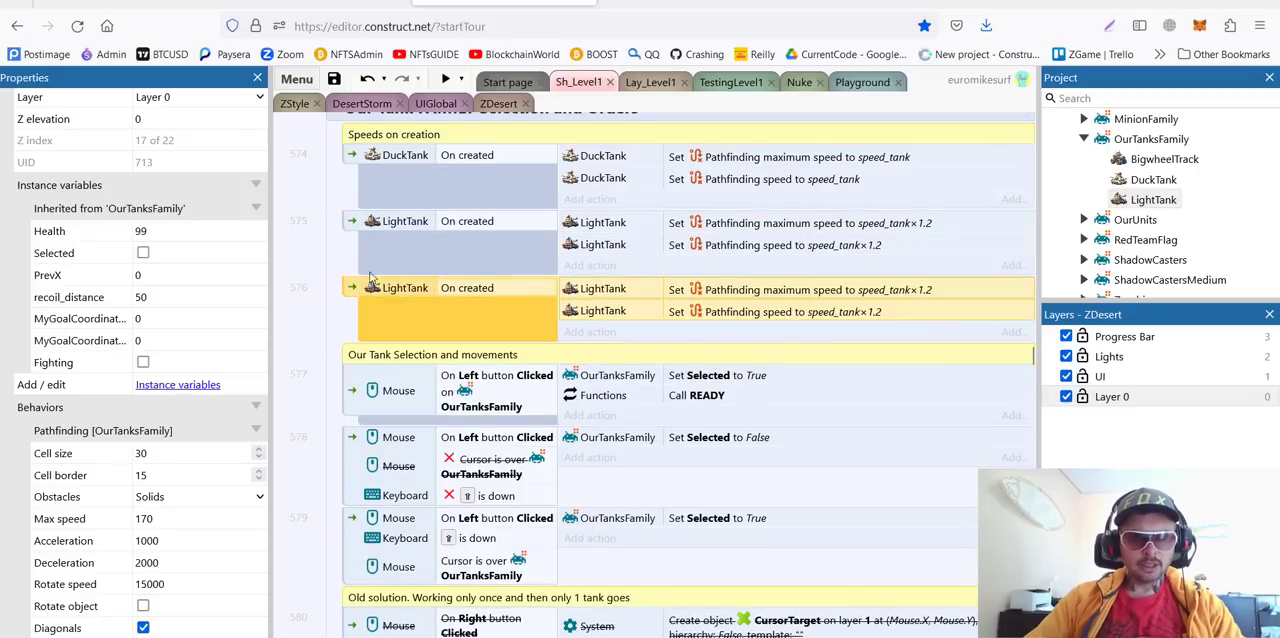
pyautogui.rightClick(404, 288)
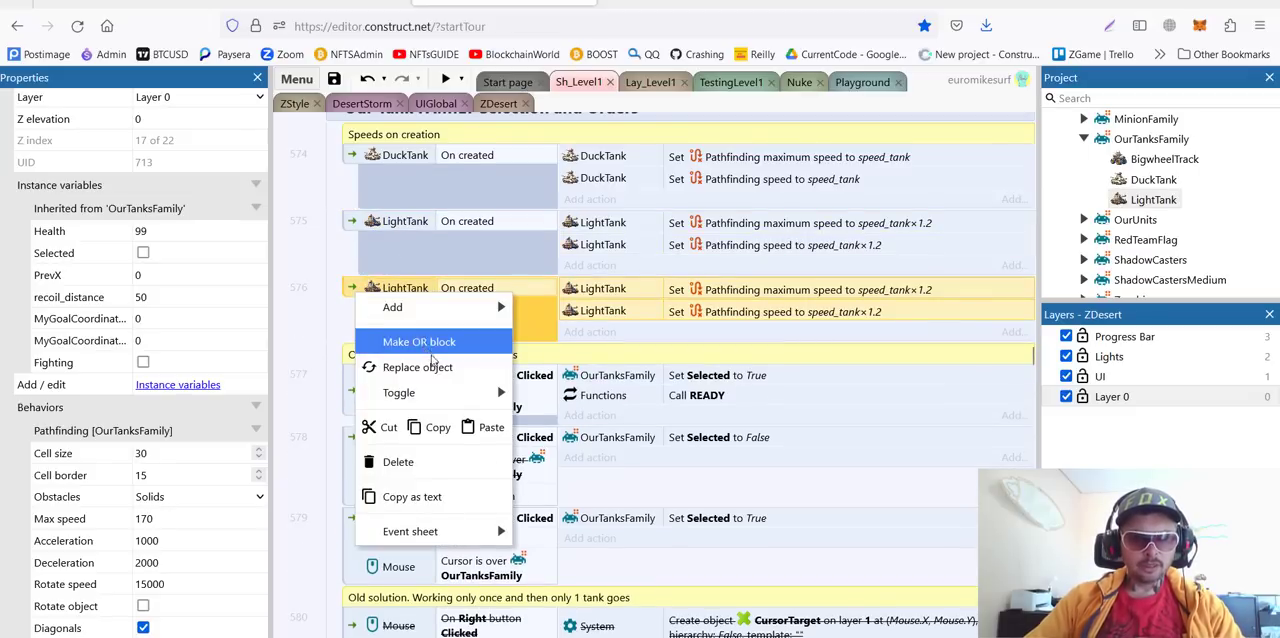
pyautogui.click(418, 366)
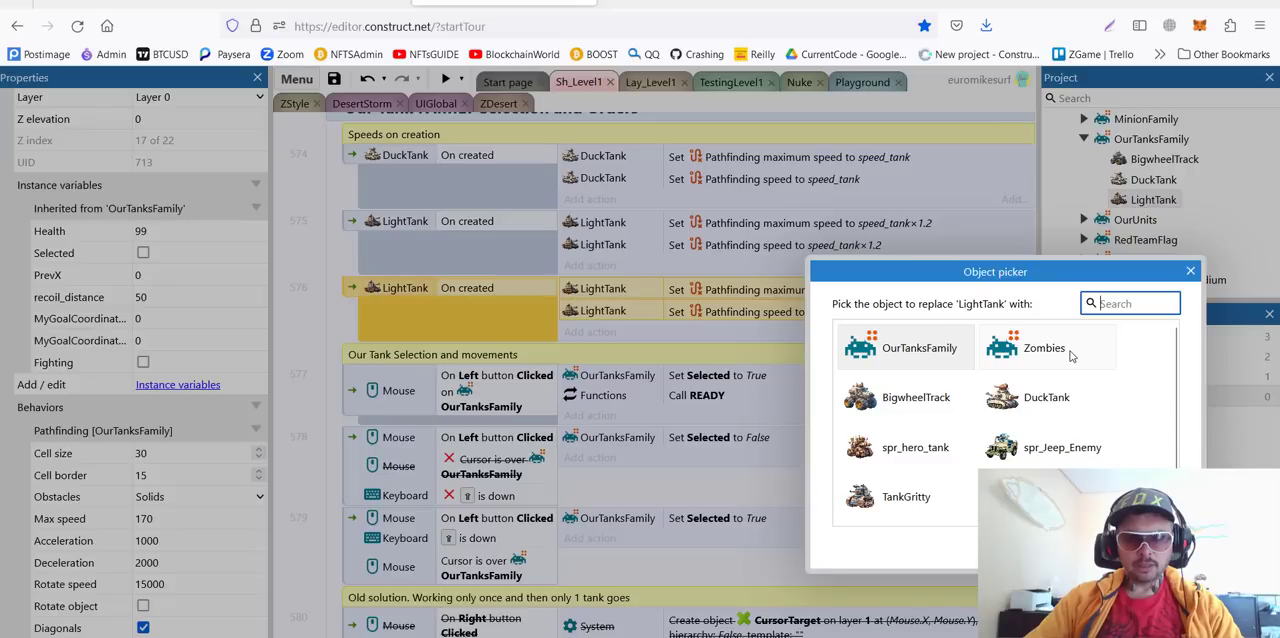
pyautogui.write('bi')
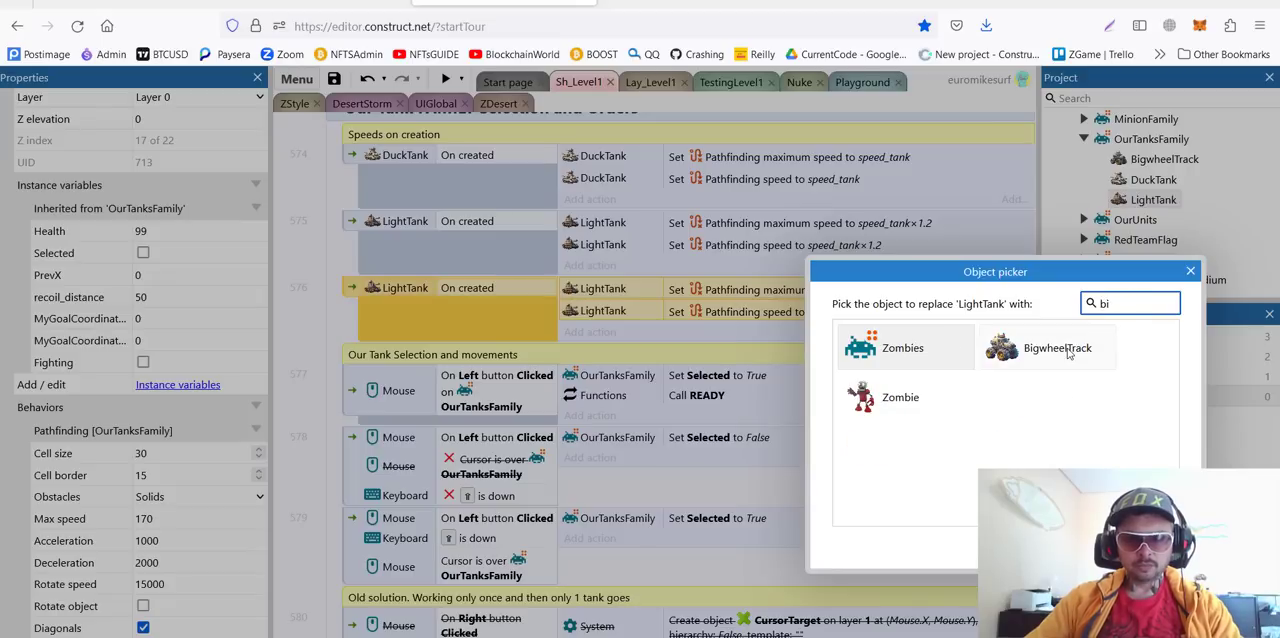
pyautogui.click(1056, 348)
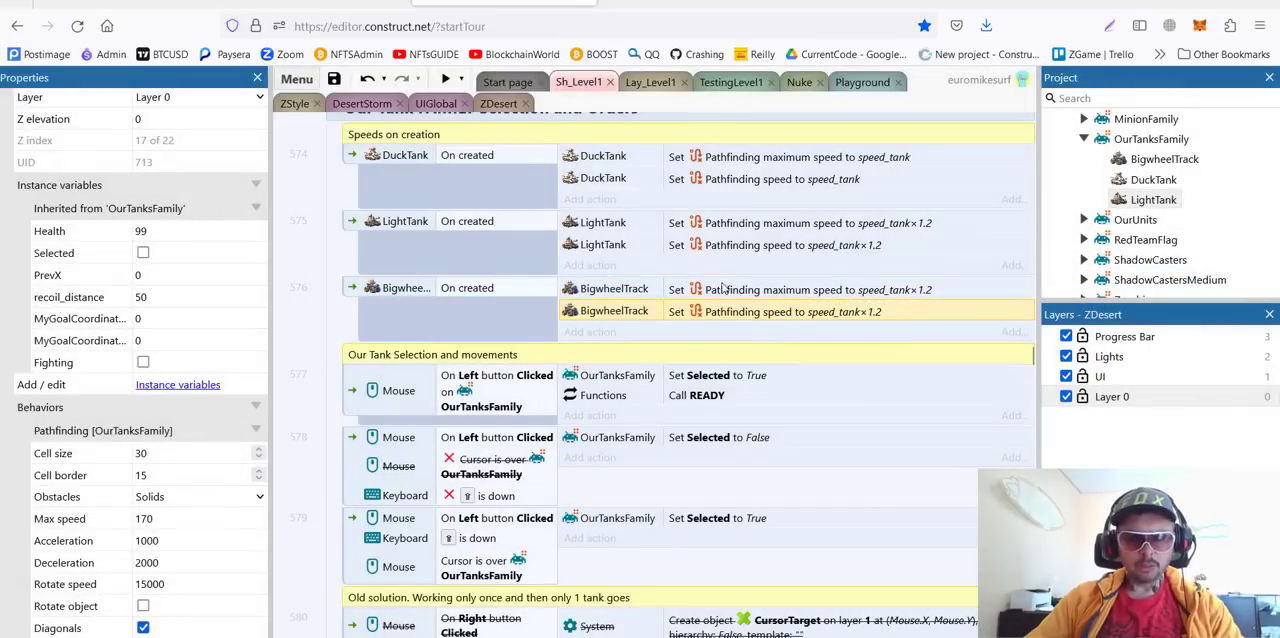
pyautogui.moveTo(618, 284)
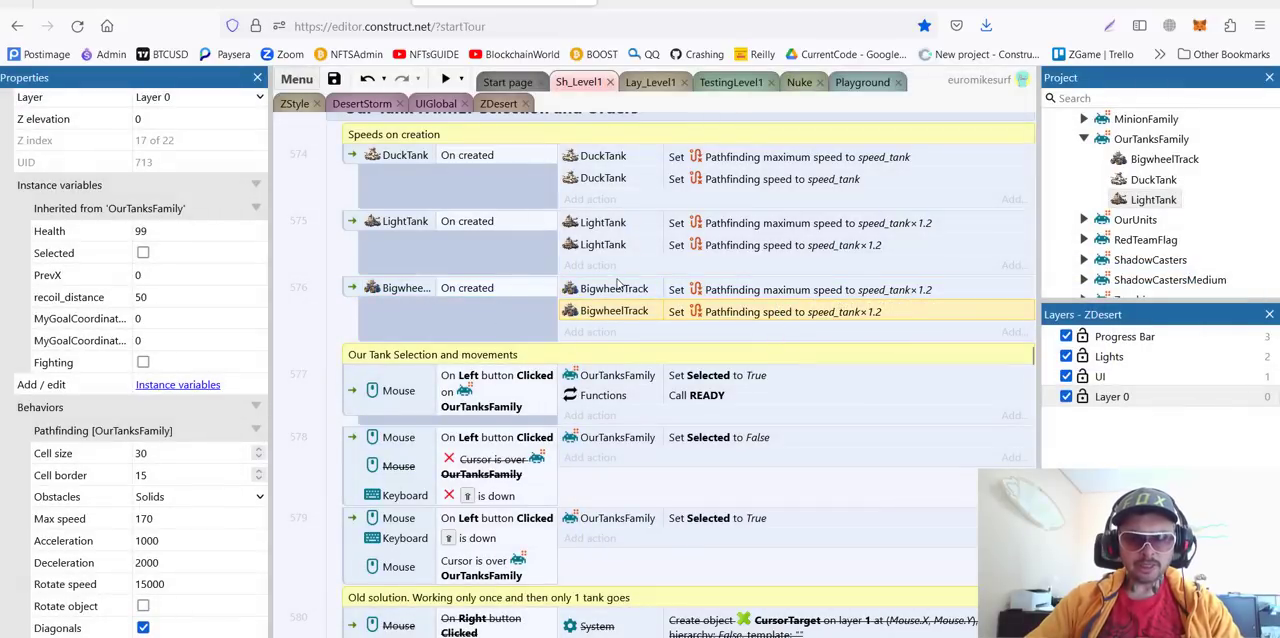
pyautogui.moveTo(408, 220)
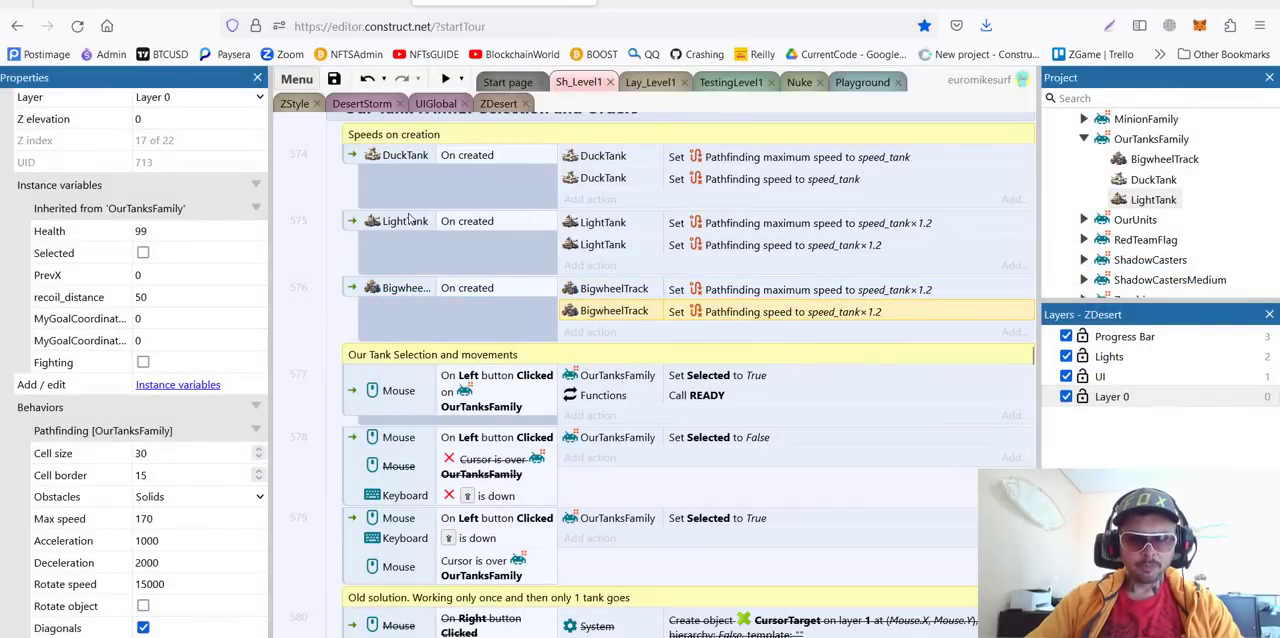
pyautogui.scroll(-3)
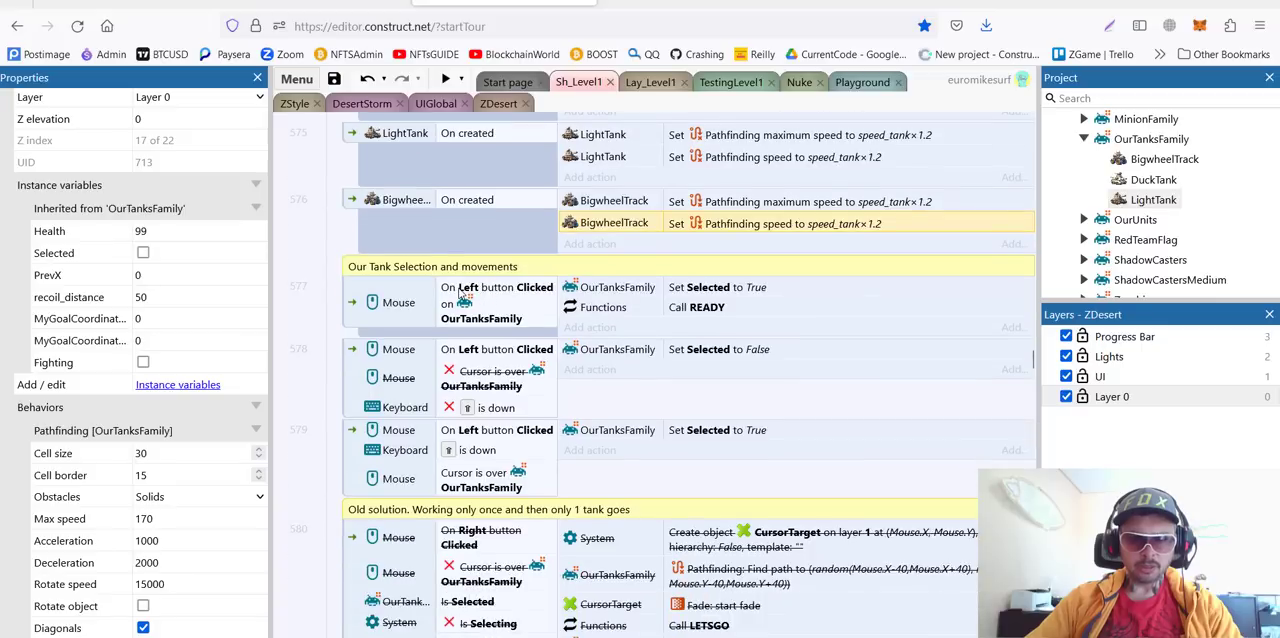
pyautogui.scroll(-3)
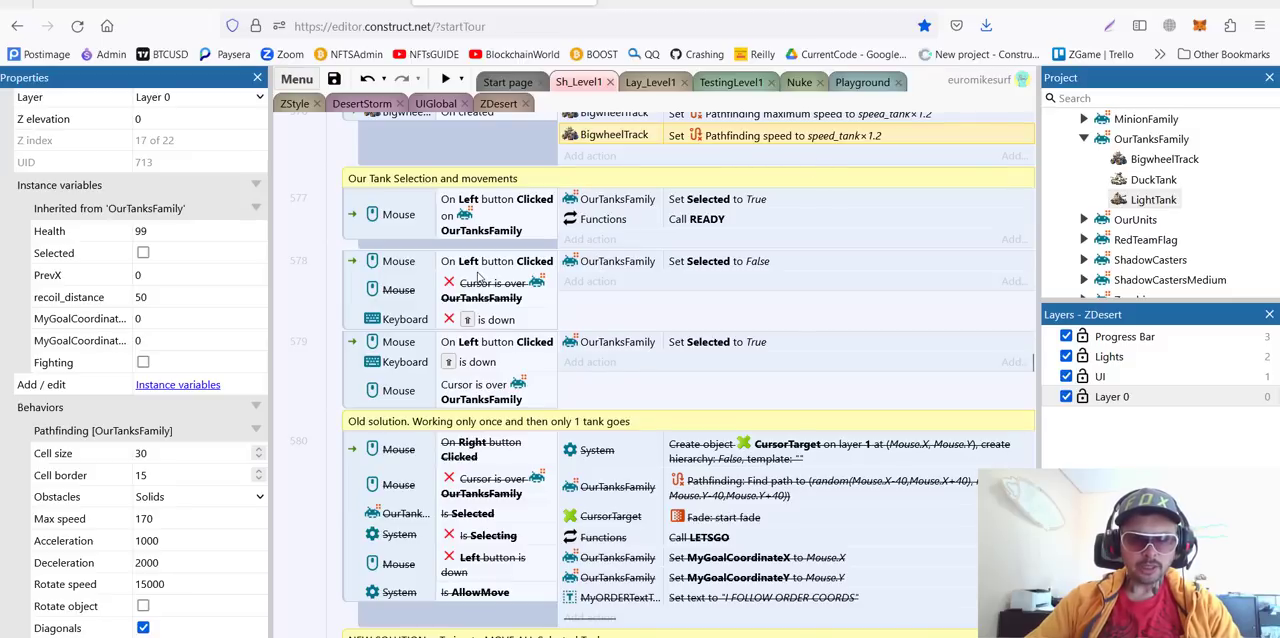
pyautogui.moveTo(632, 392)
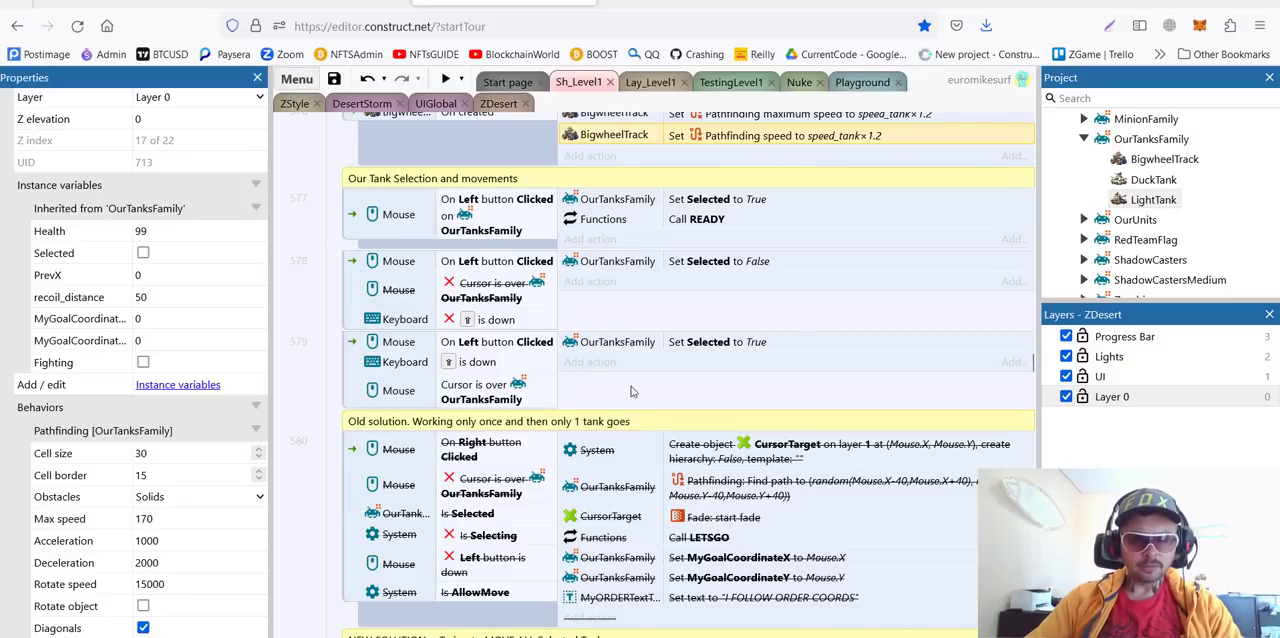
pyautogui.moveTo(540, 390)
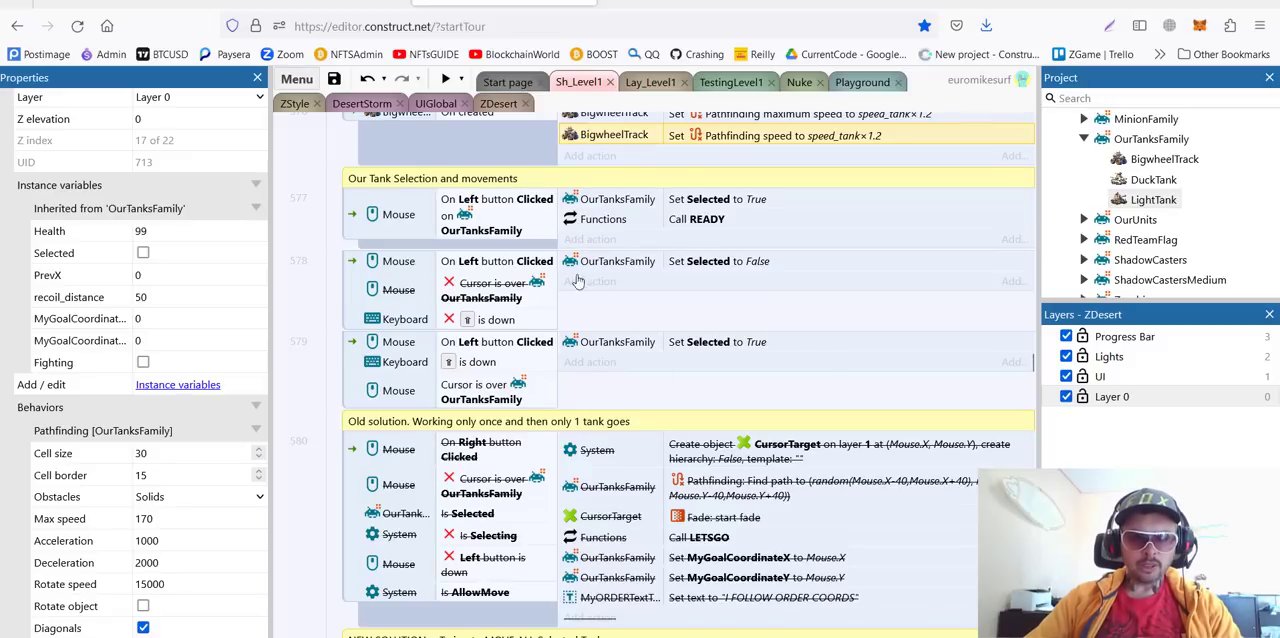
pyautogui.moveTo(532, 226)
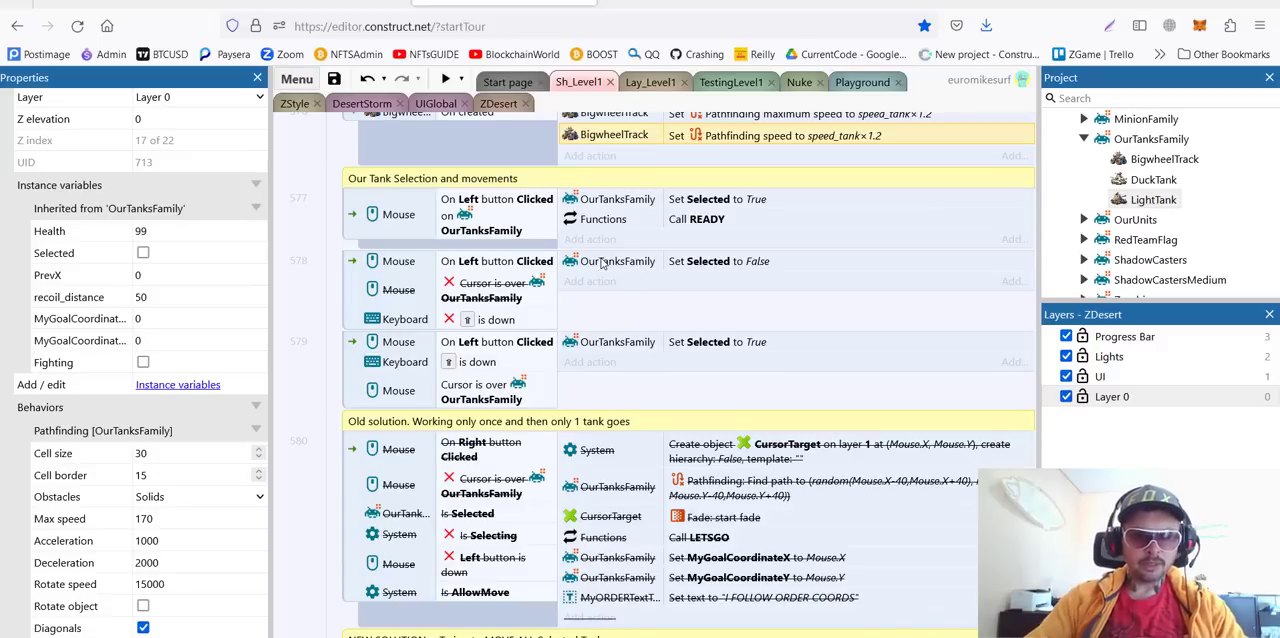
pyautogui.scroll(-3)
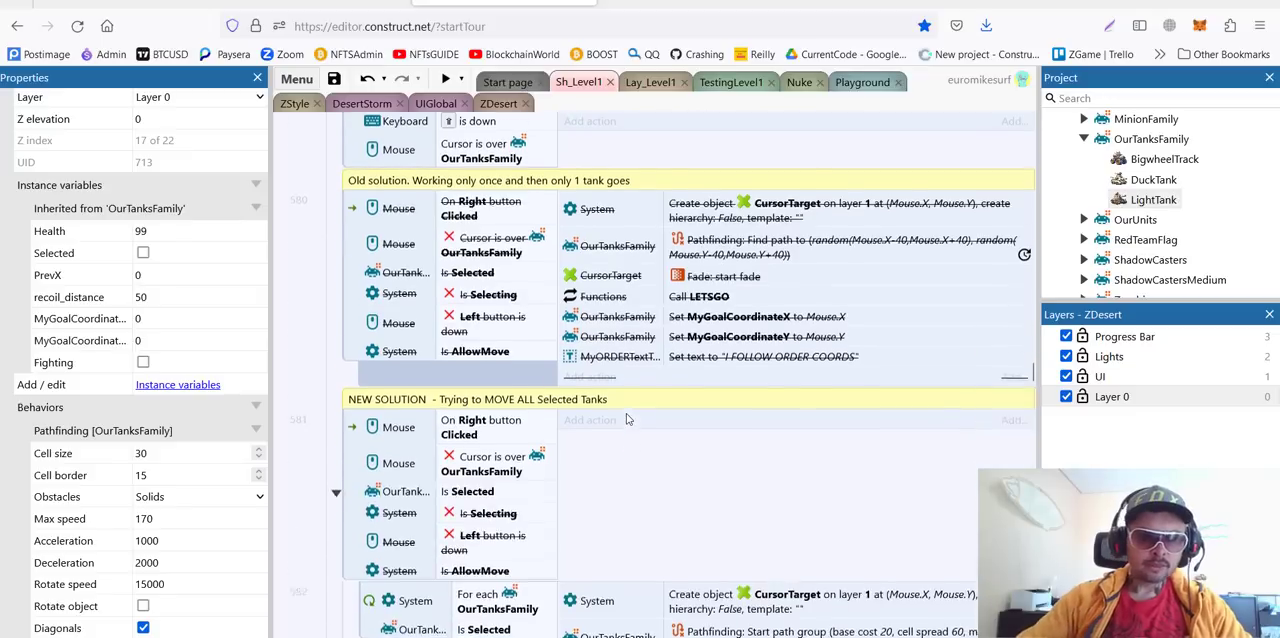
pyautogui.scroll(-3)
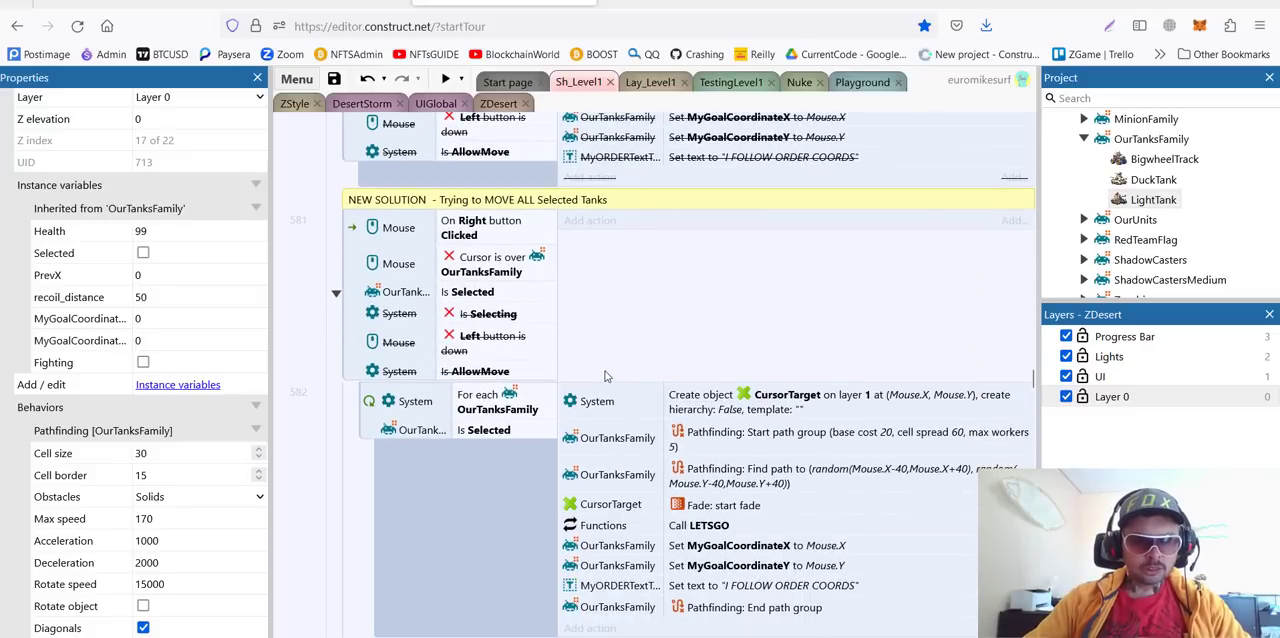
pyautogui.scroll(-3)
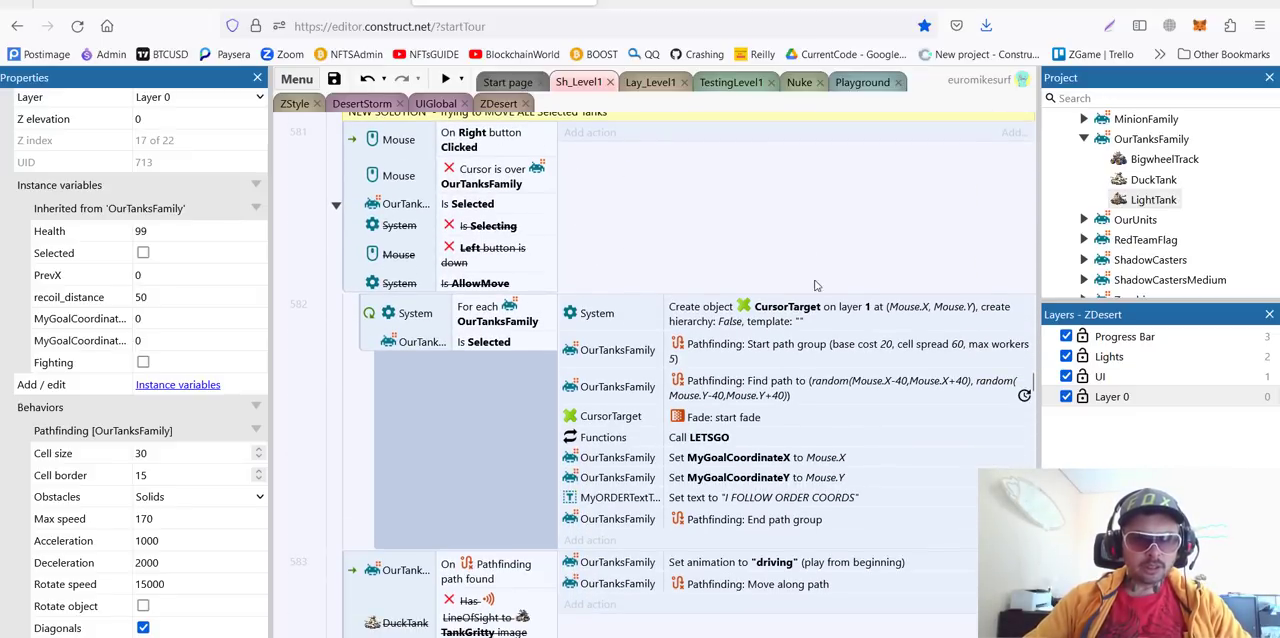
pyautogui.moveTo(704, 364)
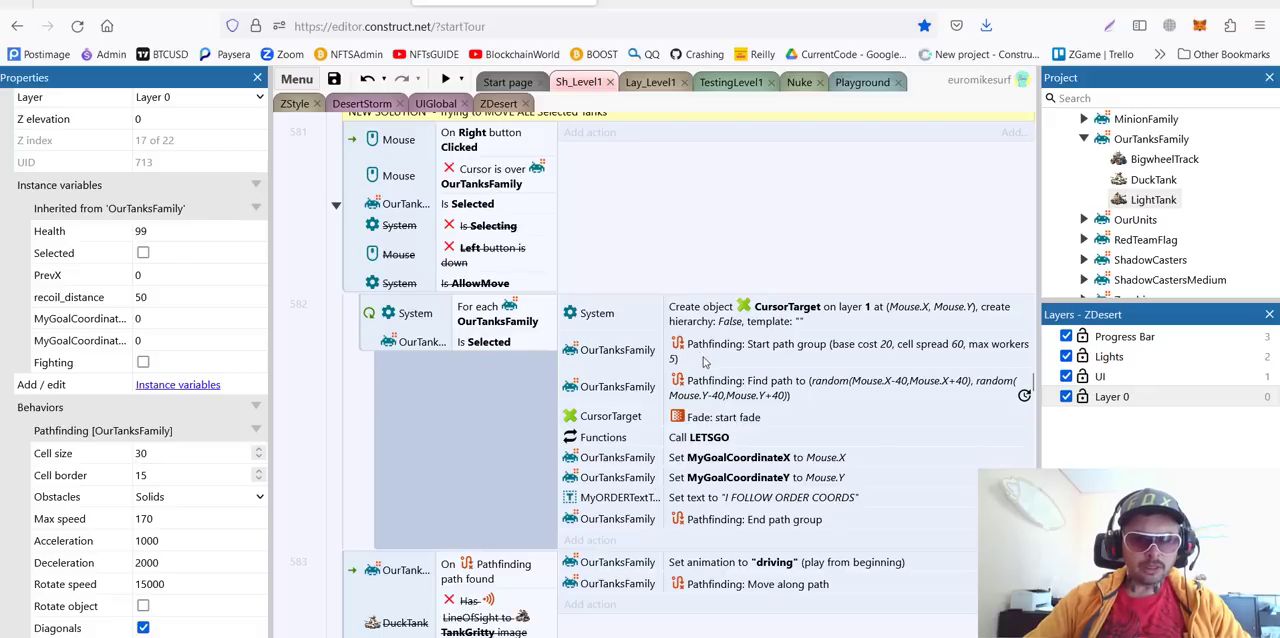
pyautogui.moveTo(488, 290)
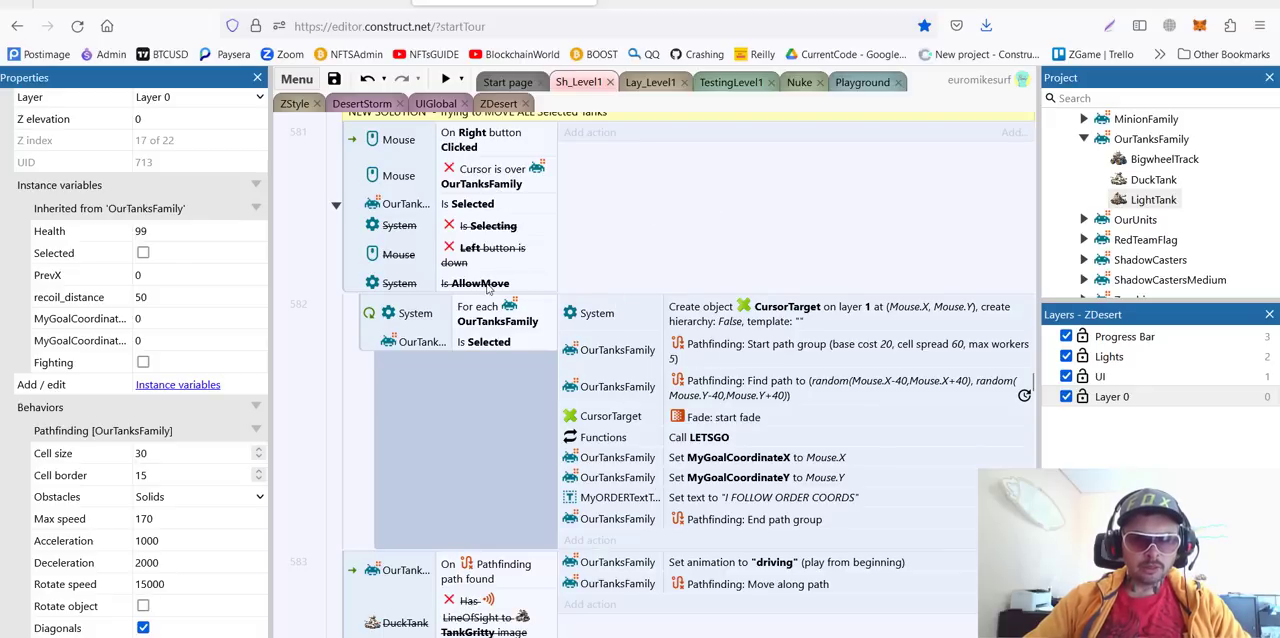
pyautogui.moveTo(570, 280)
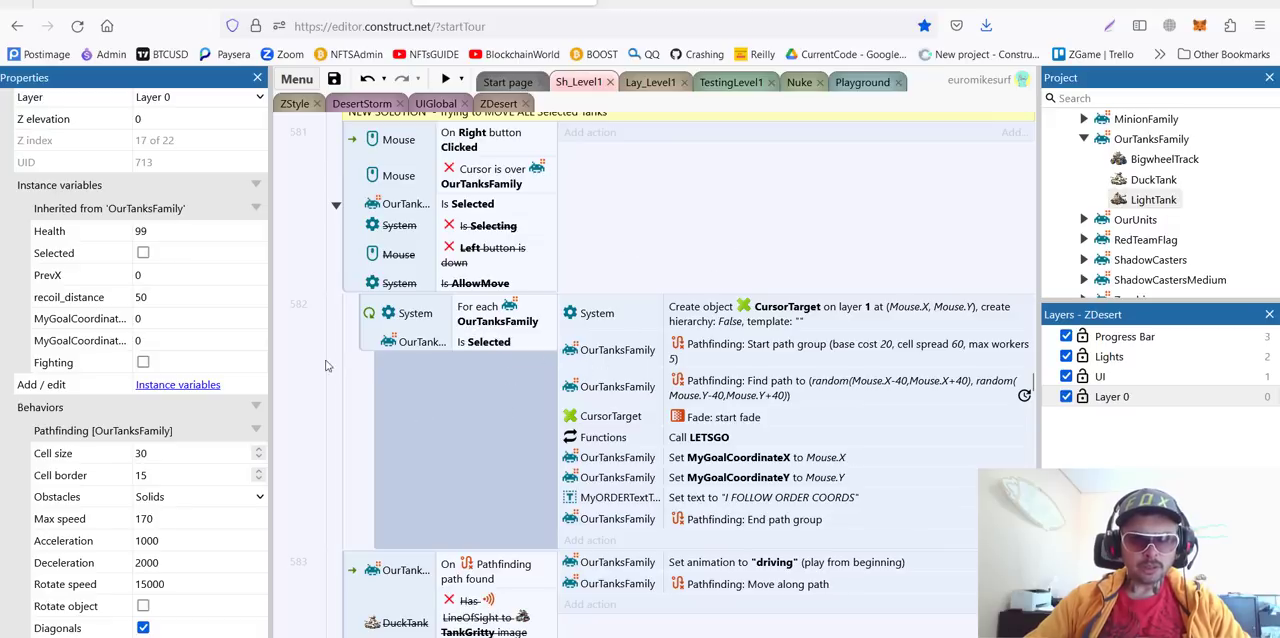
pyautogui.moveTo(648, 374)
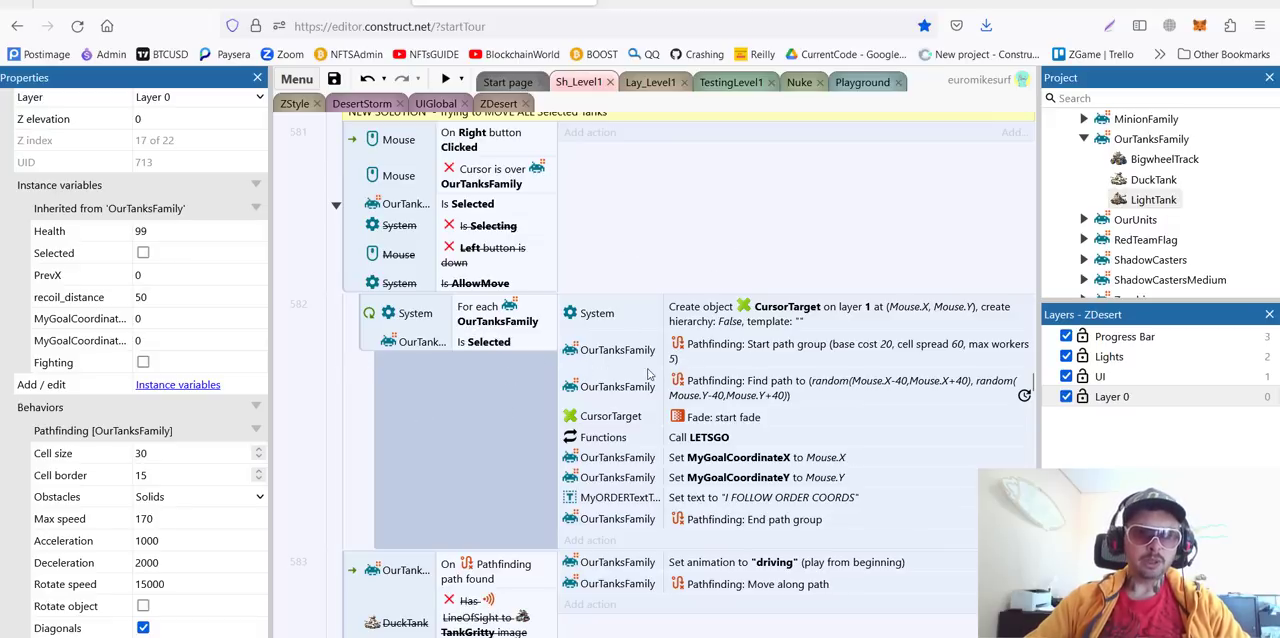
pyautogui.moveTo(648, 380)
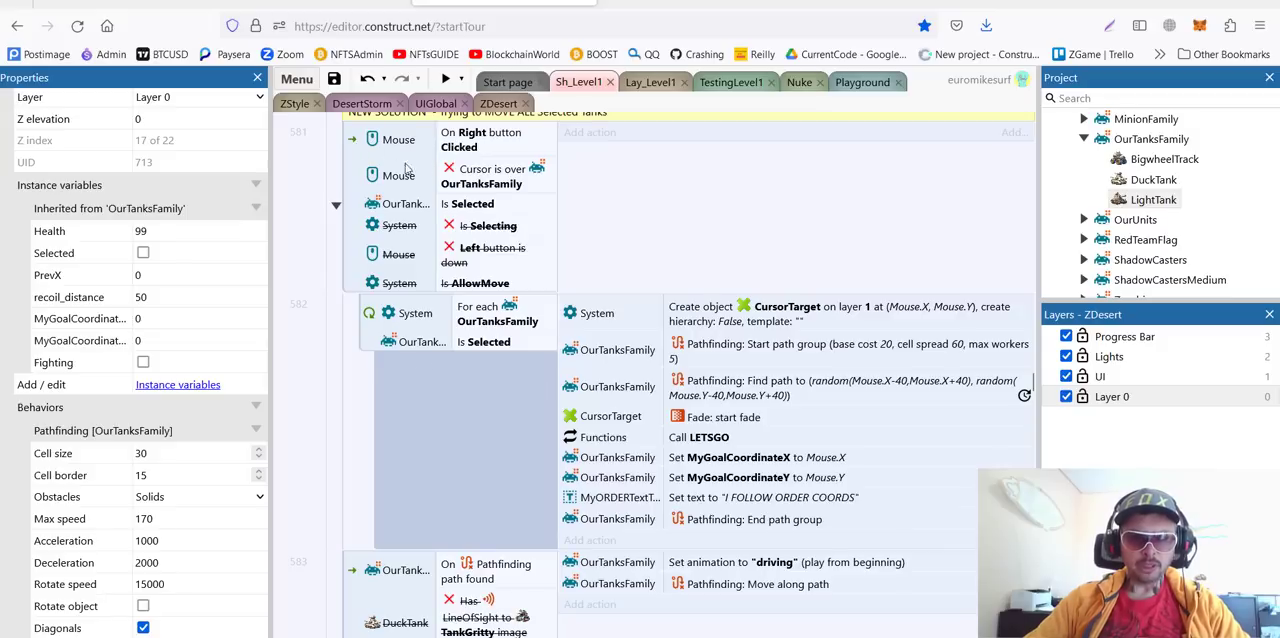
pyautogui.moveTo(812, 268)
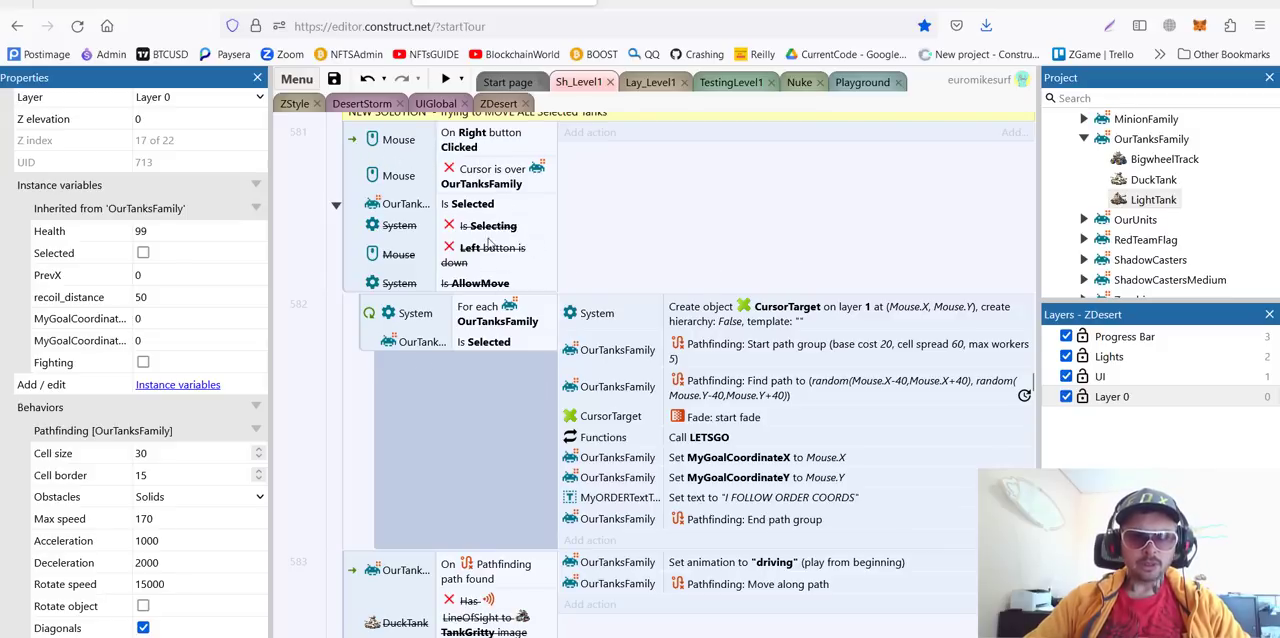
pyautogui.moveTo(836, 418)
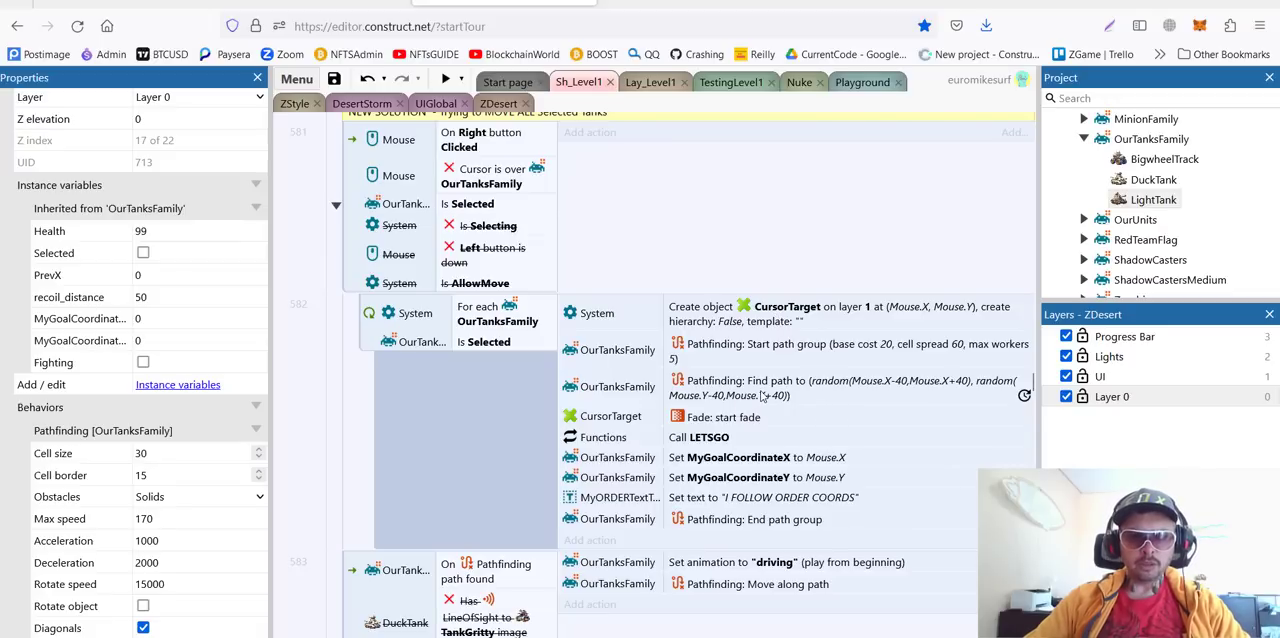
pyautogui.scroll(-3)
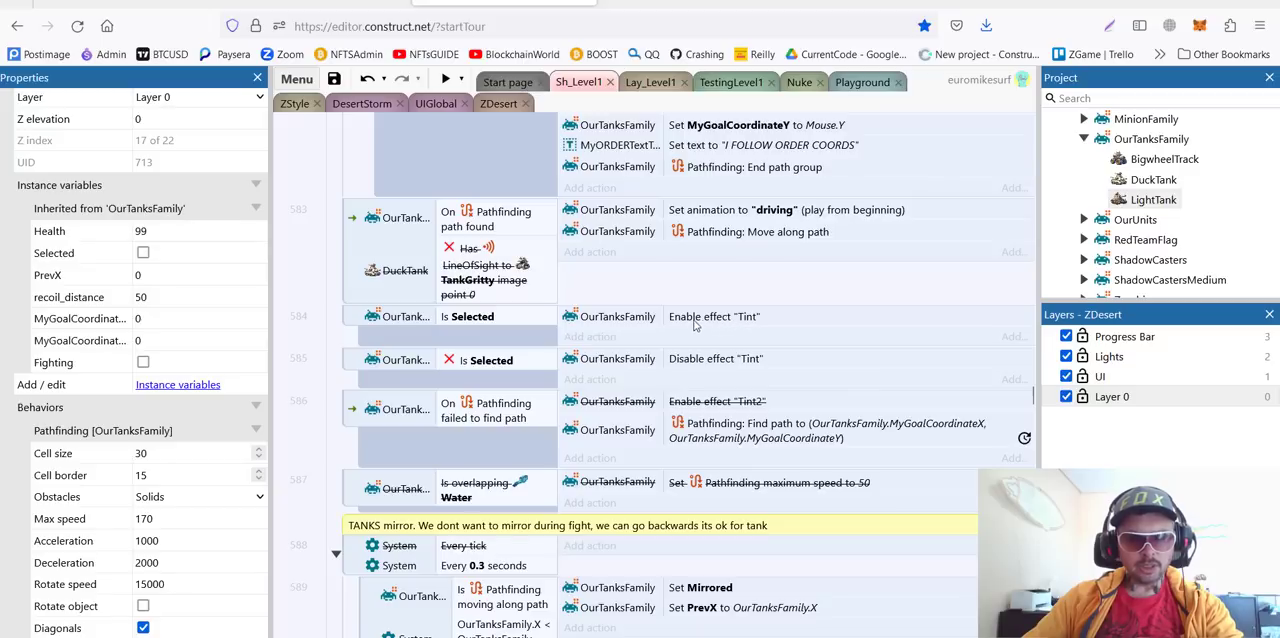
pyautogui.moveTo(418, 374)
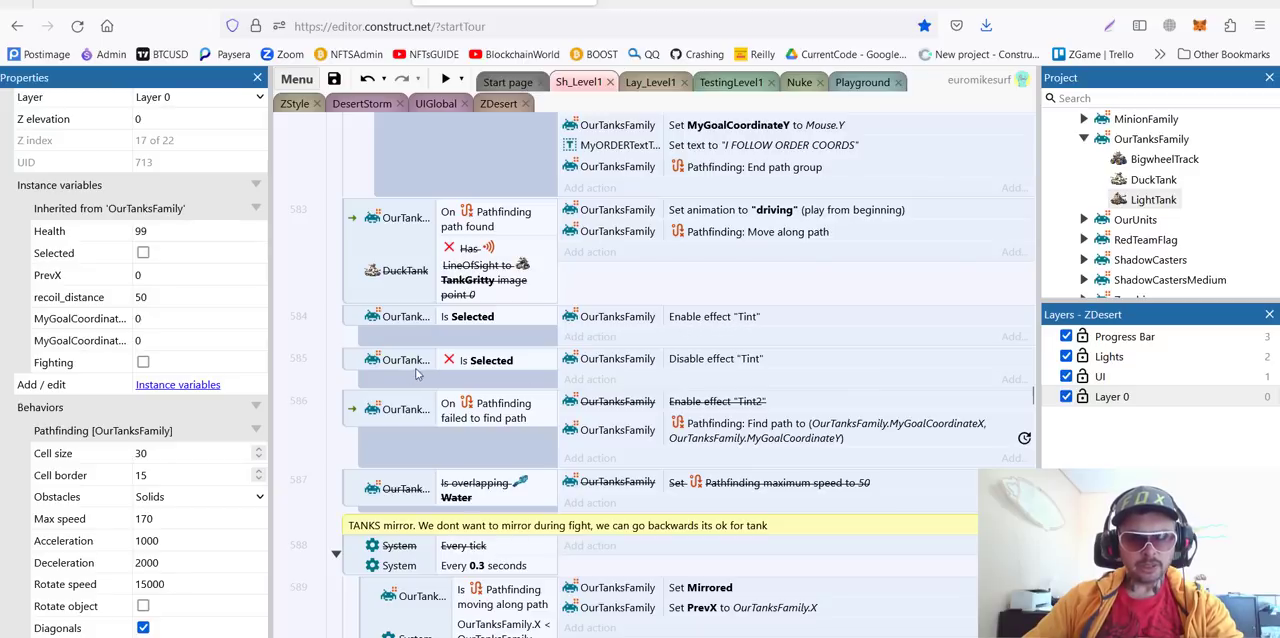
pyautogui.moveTo(360, 412)
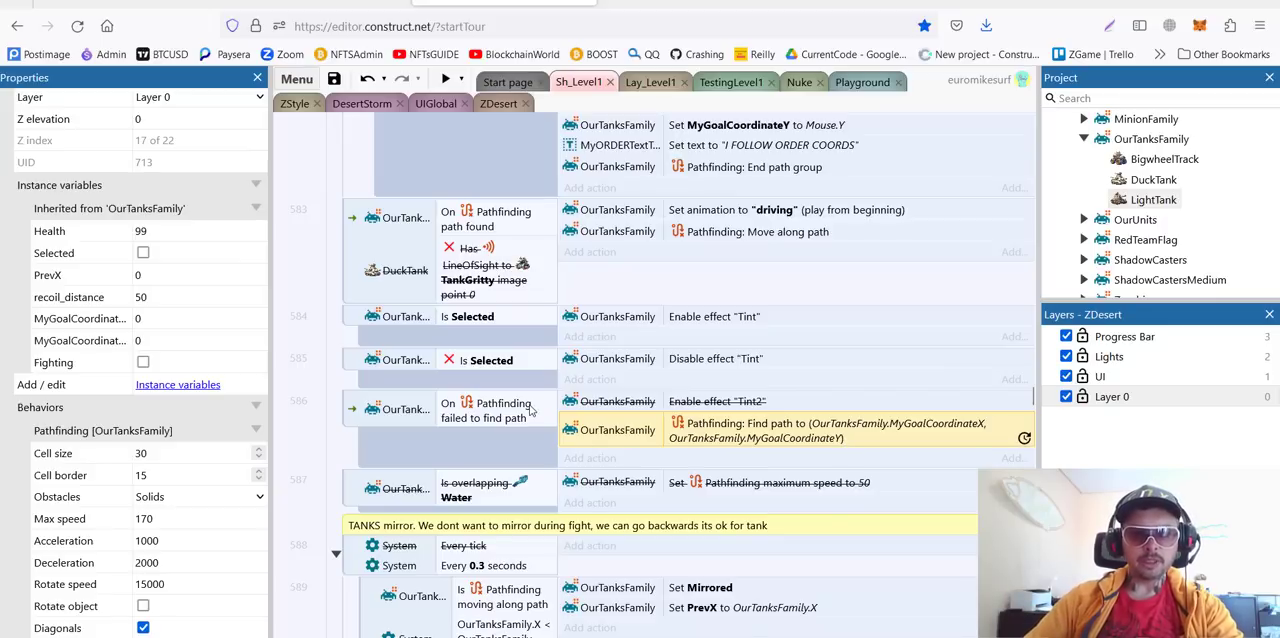
pyautogui.moveTo(536, 424)
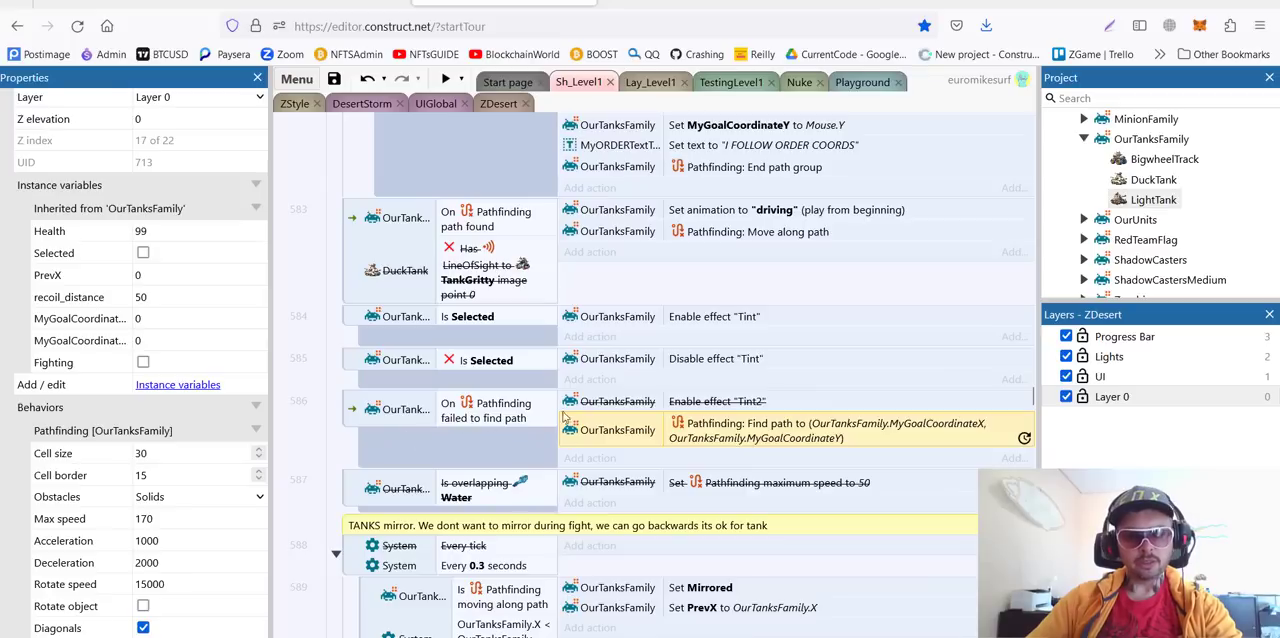
pyautogui.moveTo(556, 416)
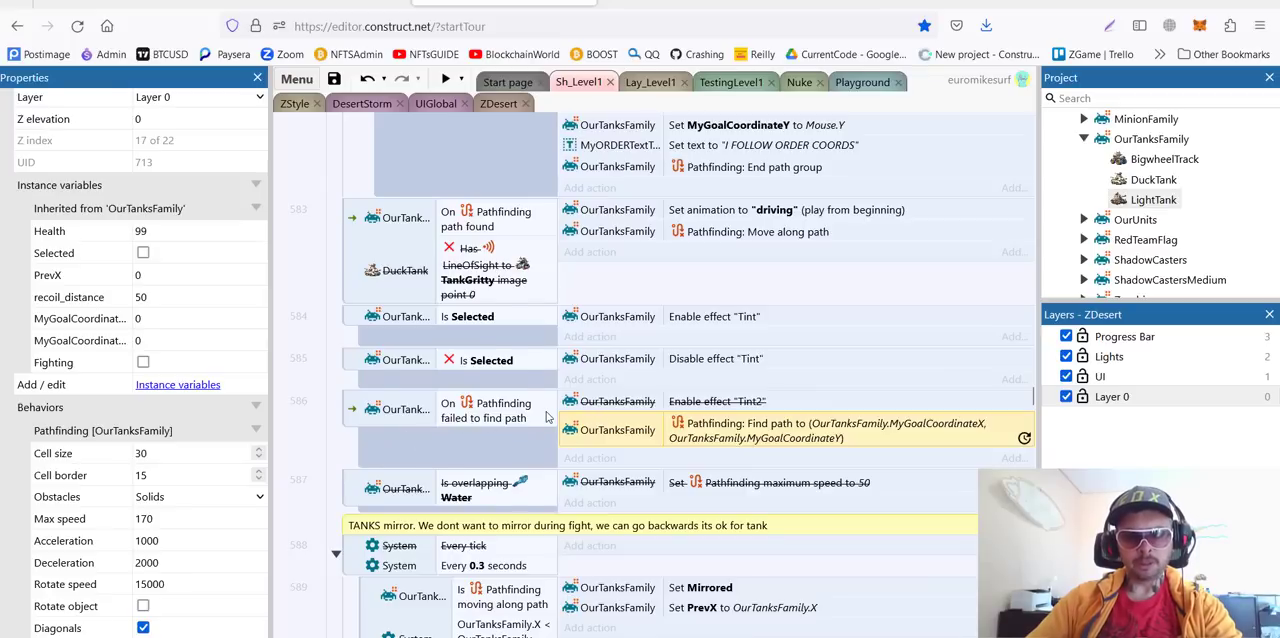
# Scroll the Sh_Level1 event sheet down to the tank mirroring and IDLE TANK events.
pyautogui.scroll(-3)
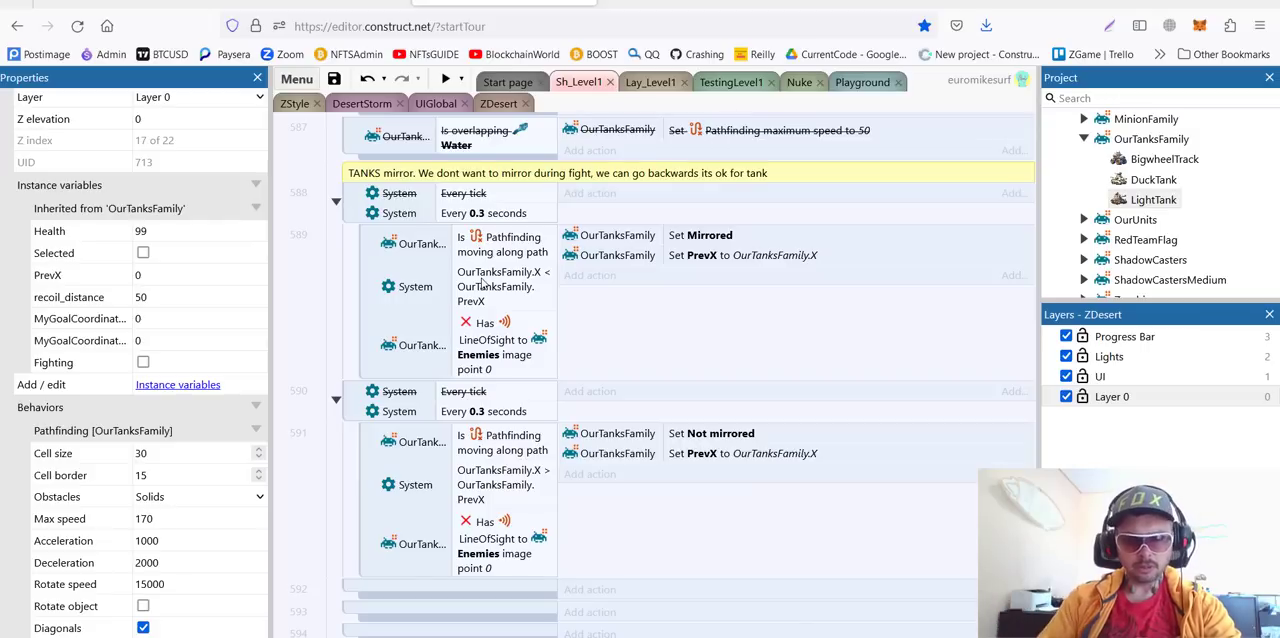
pyautogui.scroll(-3)
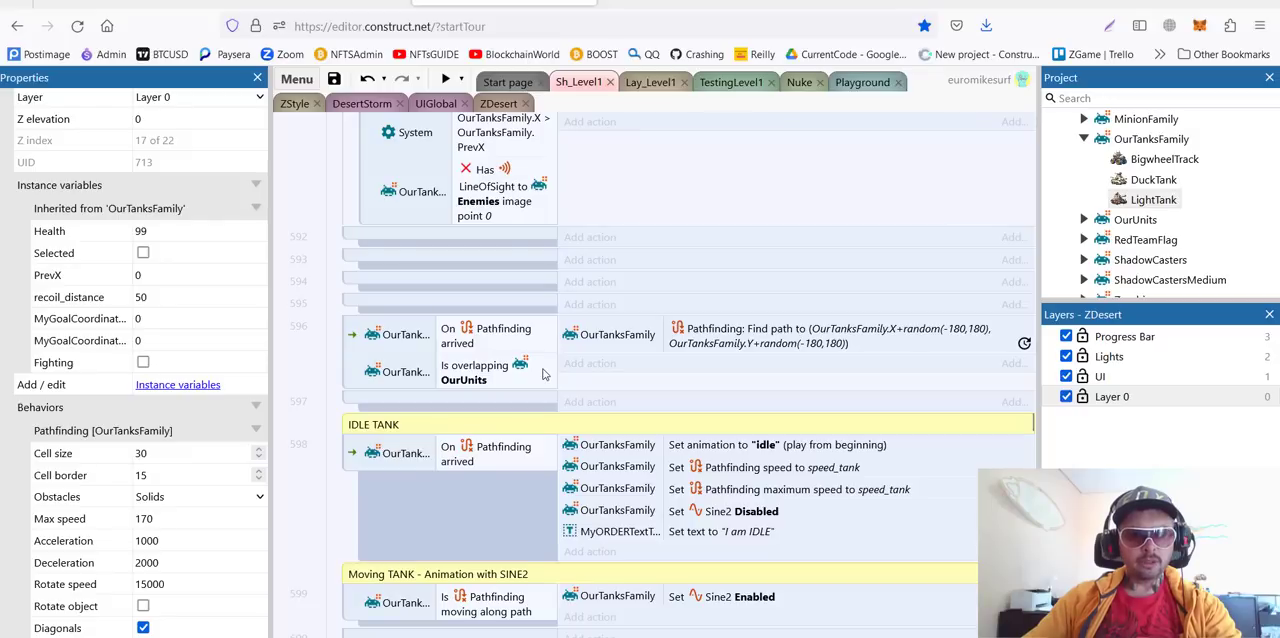
# Scroll past the Moving TANK Sine2 events to the 'Tanks Try to RUN OVER INFANTRY' group.
pyautogui.scroll(-3)
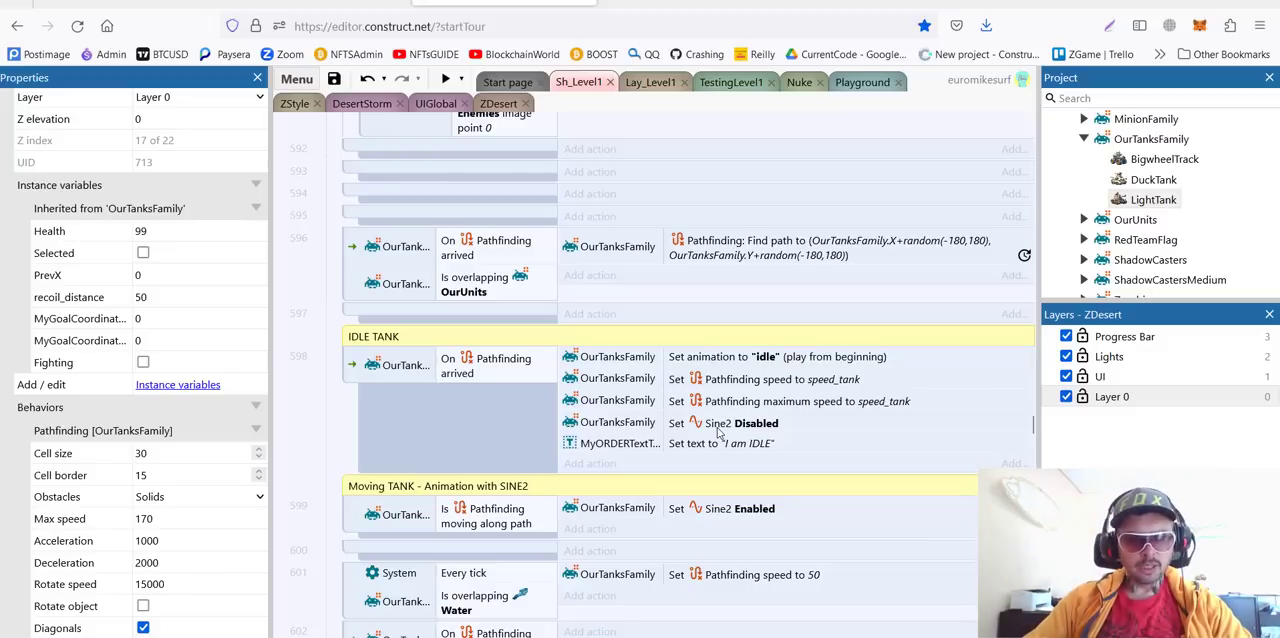
pyautogui.scroll(-3)
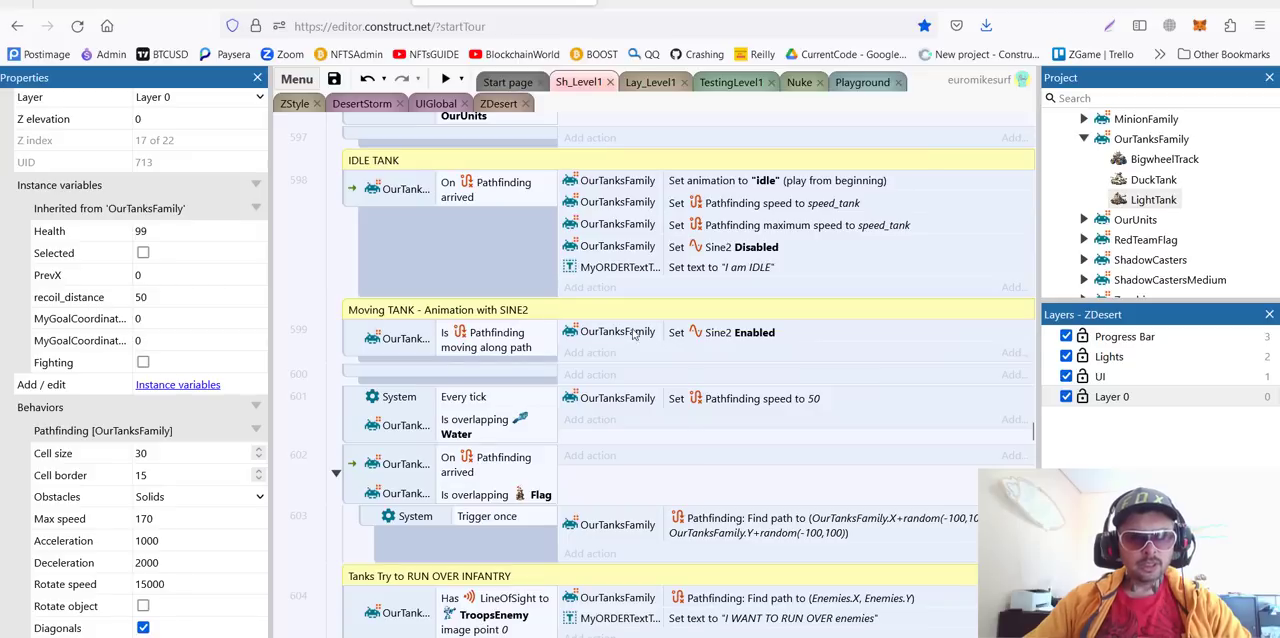
pyautogui.moveTo(724, 338)
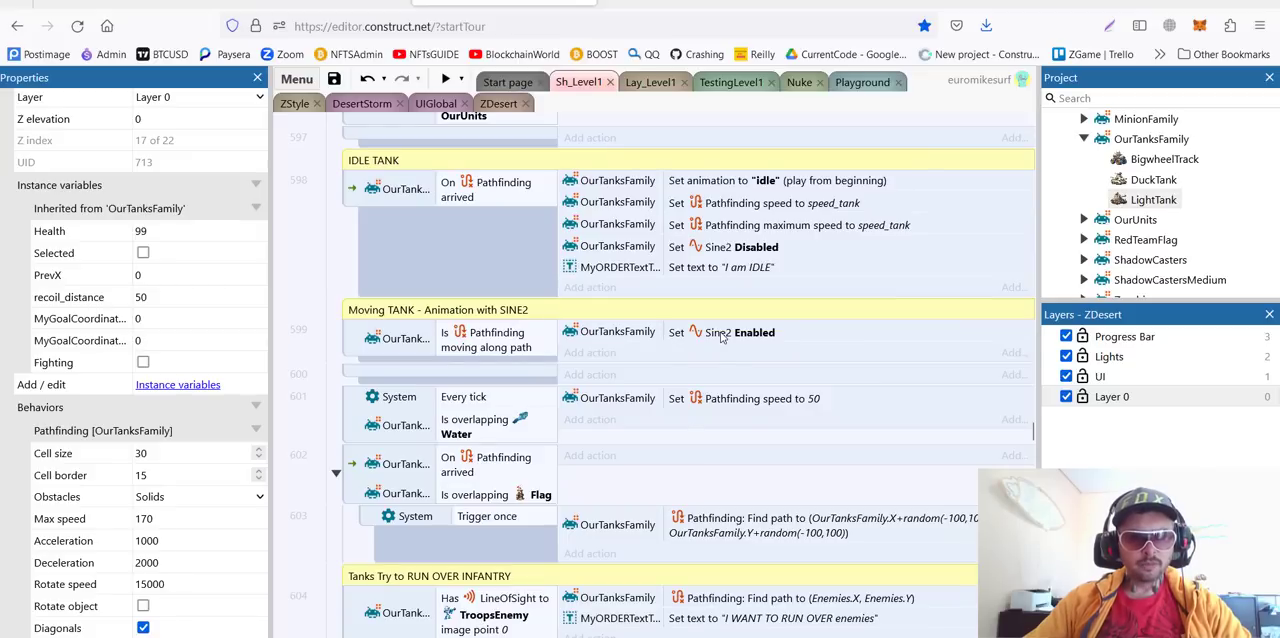
pyautogui.moveTo(724, 338)
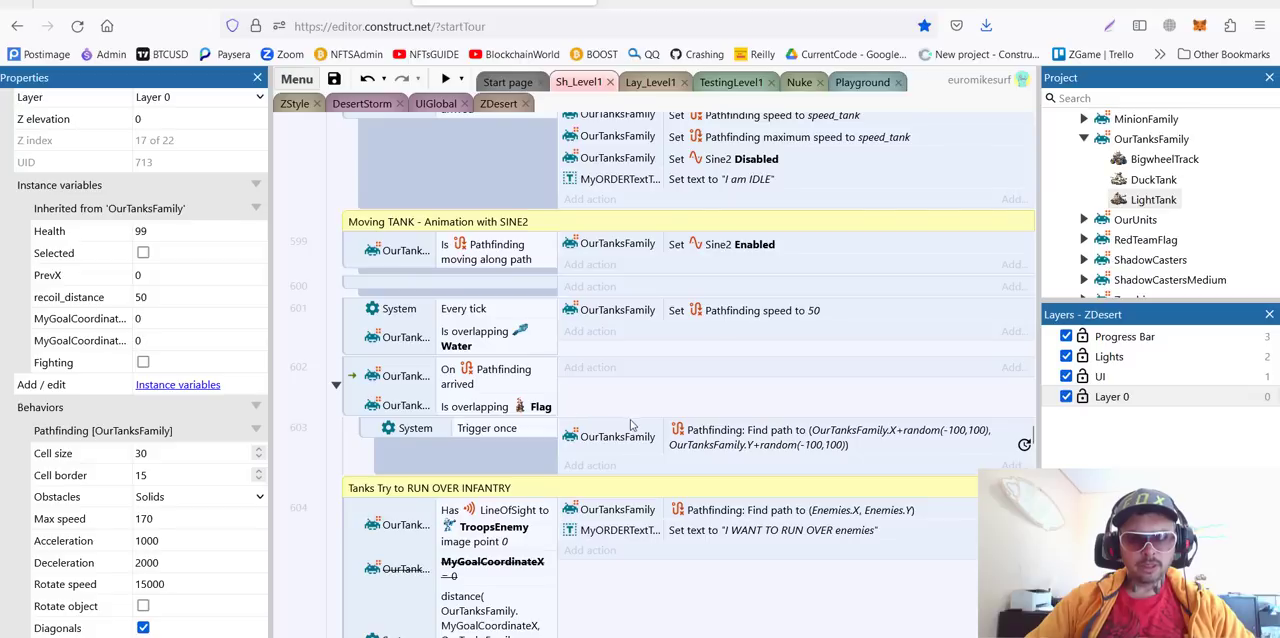
pyautogui.moveTo(616, 430)
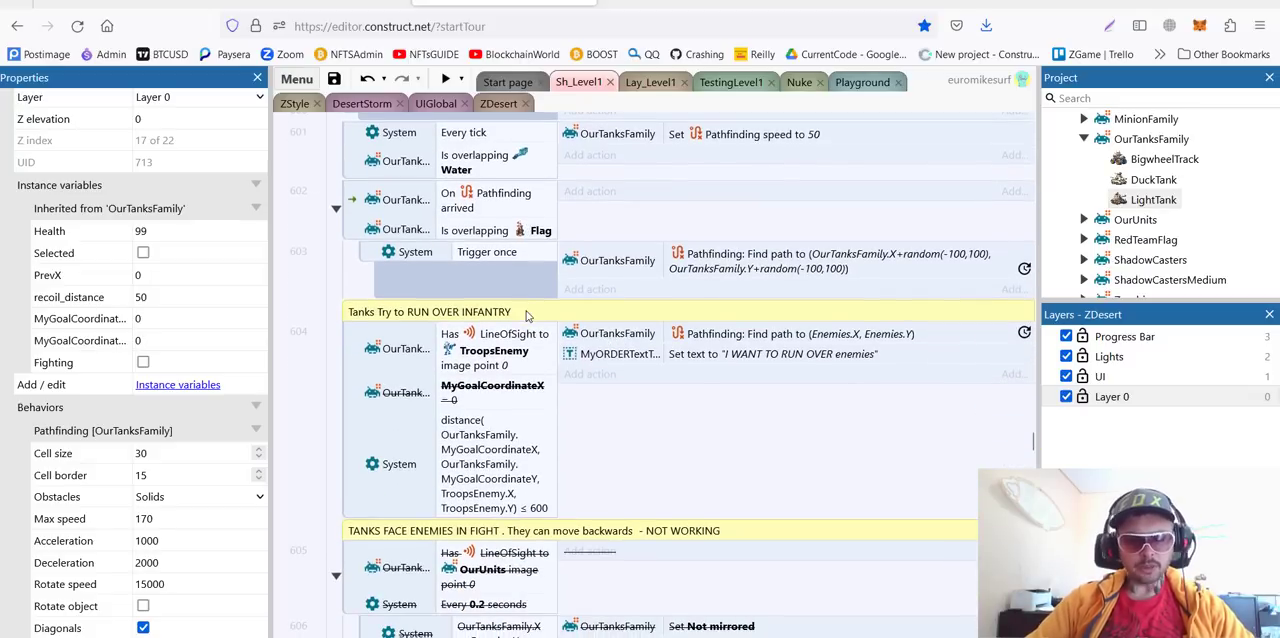
pyautogui.moveTo(370, 330)
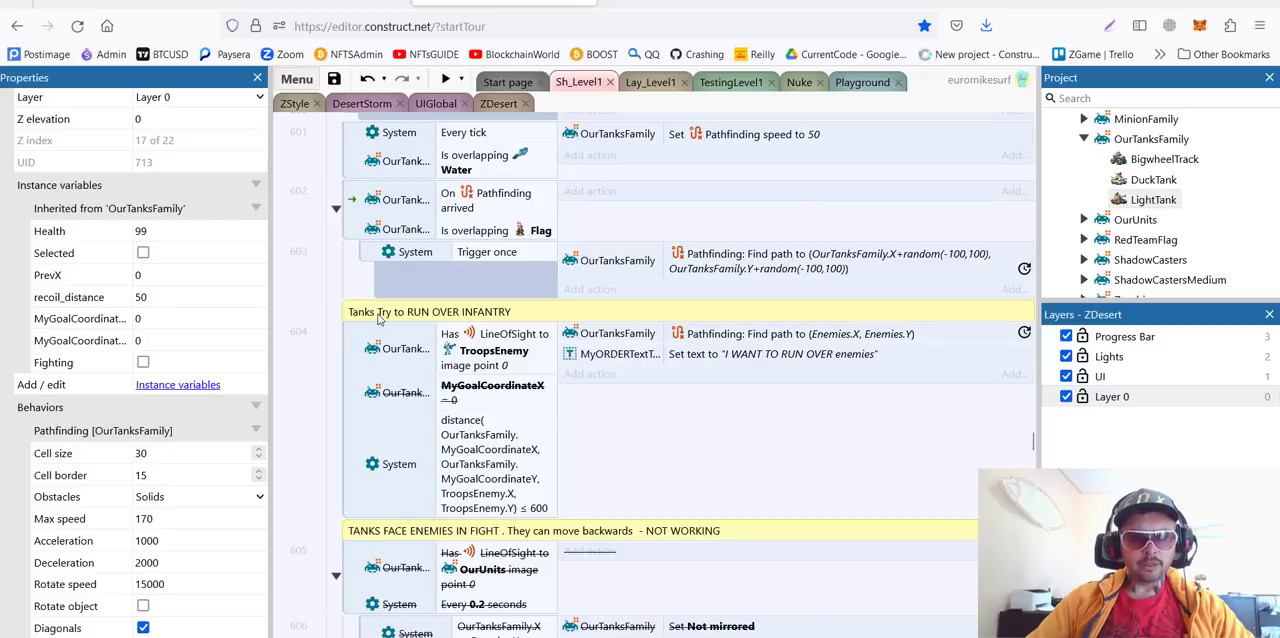
pyautogui.moveTo(498, 322)
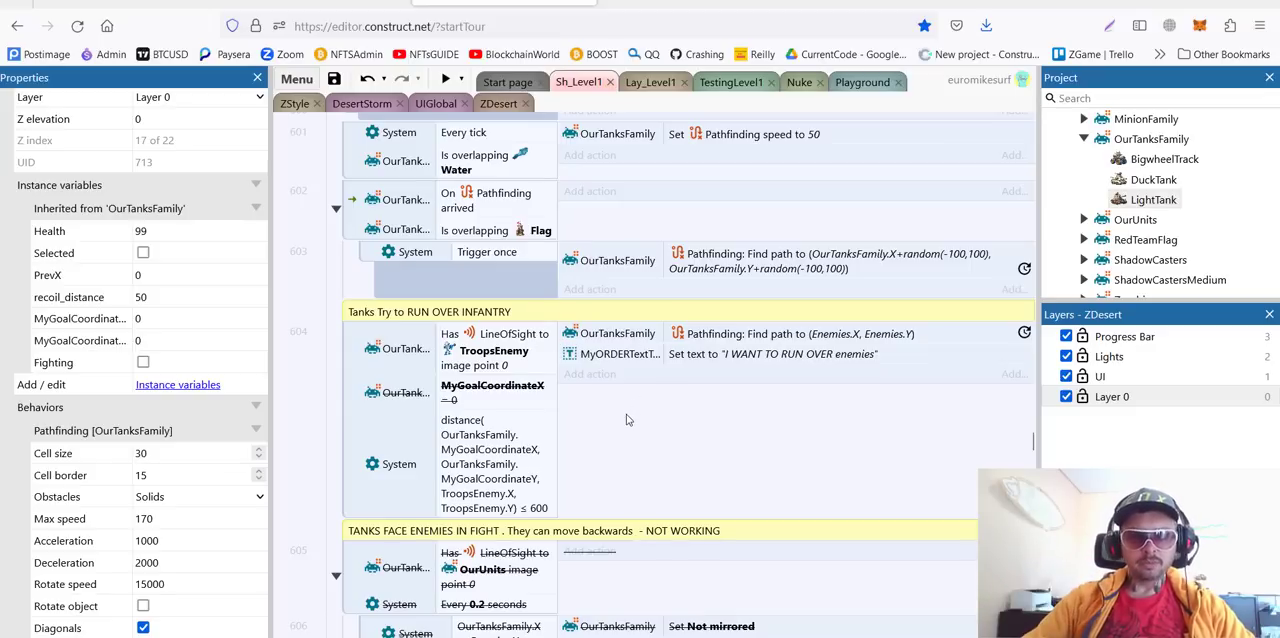
# Scroll past the squish-enemies and movement sound events to the FIGHTING FAMILY TANKS / DUCK TANK section.
pyautogui.scroll(-3)
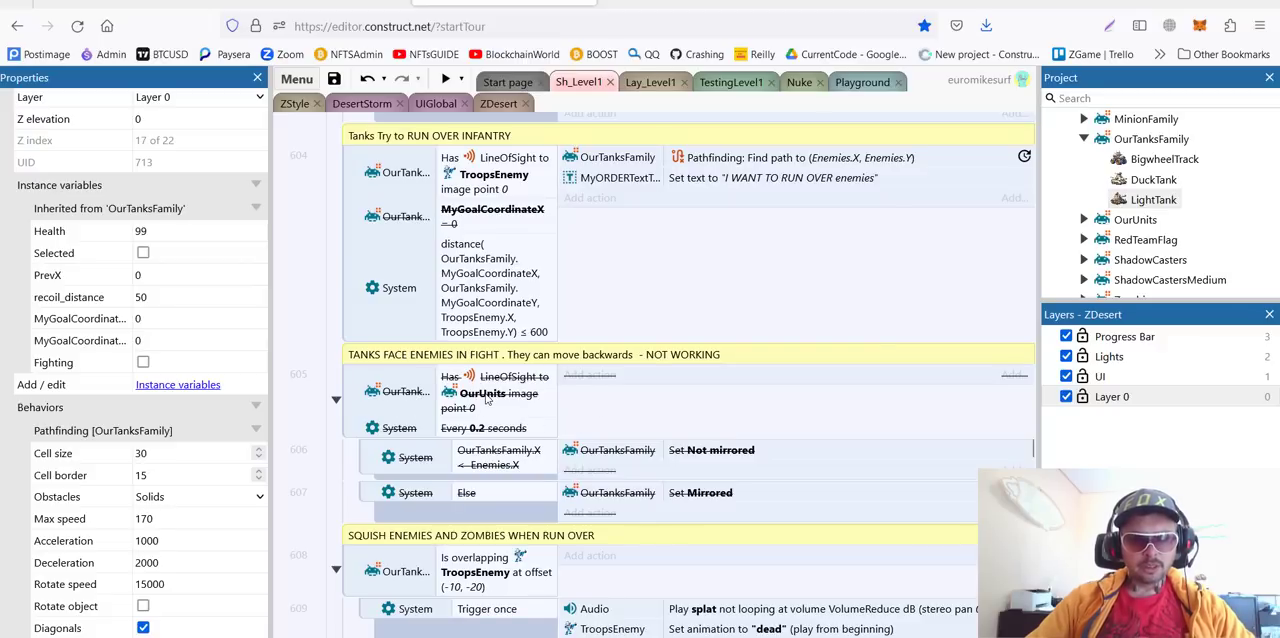
pyautogui.moveTo(484, 396)
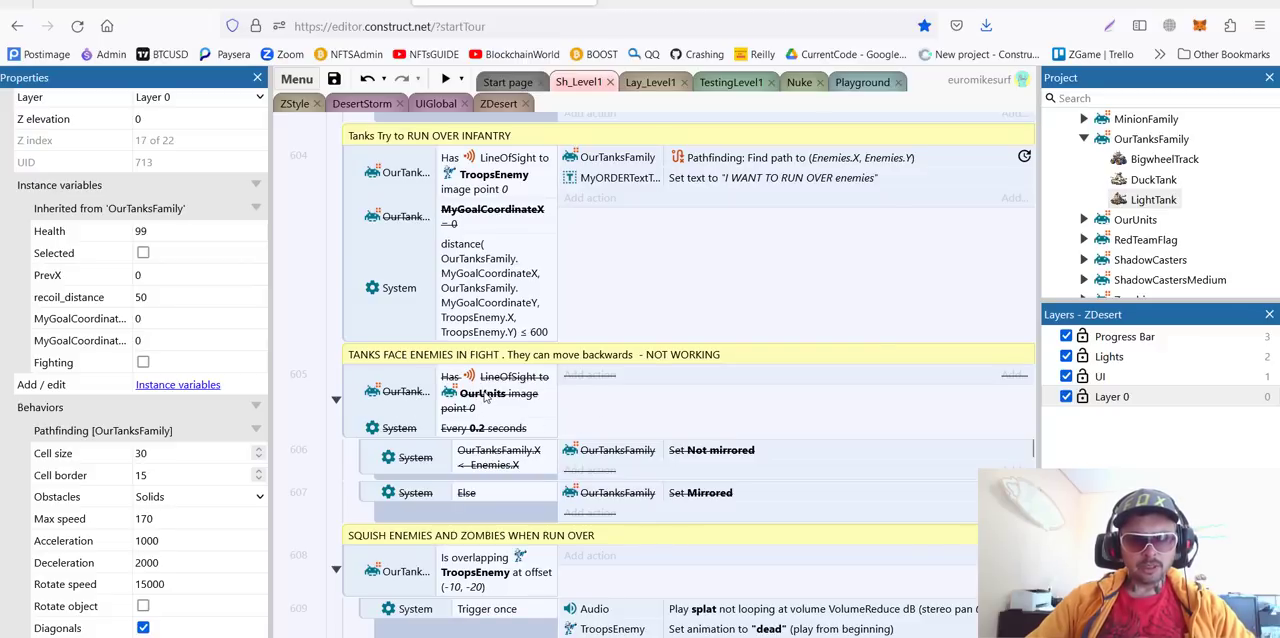
pyautogui.scroll(-3)
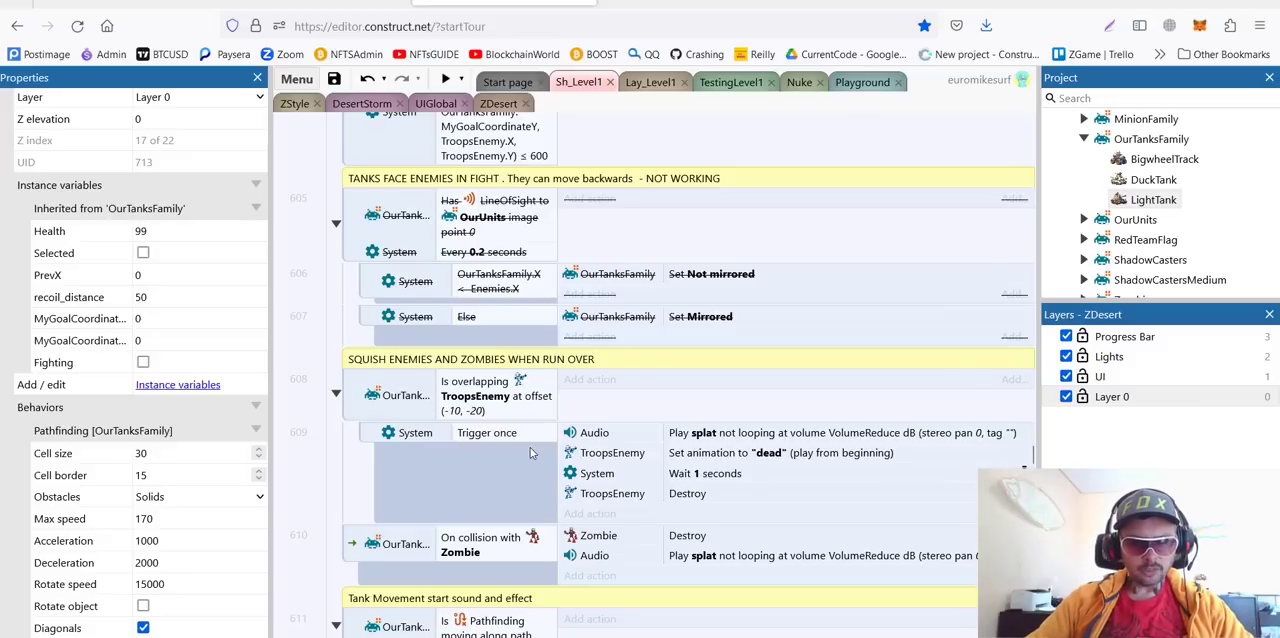
pyautogui.scroll(-3)
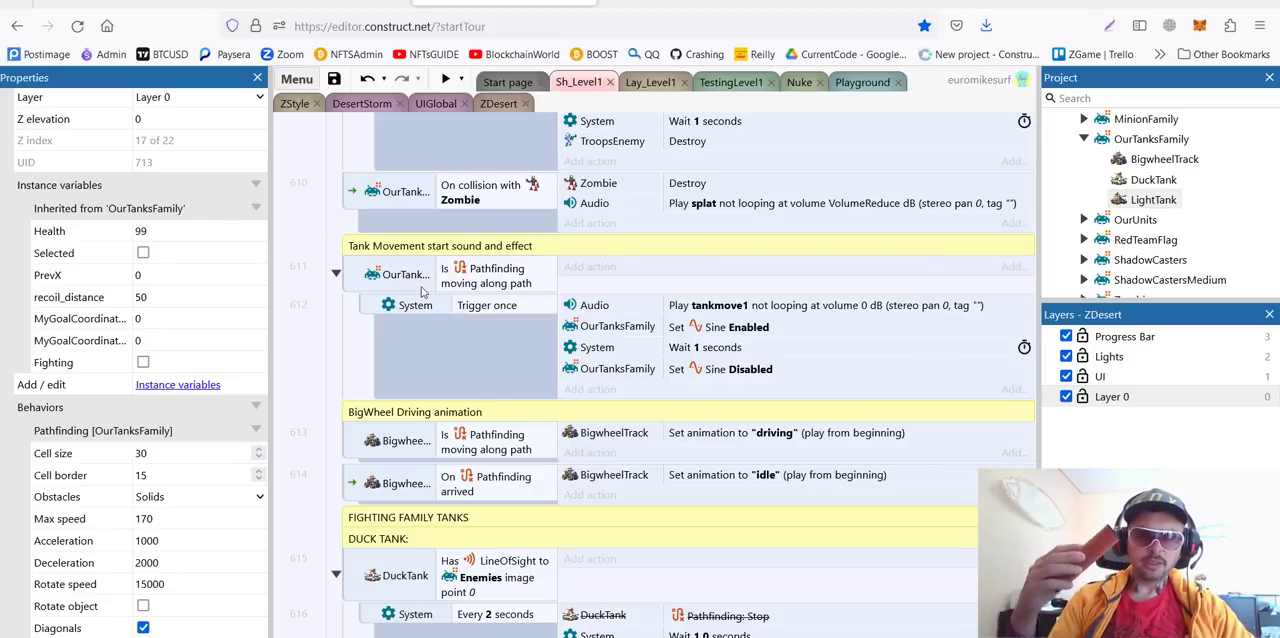
# Scroll down past the DUCK TANK and LIGHT TANK firing blocks to the 'OUR Tank MANEUVER vs TANKS' comment.
pyautogui.scroll(-3)
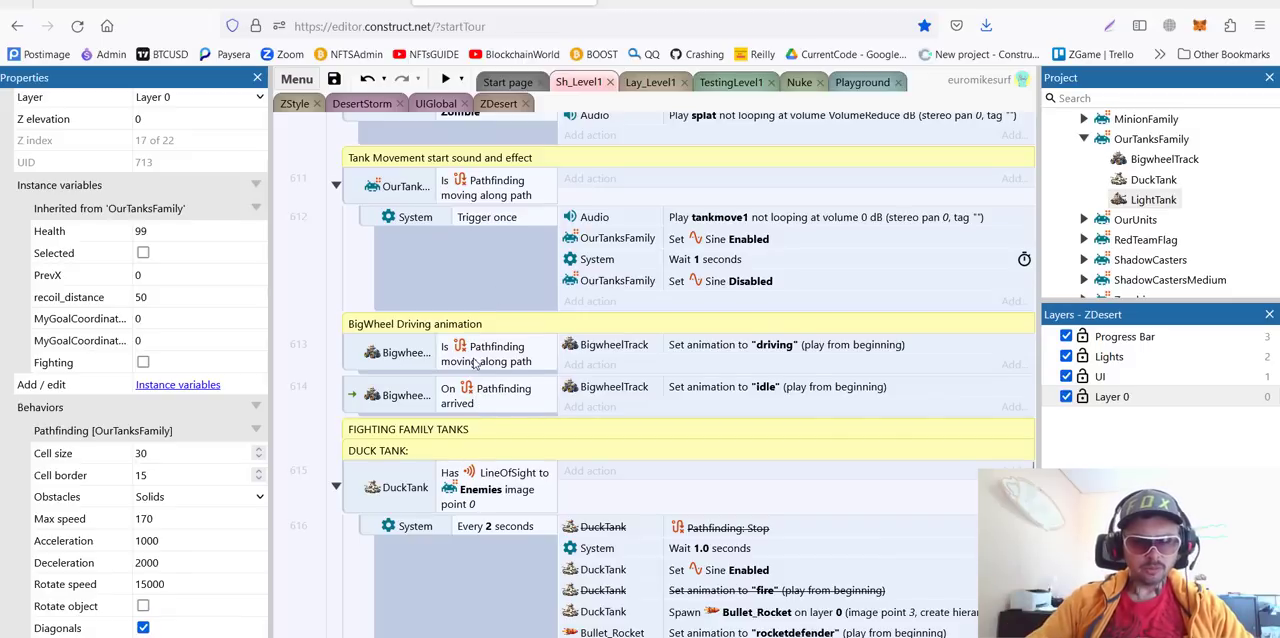
pyautogui.scroll(-3)
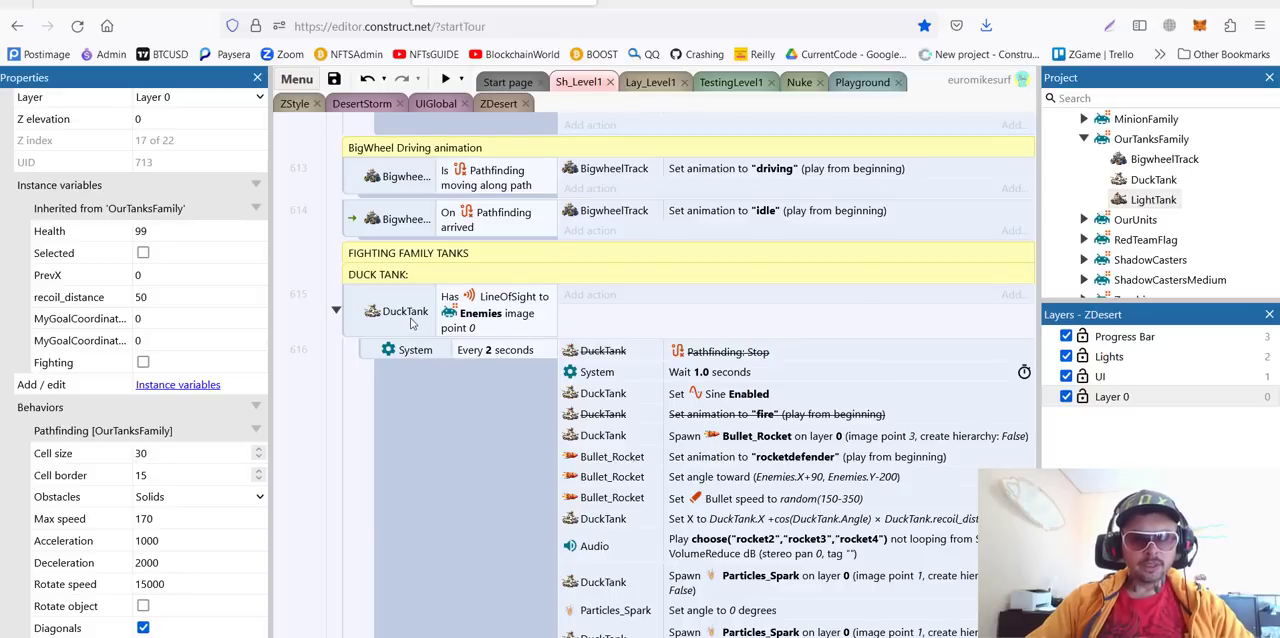
pyautogui.moveTo(410, 326)
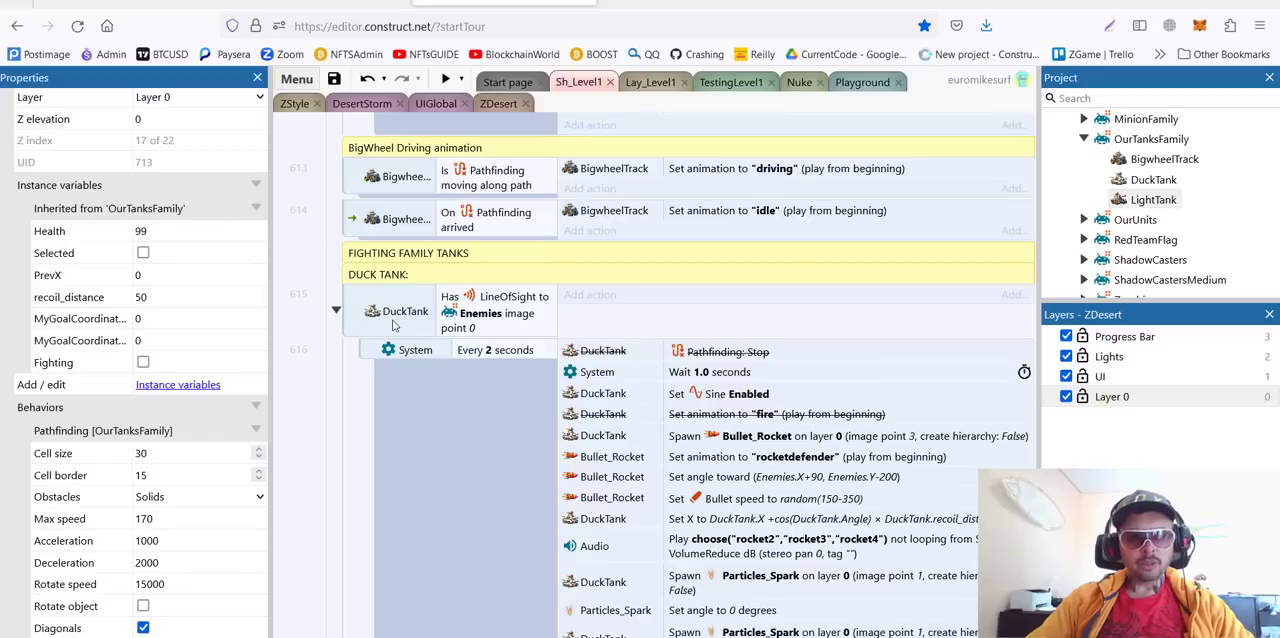
pyautogui.scroll(-3)
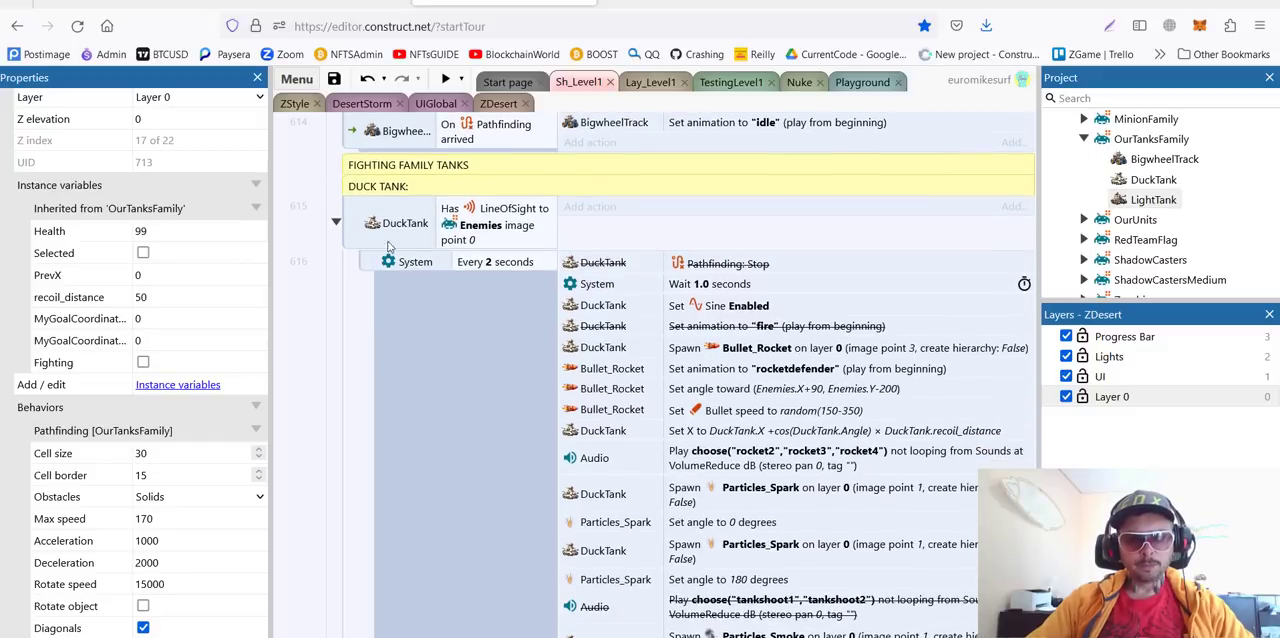
pyautogui.moveTo(618, 288)
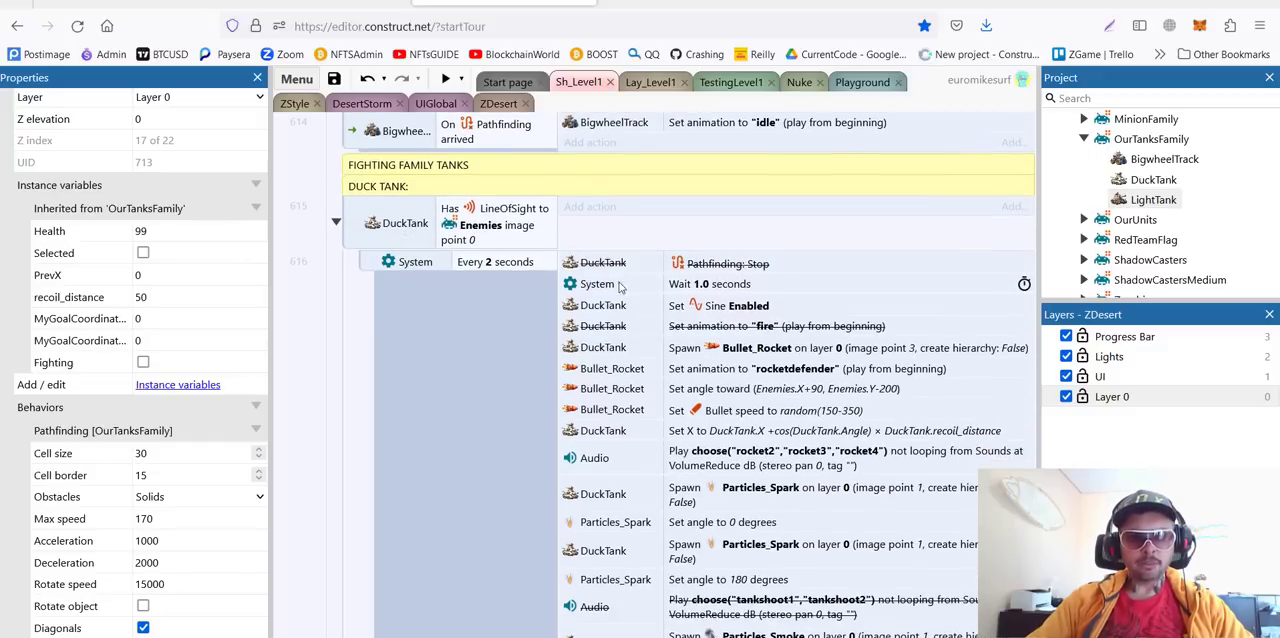
pyautogui.scroll(-3)
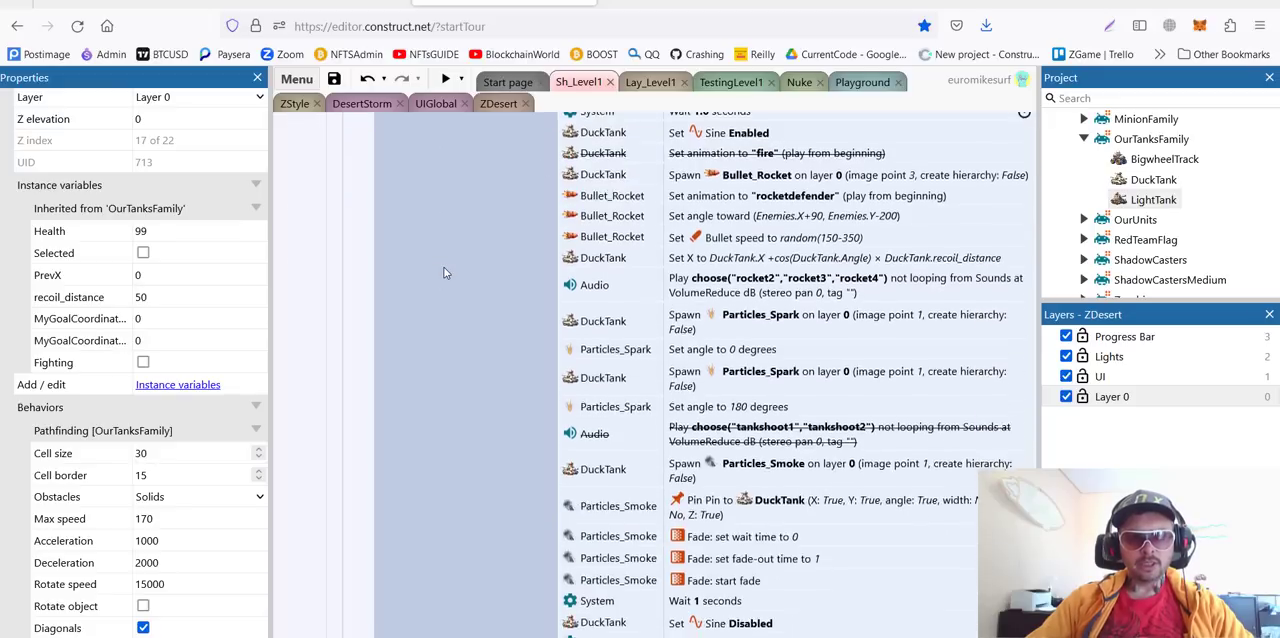
pyautogui.scroll(-3)
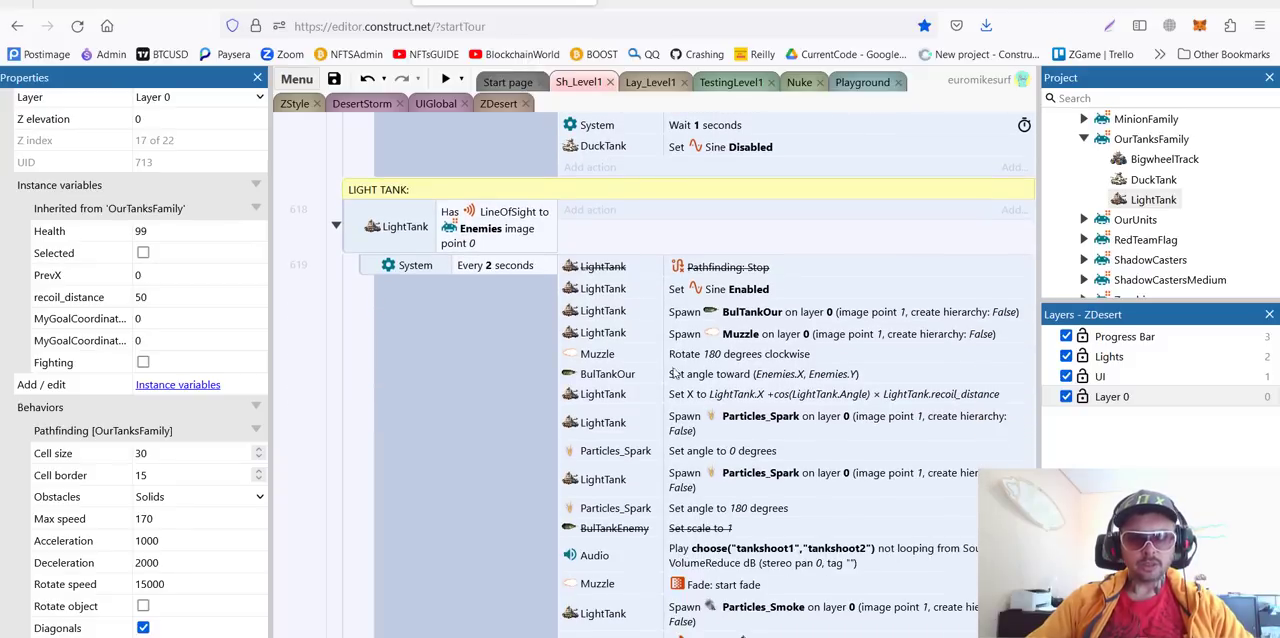
pyautogui.scroll(-3)
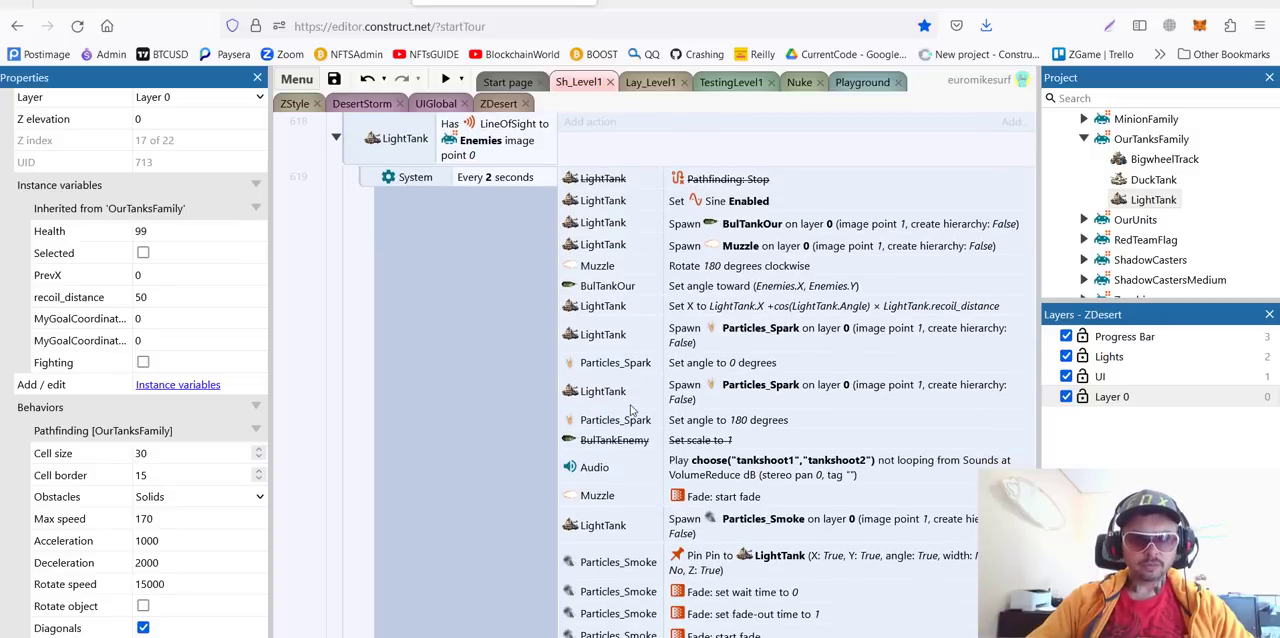
pyautogui.scroll(-3)
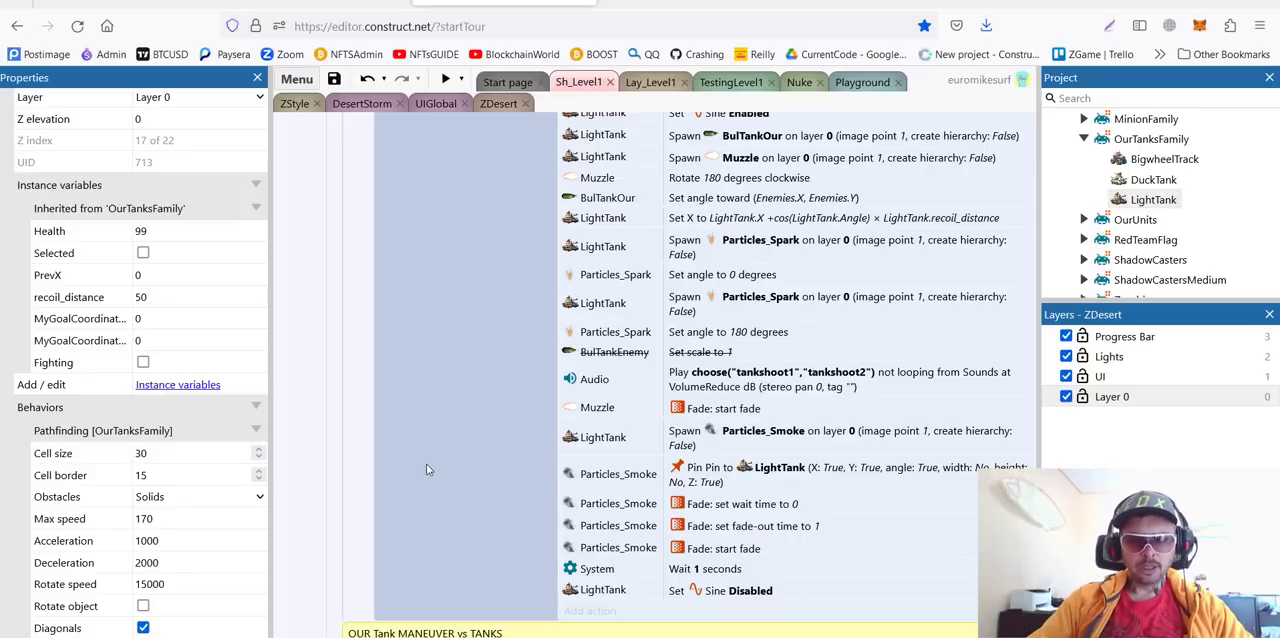
pyautogui.moveTo(372, 400)
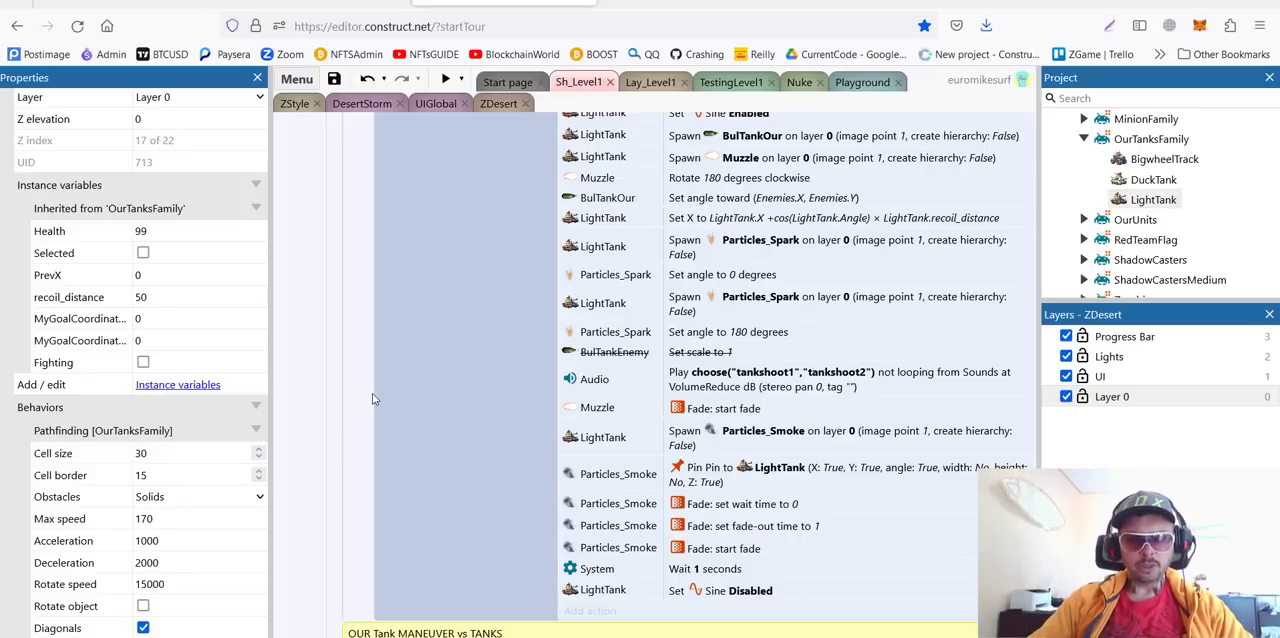
pyautogui.scroll(-3)
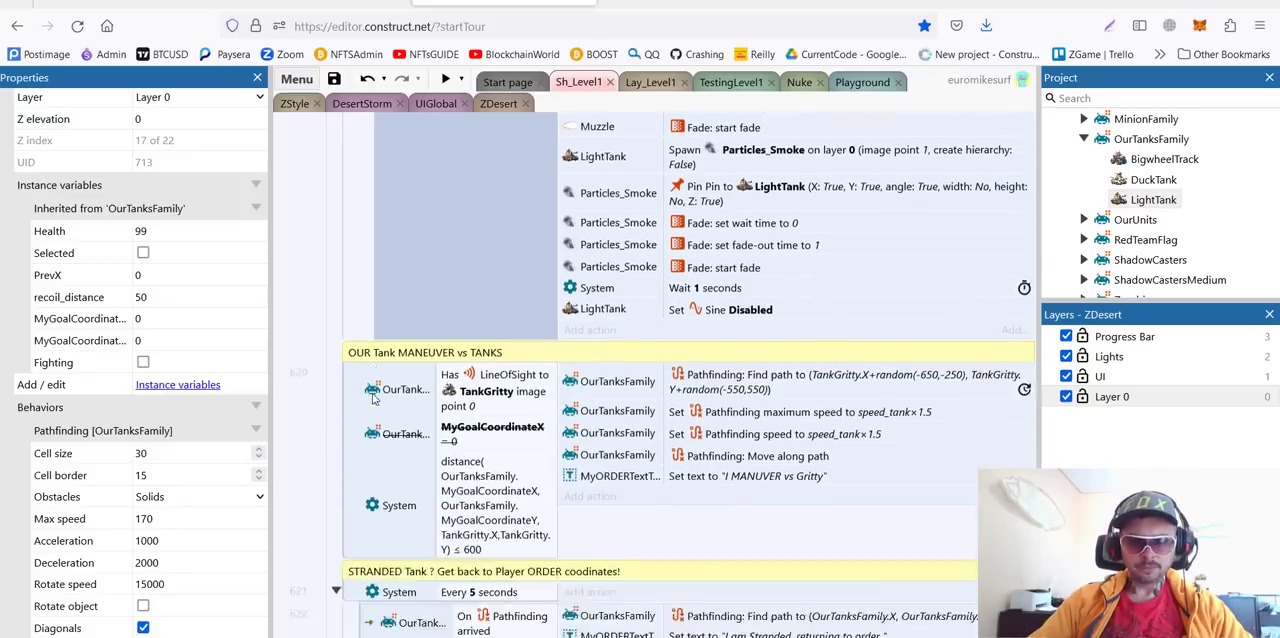
# Scroll past the STRANDED Tank events to the 'Tank TRACKS on sand' group.
pyautogui.scroll(-3)
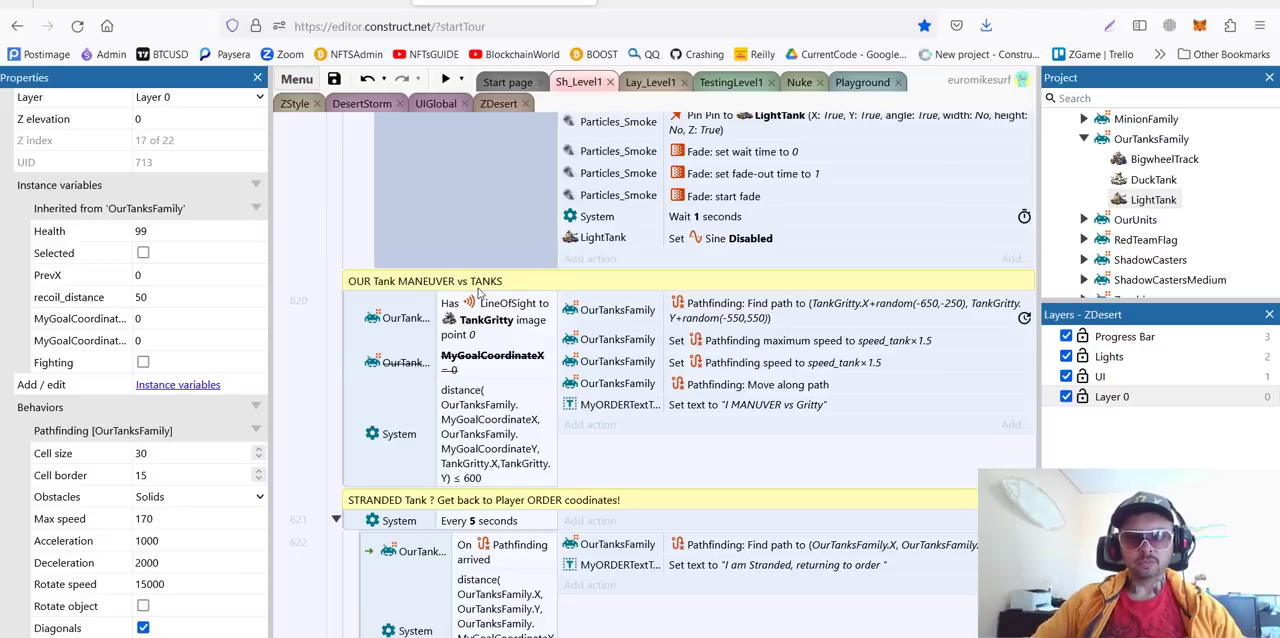
pyautogui.scroll(-3)
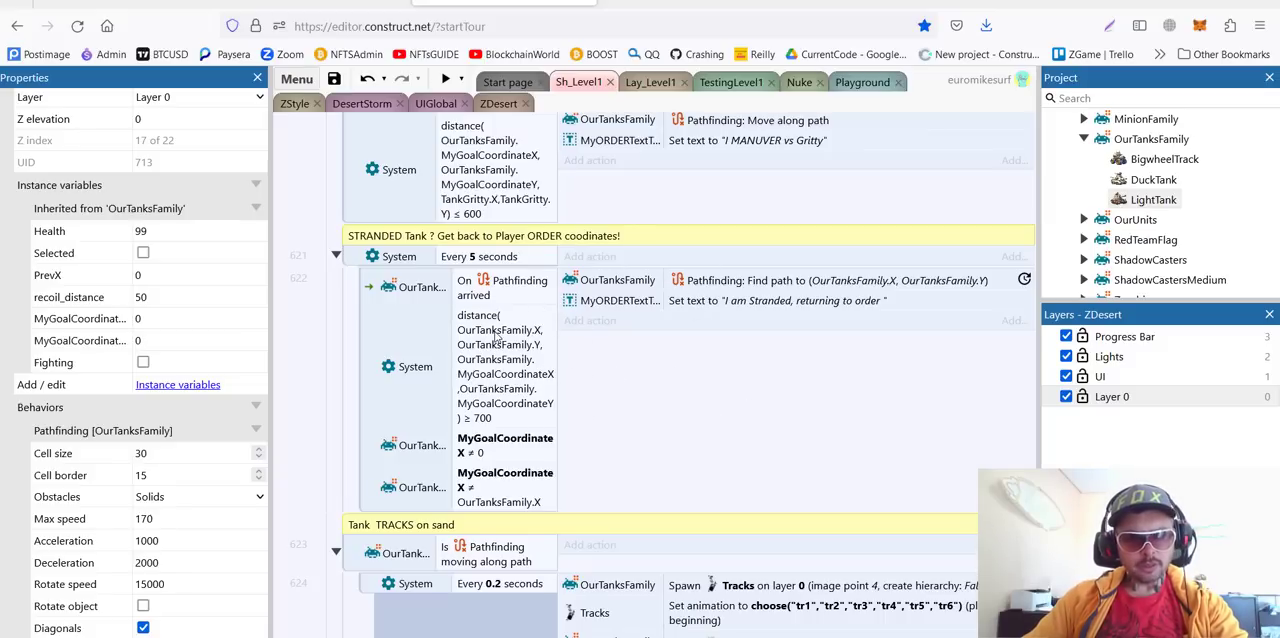
pyautogui.scroll(-3)
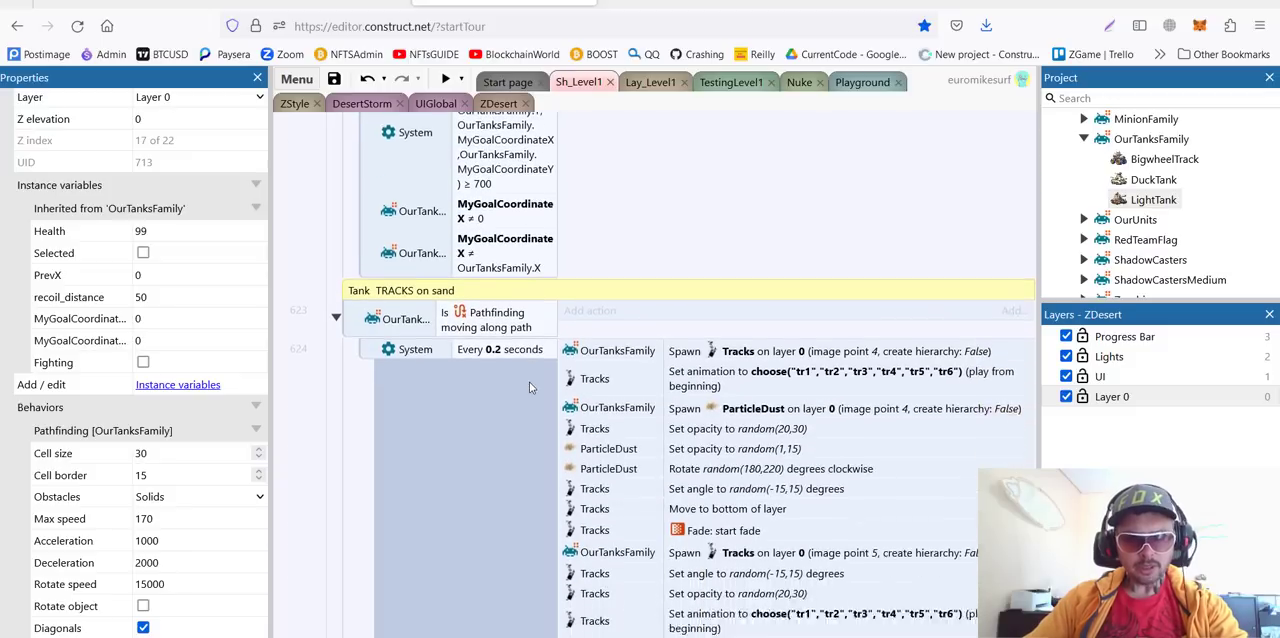
# Scroll to the full tank tracks event spawning tracks and dust every 0.2 seconds.
pyautogui.scroll(-3)
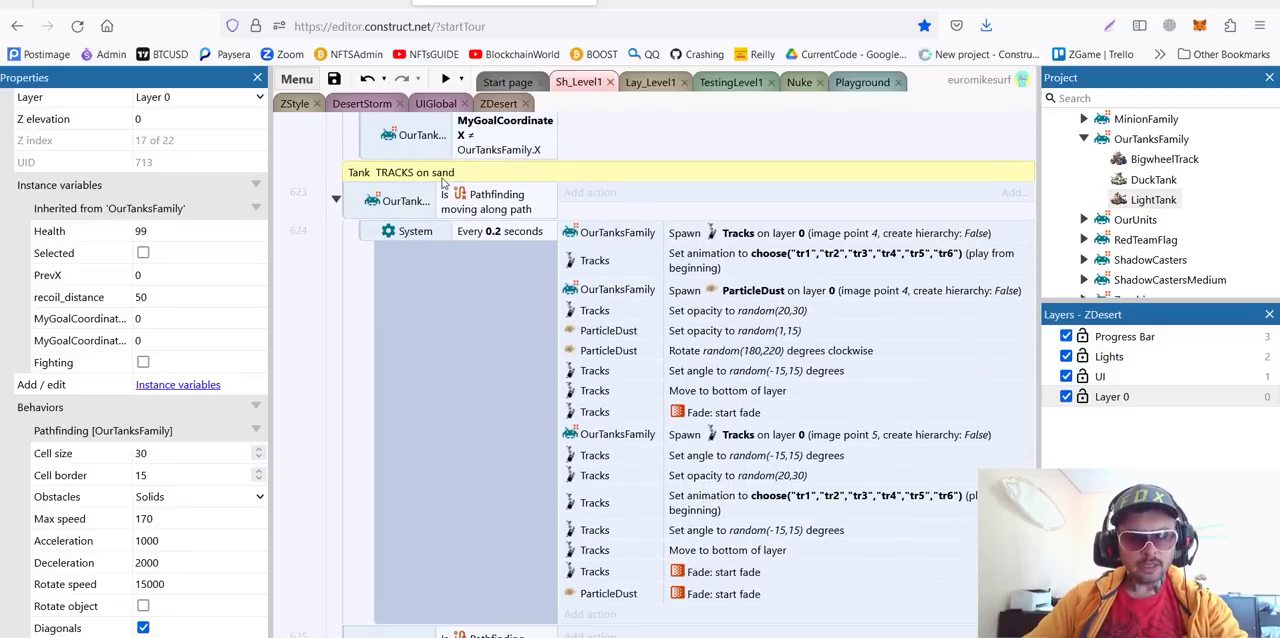
pyautogui.moveTo(456, 204)
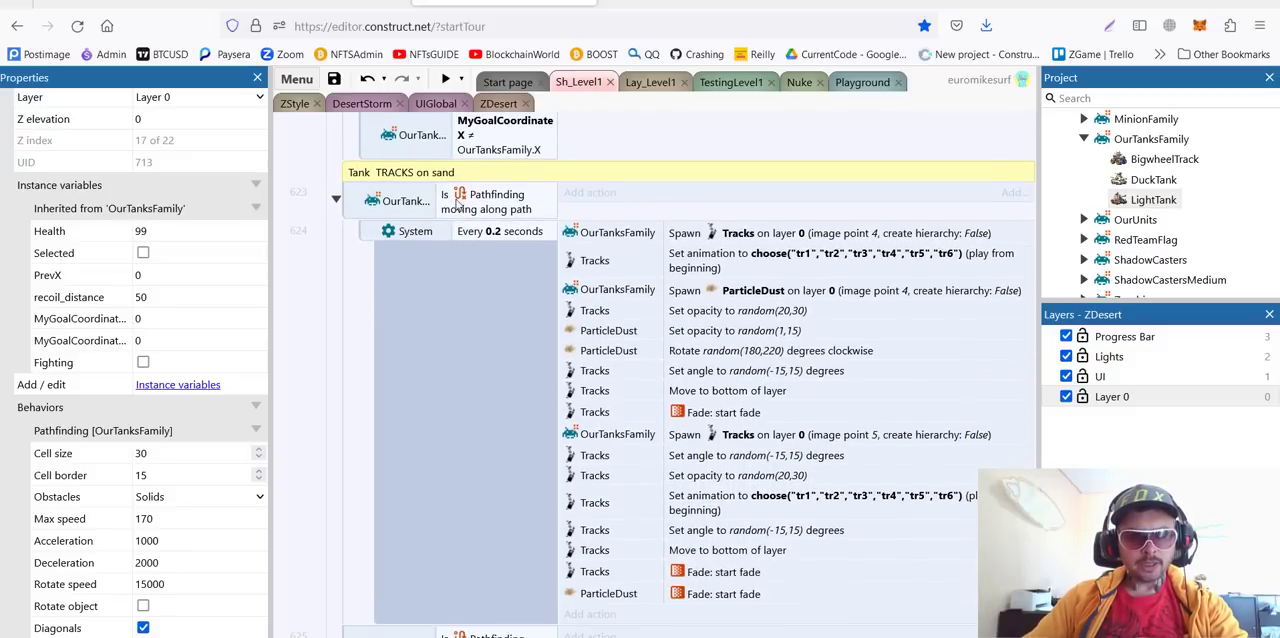
pyautogui.moveTo(496, 290)
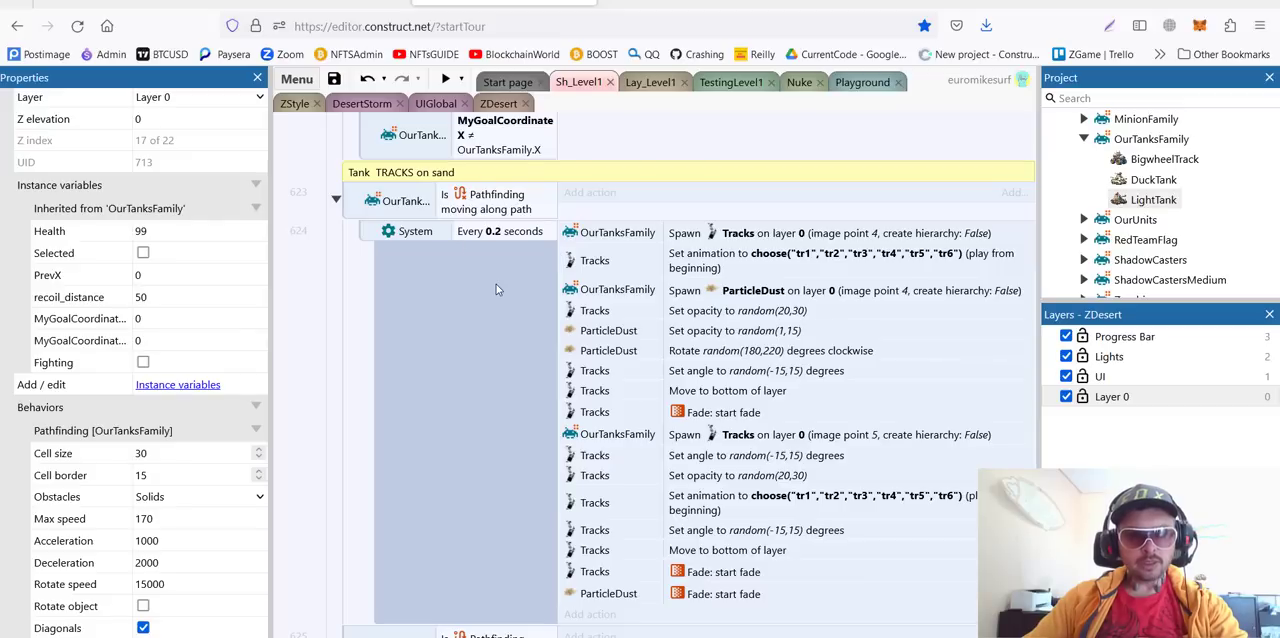
pyautogui.moveTo(590, 262)
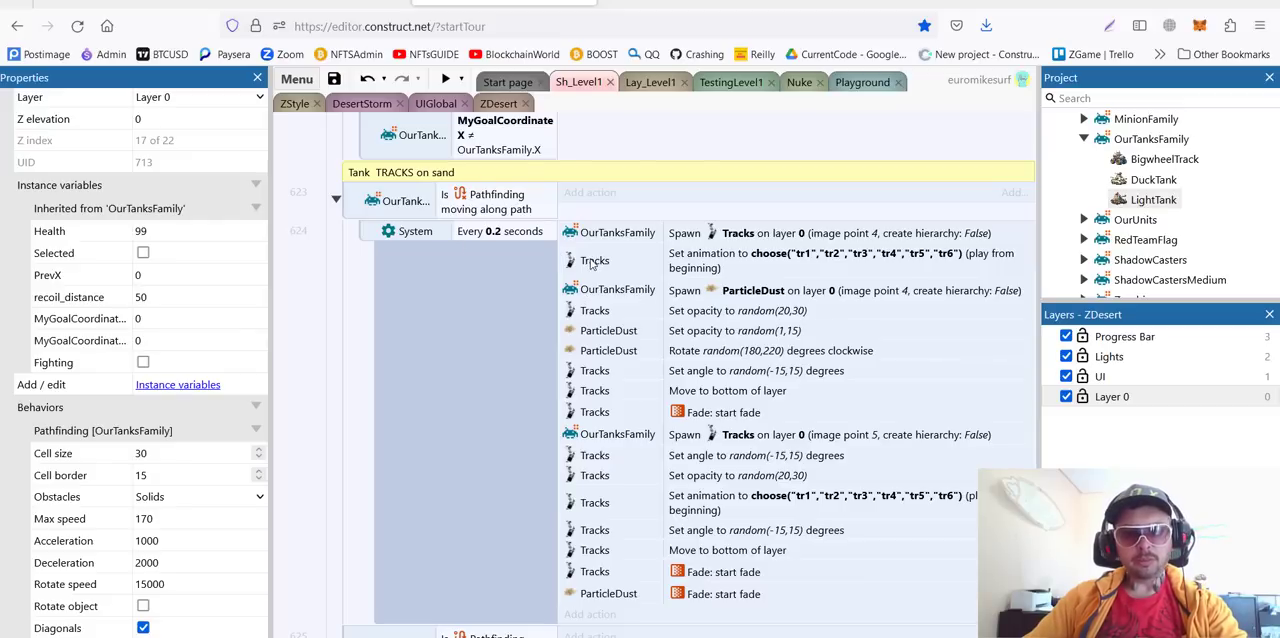
pyautogui.moveTo(564, 252)
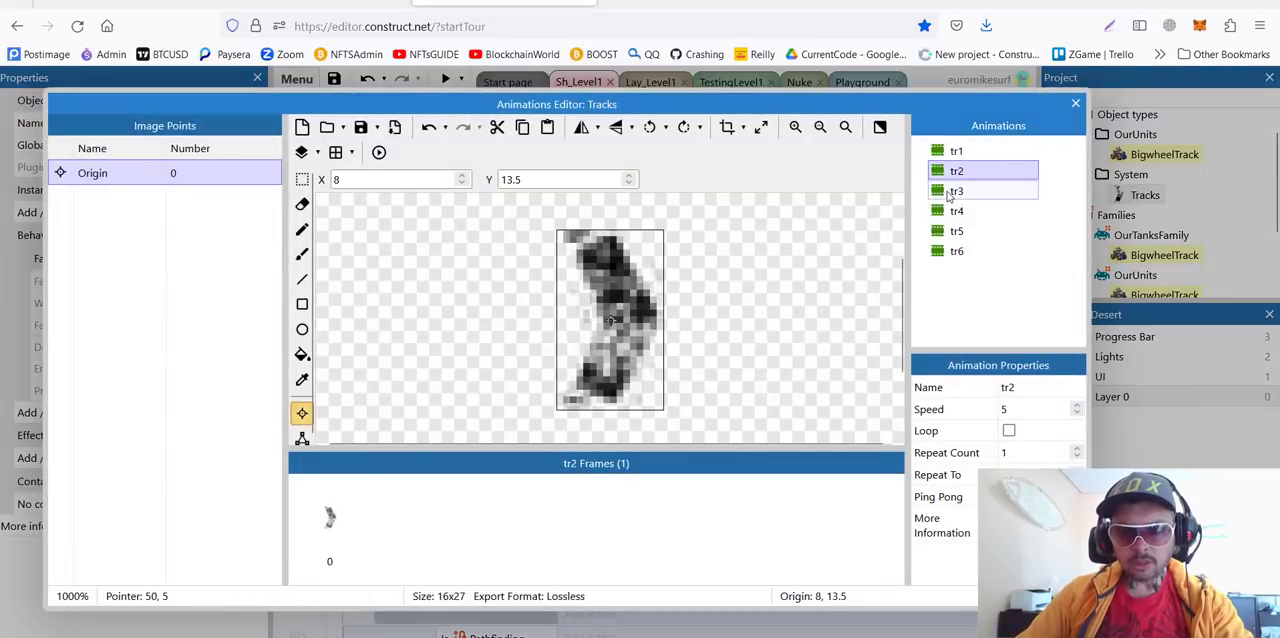
# Close the Tracks editor and inspect where image points 4 and 5 sit on BigwheelTrack.
pyautogui.click(956, 250)
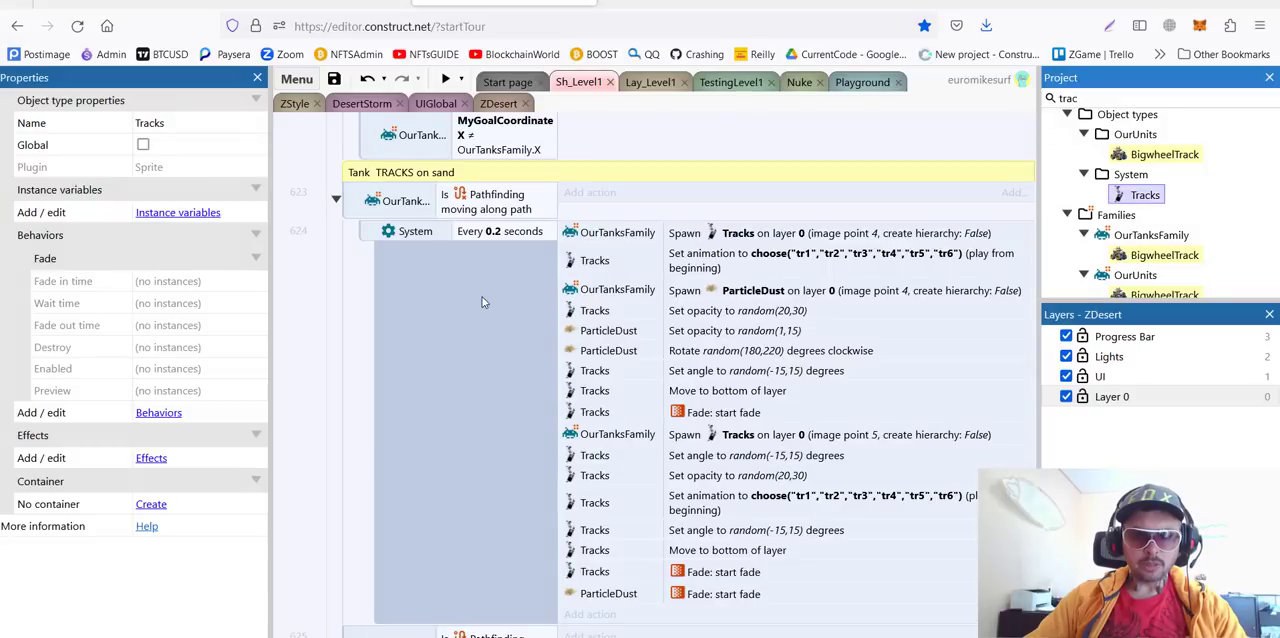
pyautogui.moveTo(498, 228)
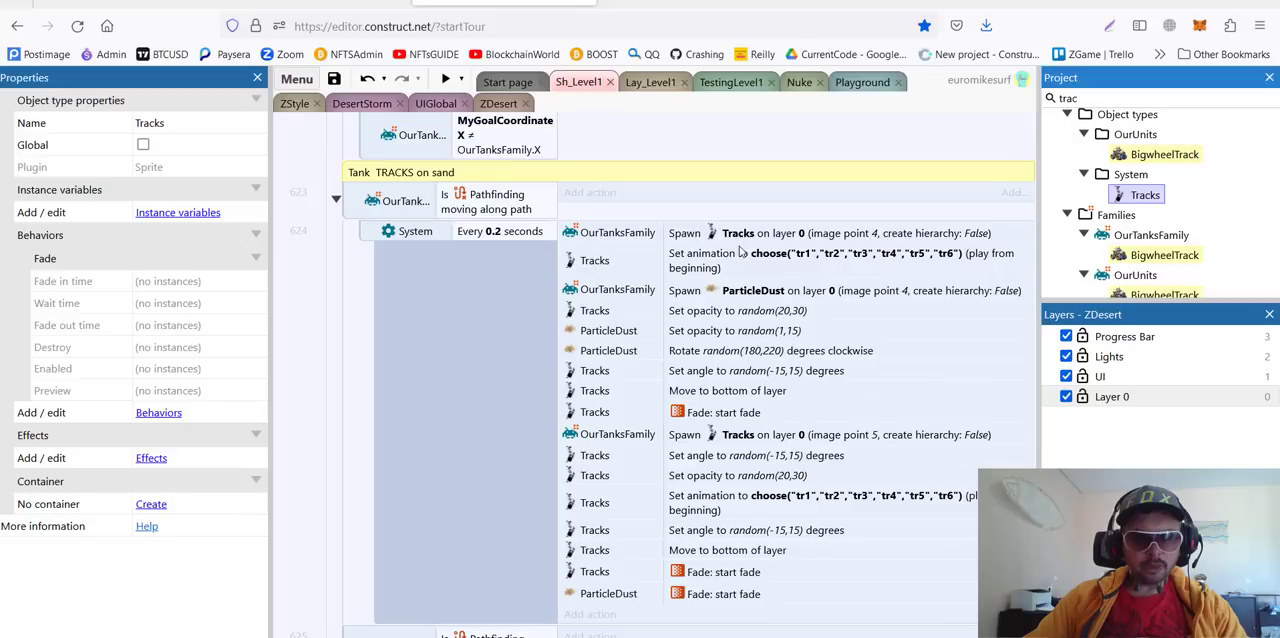
pyautogui.moveTo(748, 318)
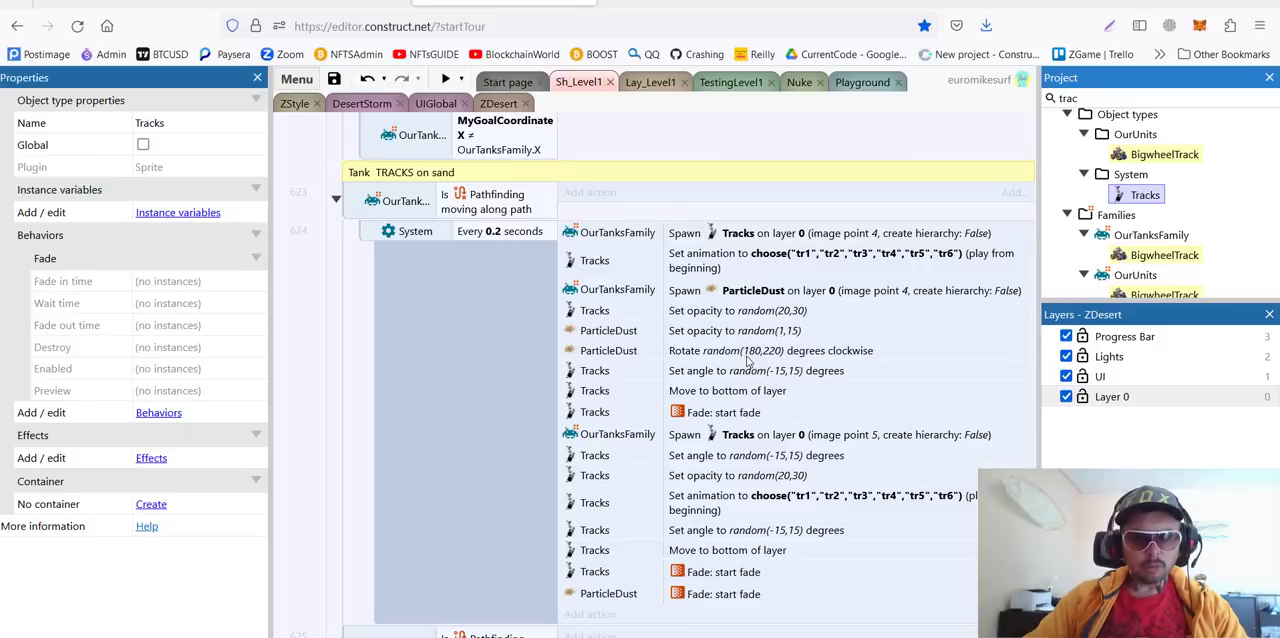
pyautogui.moveTo(798, 280)
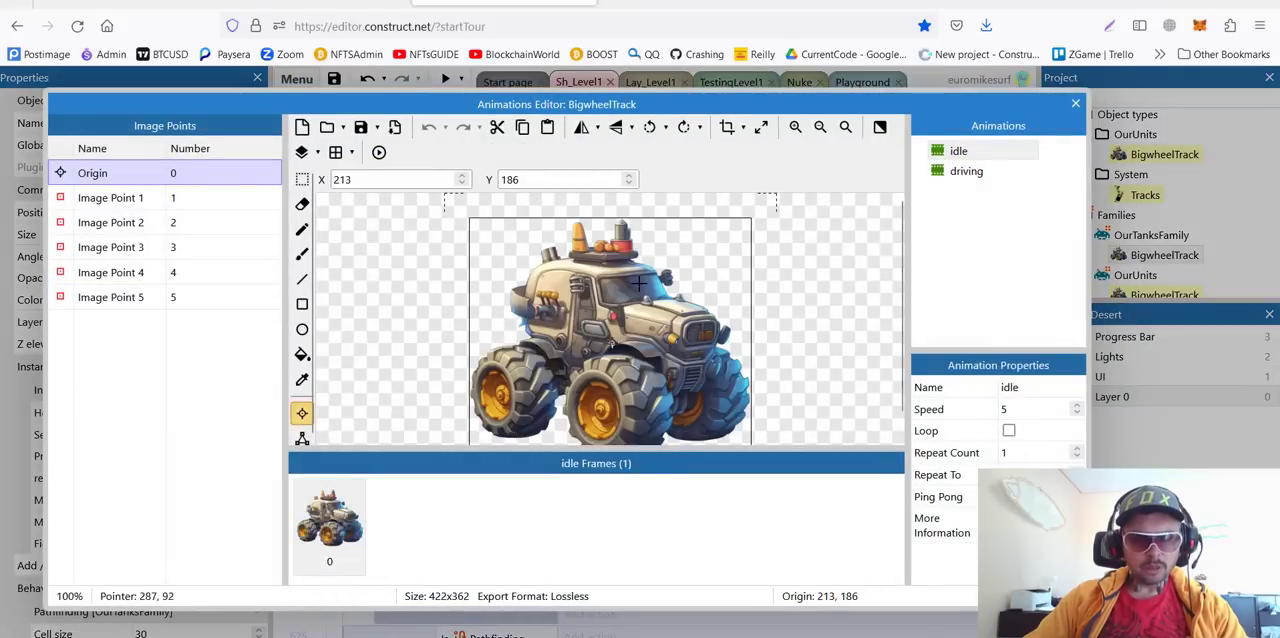
pyautogui.click(504, 404)
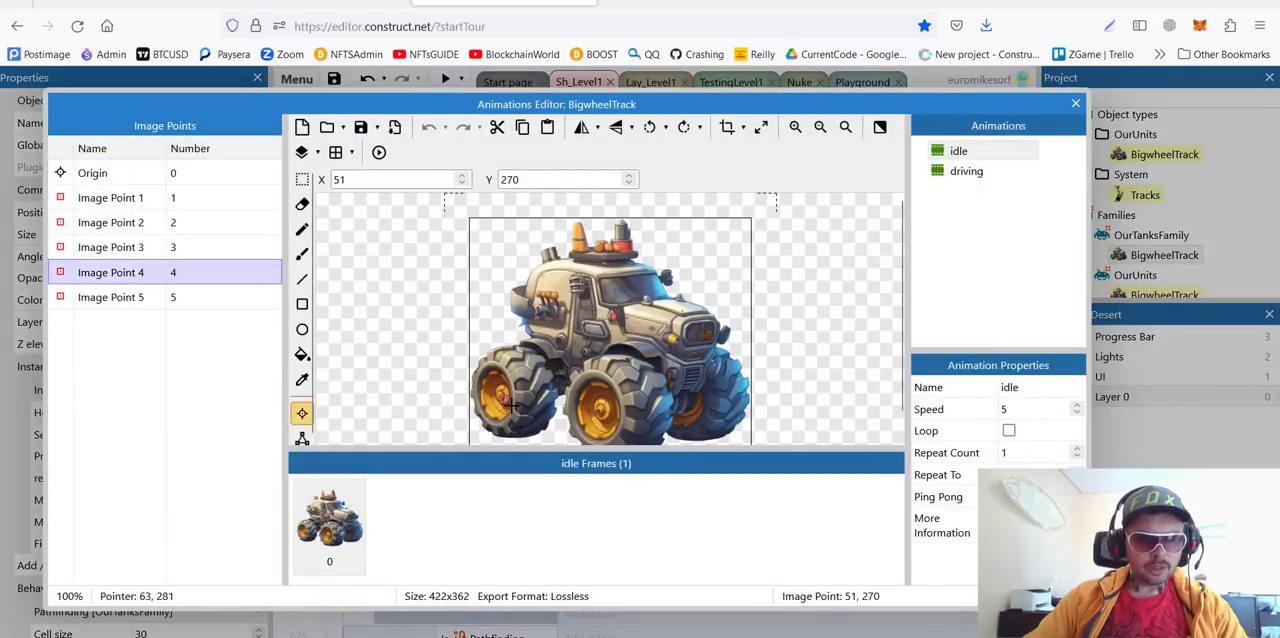
pyautogui.click(110, 296)
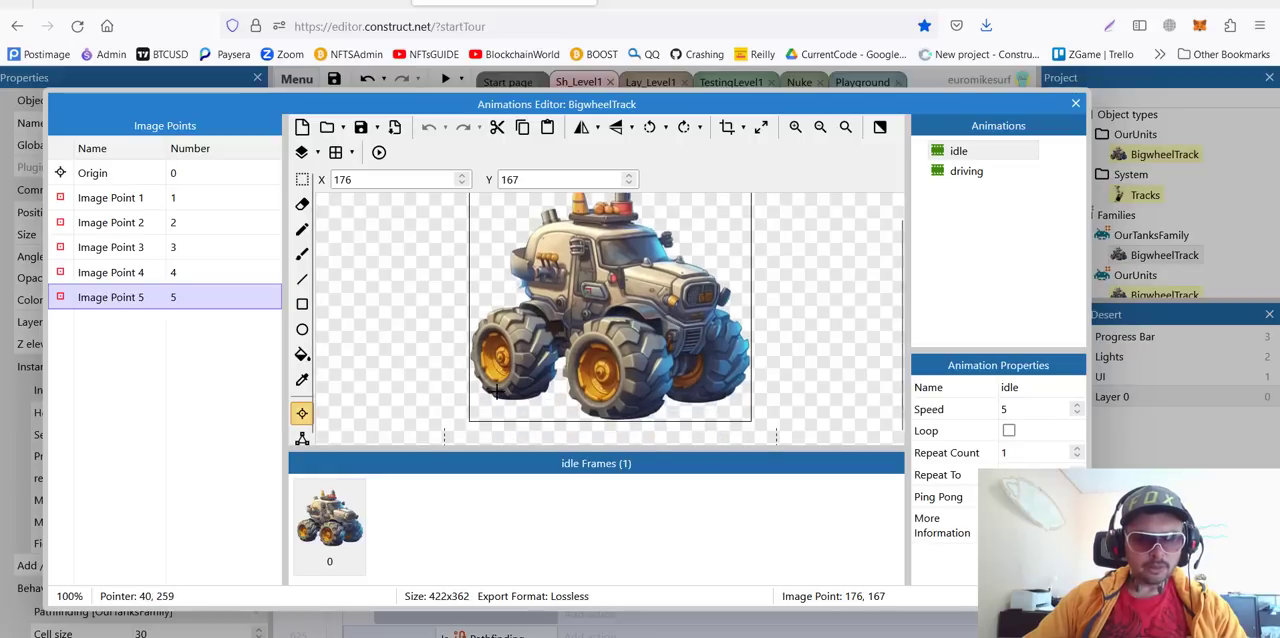
pyautogui.moveTo(772, 278)
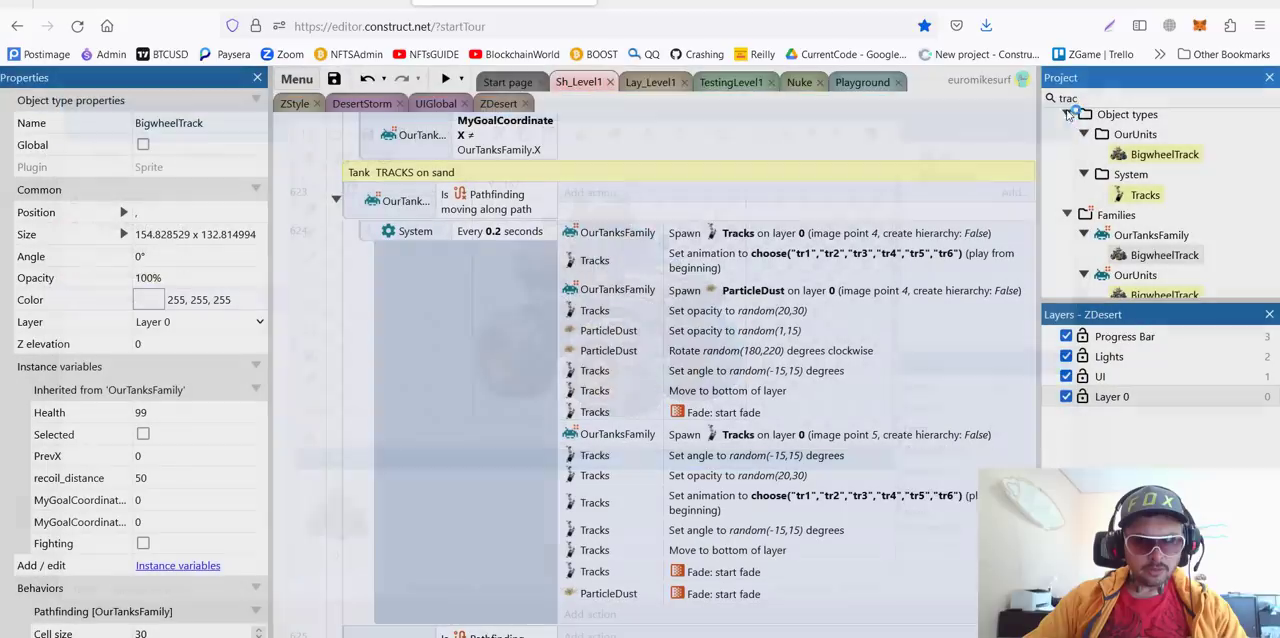
# Reopen BigwheelTrack's animations to view the driving animation, then return to the tracks events.
pyautogui.click(1164, 254)
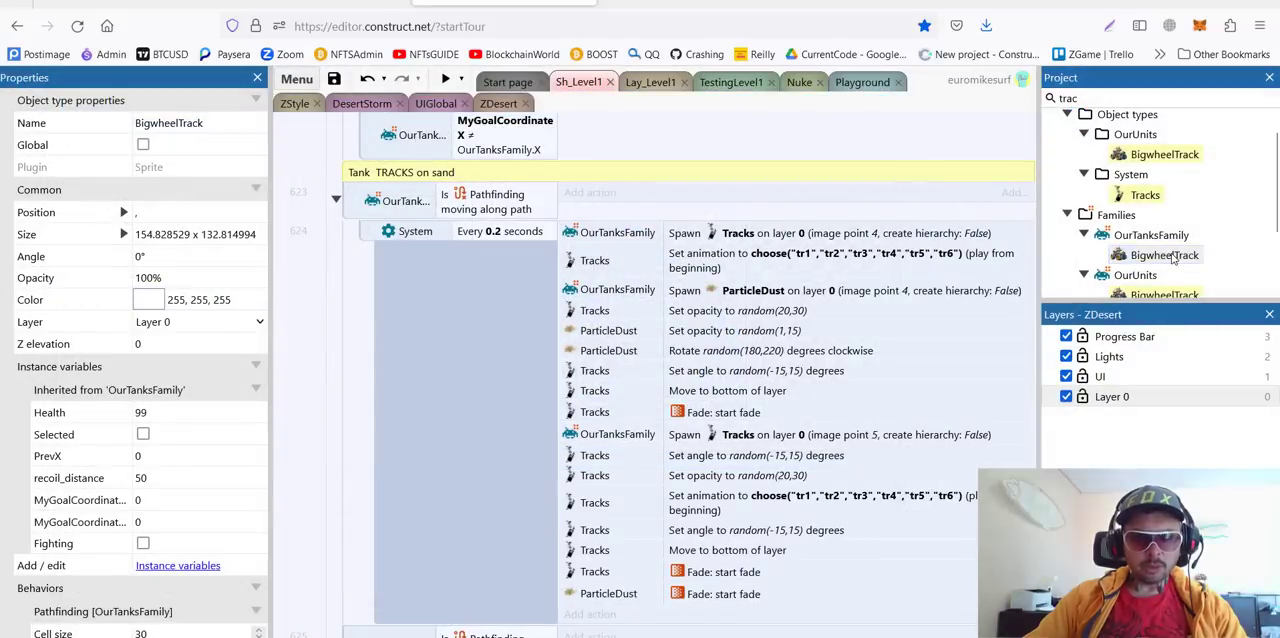
pyautogui.doubleClick(1164, 254)
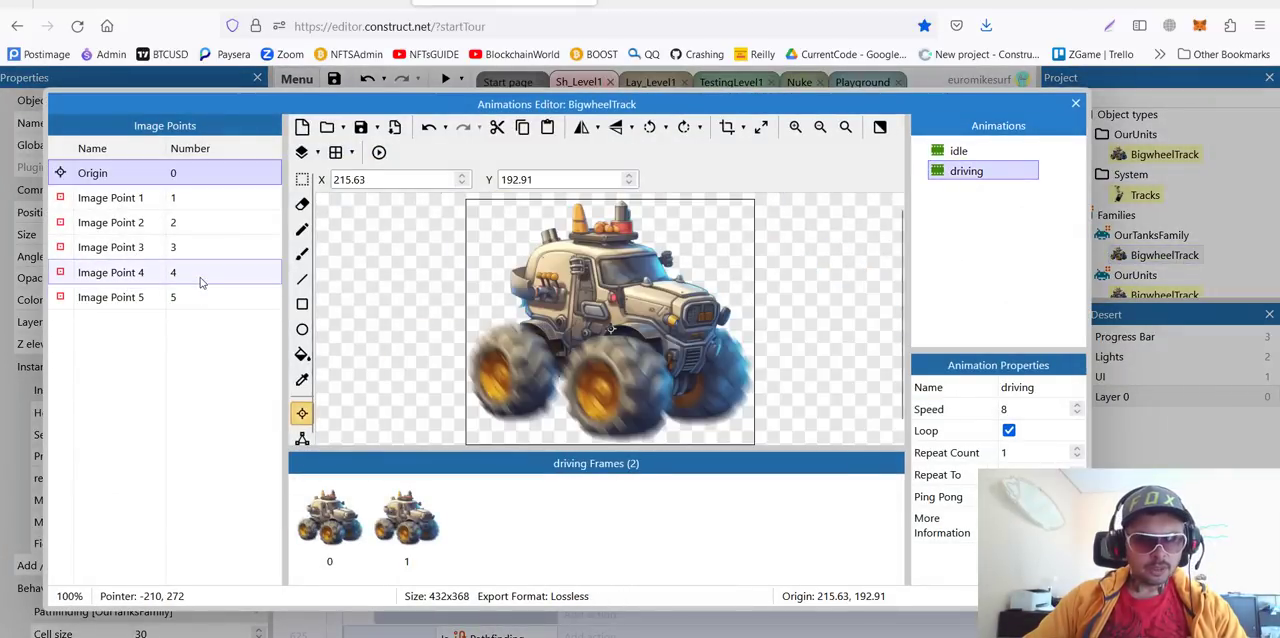
pyautogui.click(110, 296)
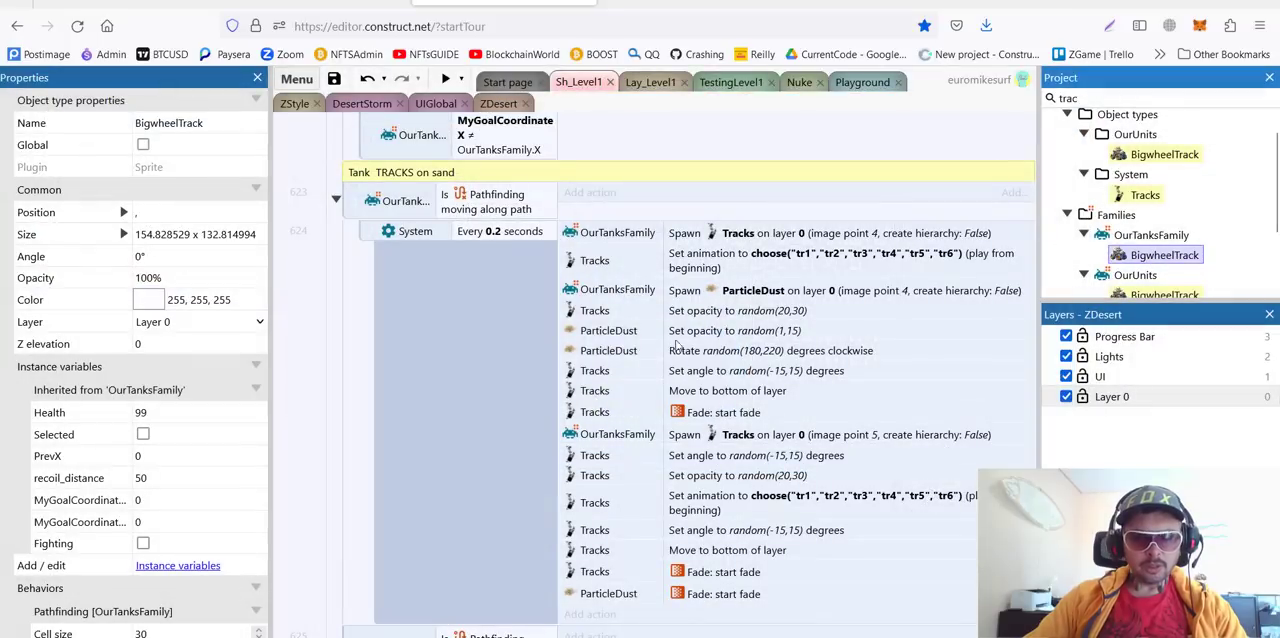
pyautogui.moveTo(684, 424)
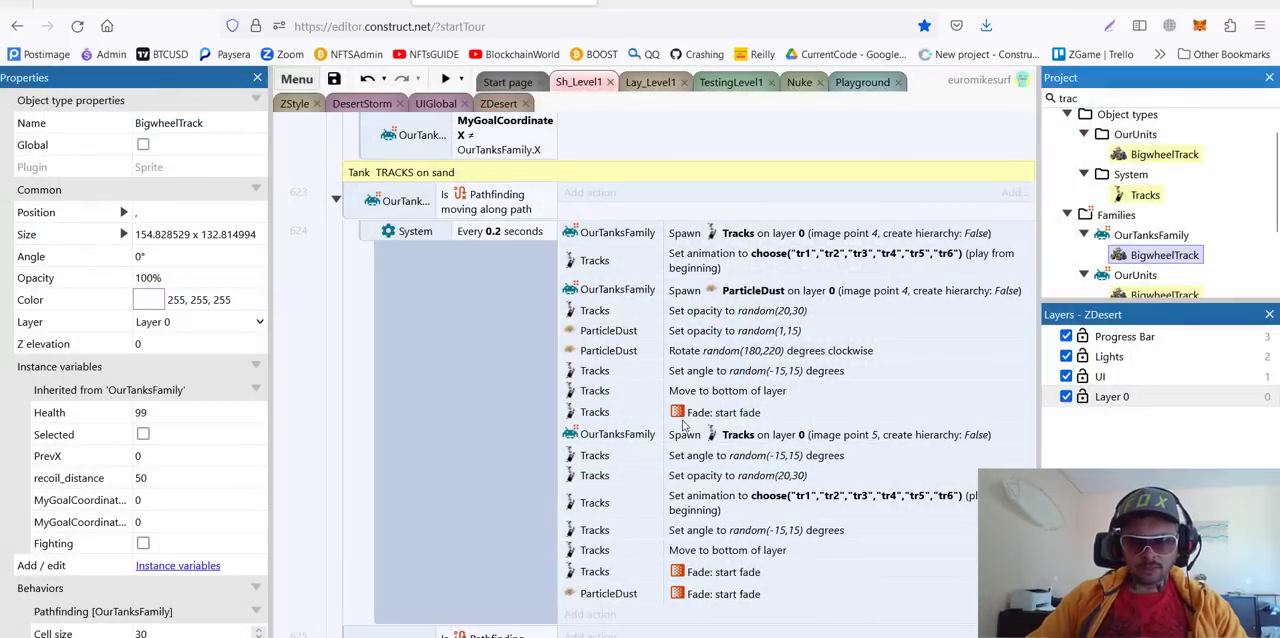
pyautogui.moveTo(658, 382)
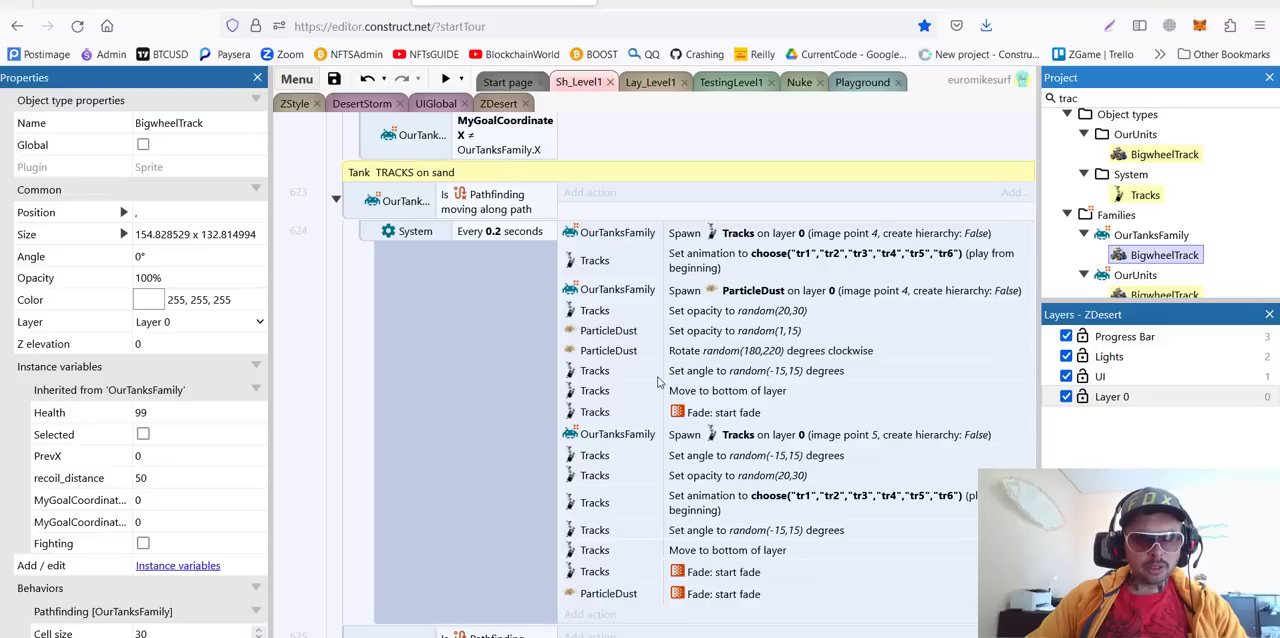
pyautogui.moveTo(712, 420)
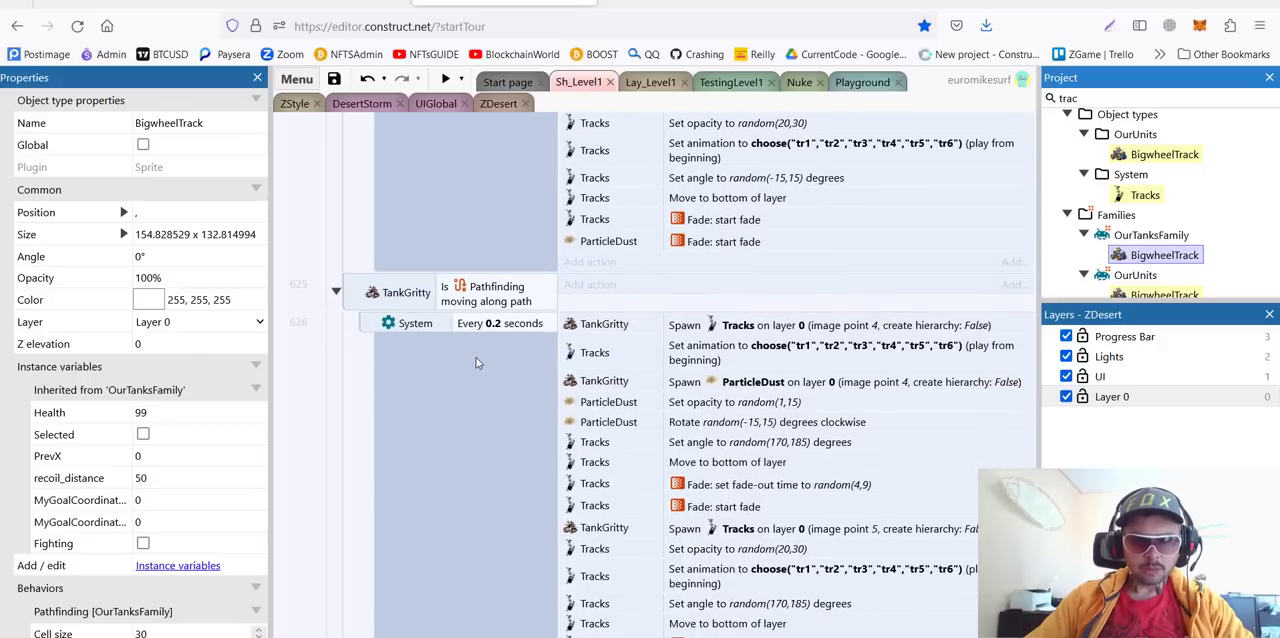
pyautogui.moveTo(488, 362)
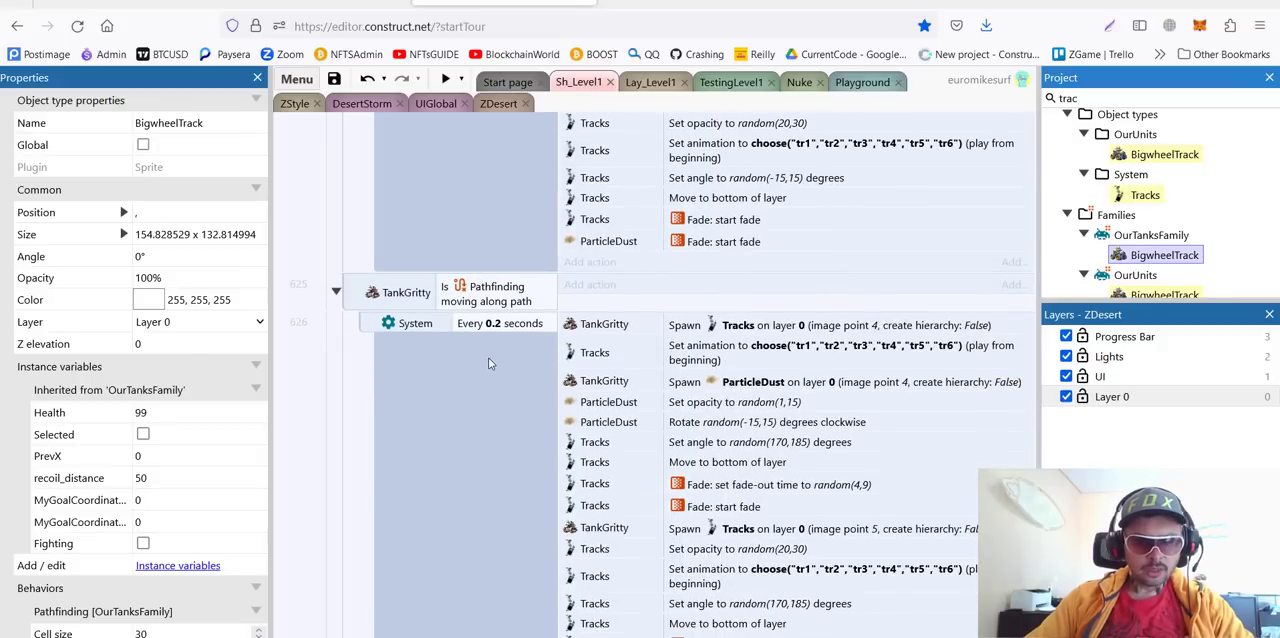
pyautogui.moveTo(698, 336)
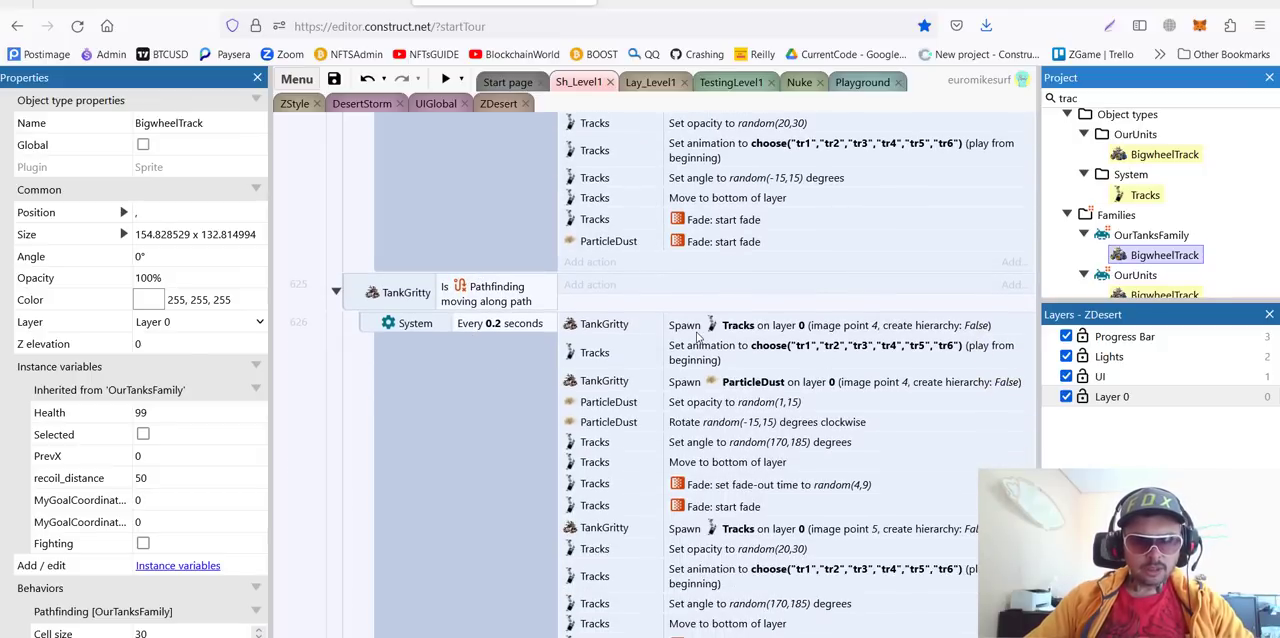
pyautogui.scroll(-3)
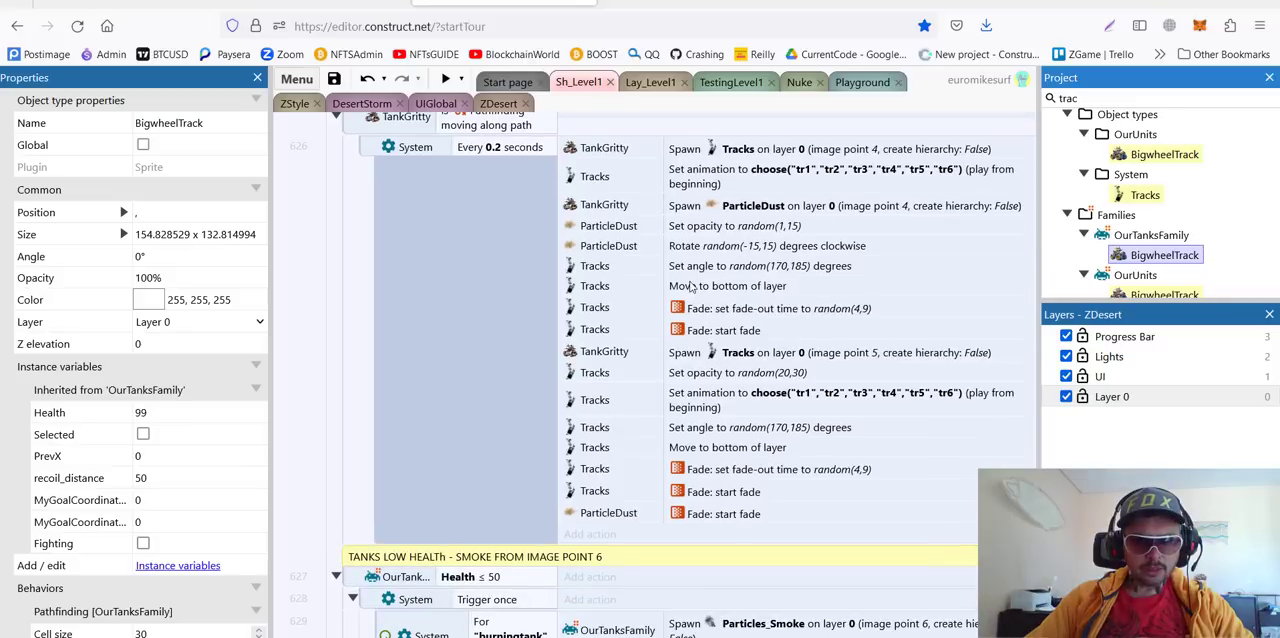
pyautogui.scroll(-3)
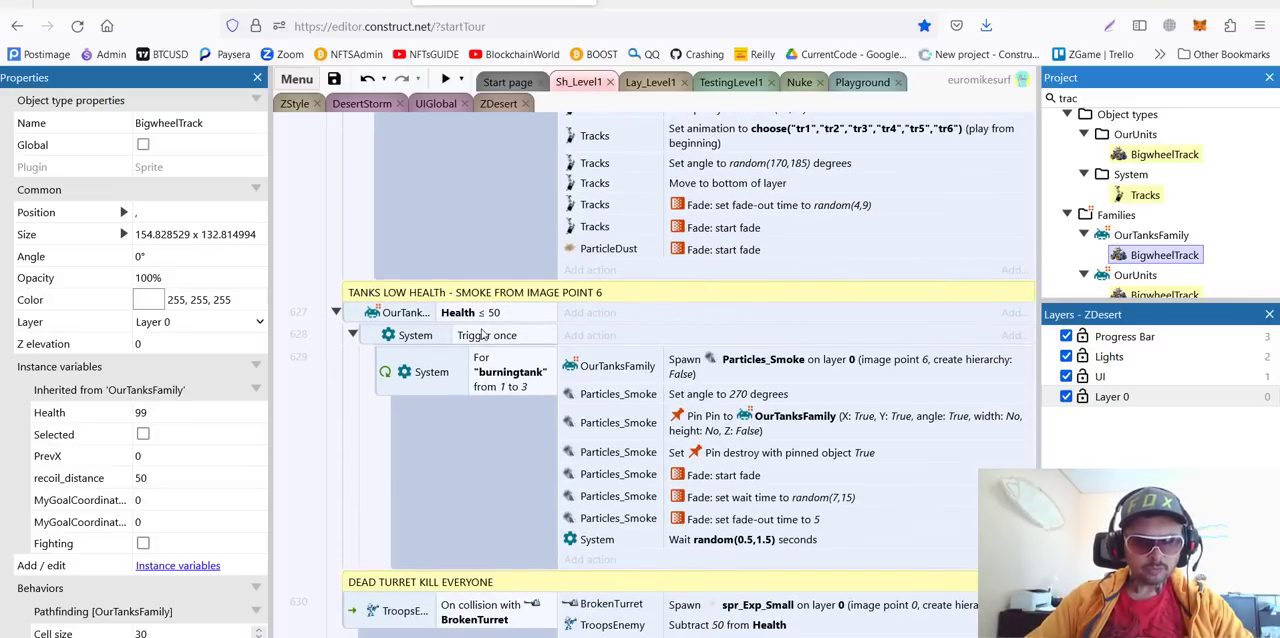
pyautogui.moveTo(798, 382)
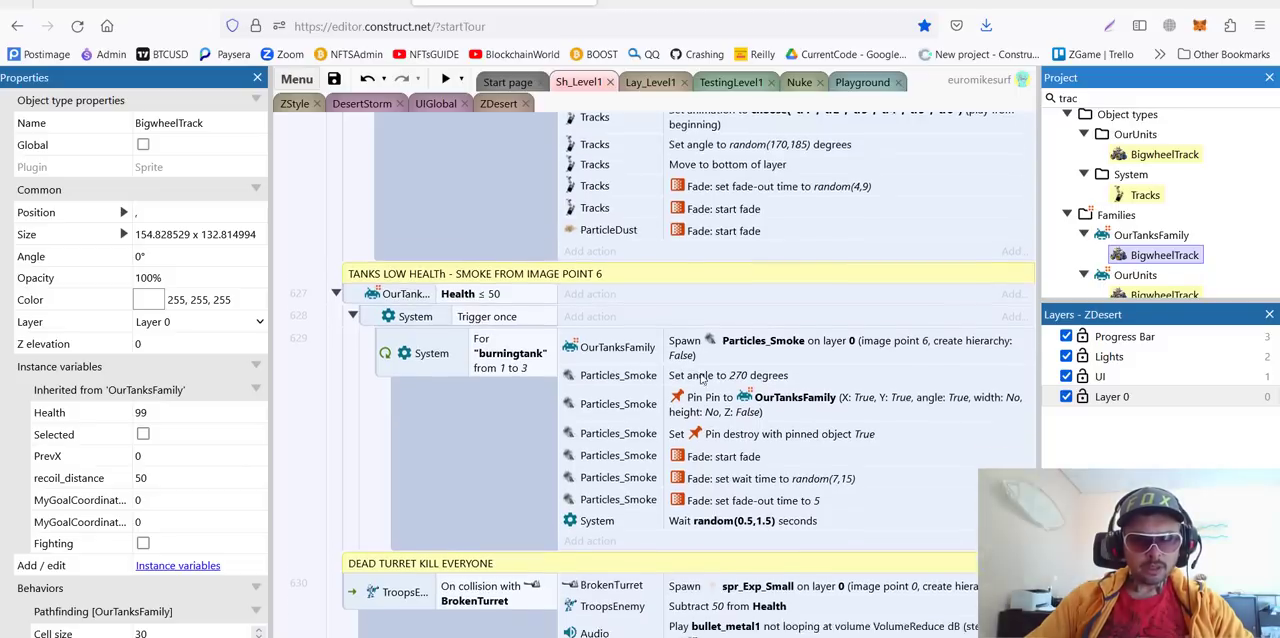
pyautogui.scroll(-3)
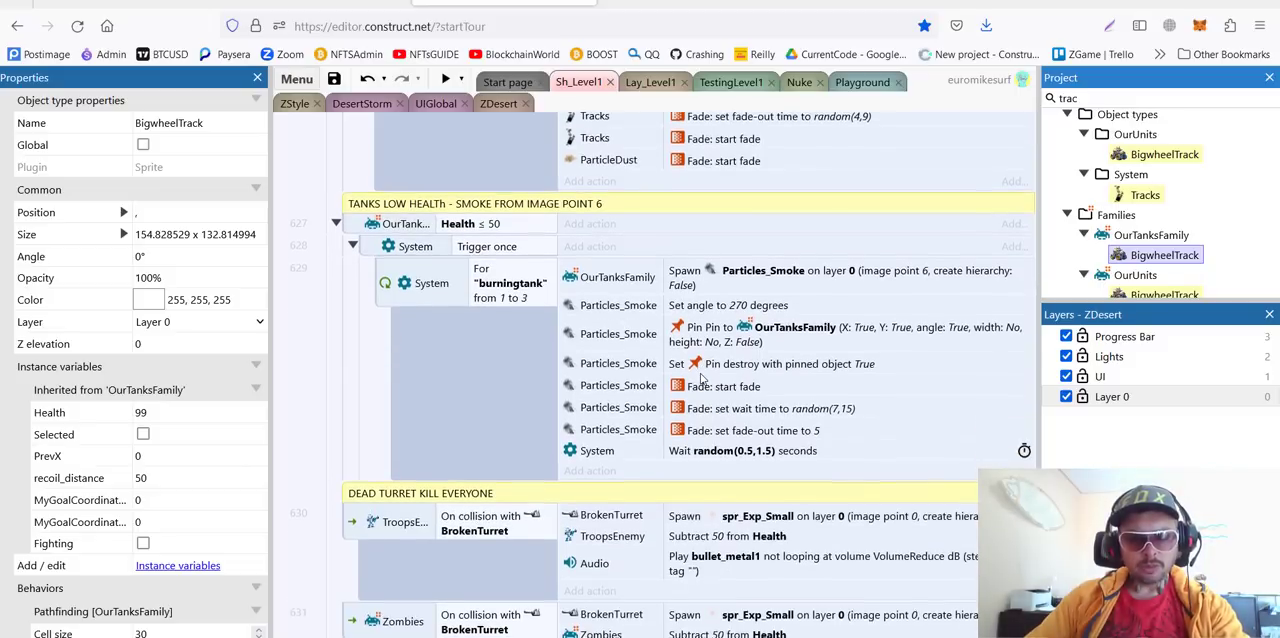
pyautogui.scroll(-3)
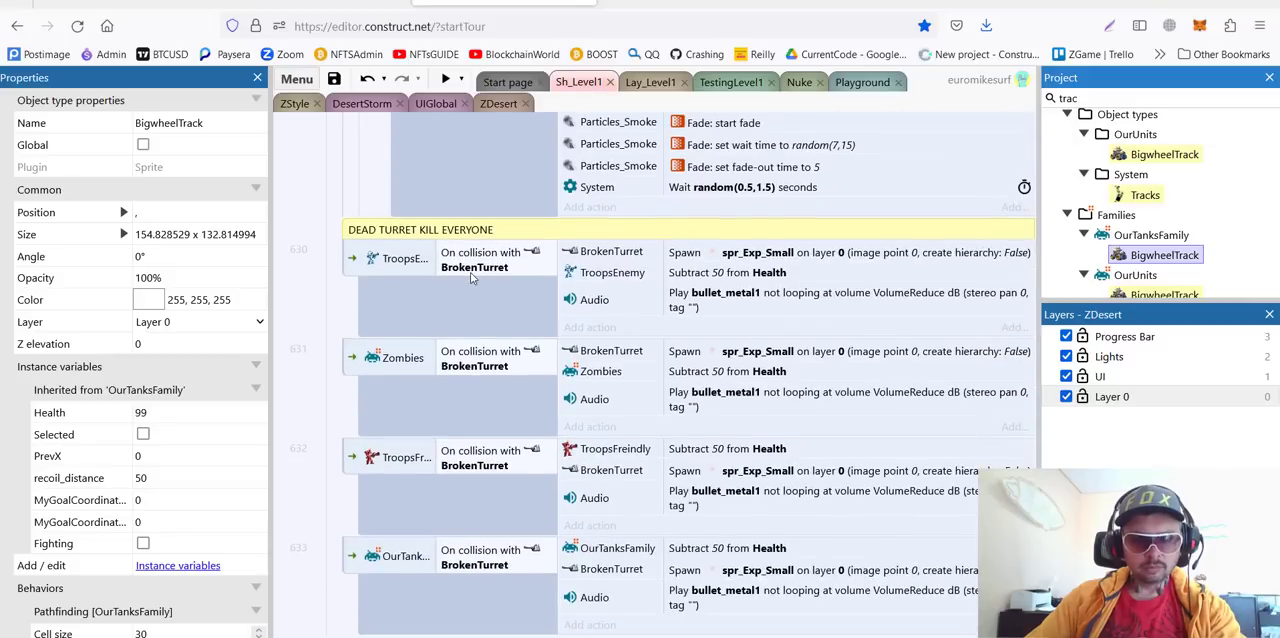
pyautogui.scroll(-3)
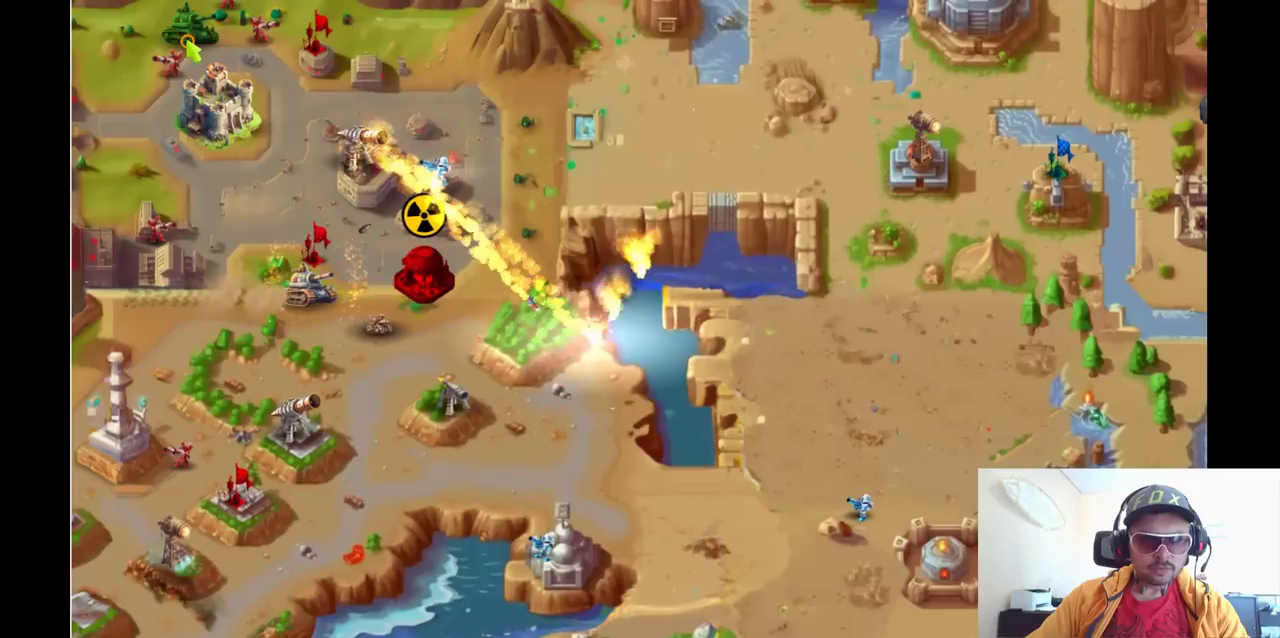
pyautogui.scroll(-3)
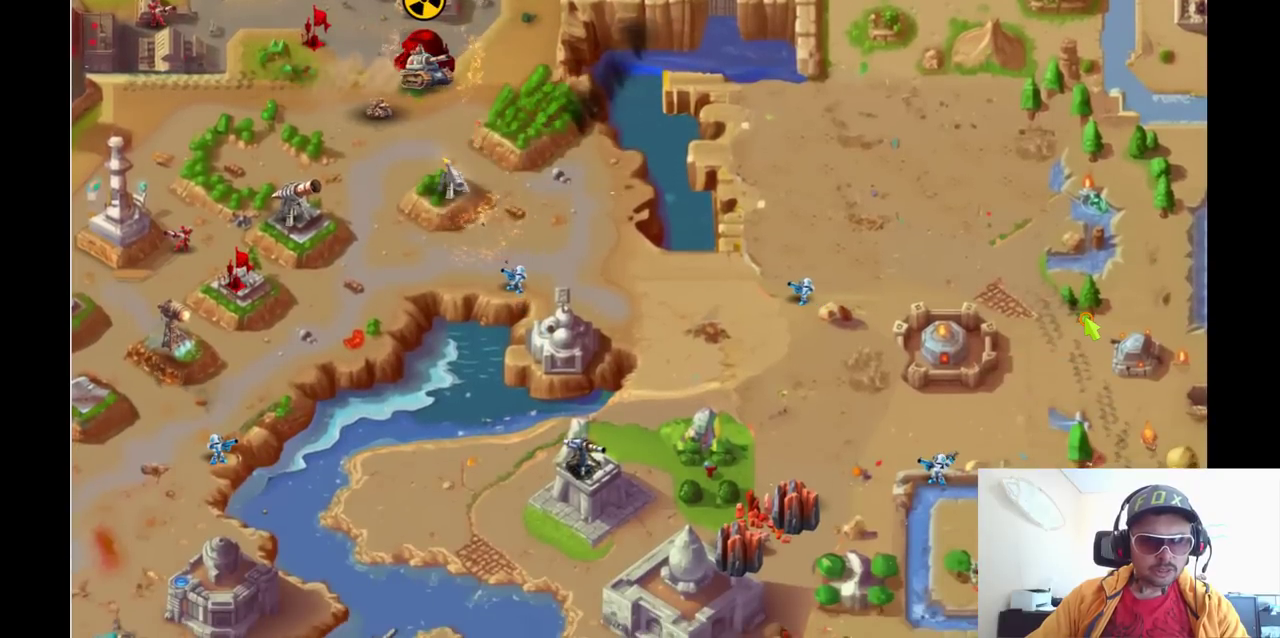